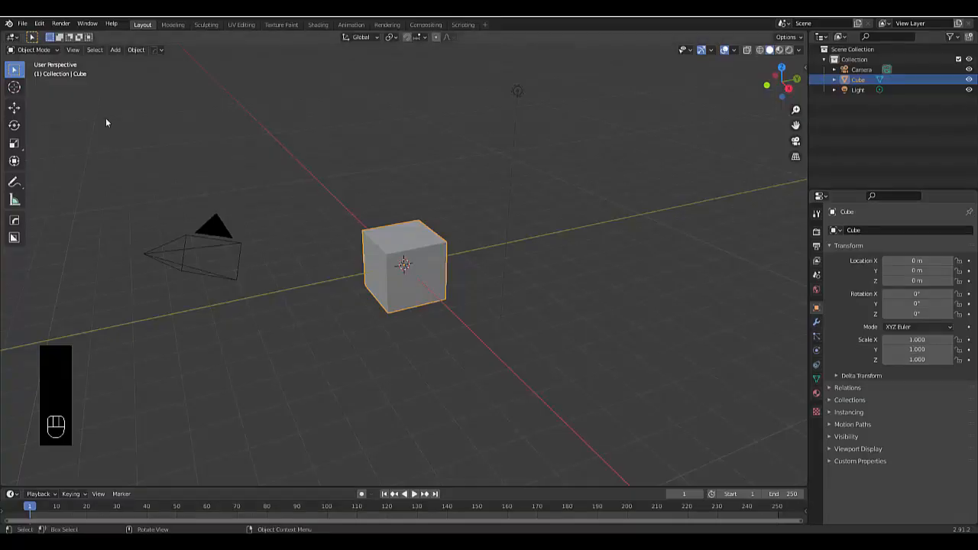
Step: Enable the Sapling Tree Gen add-on in Blender Preferences
{"action": "left_click", "coordinate": [38, 24]}
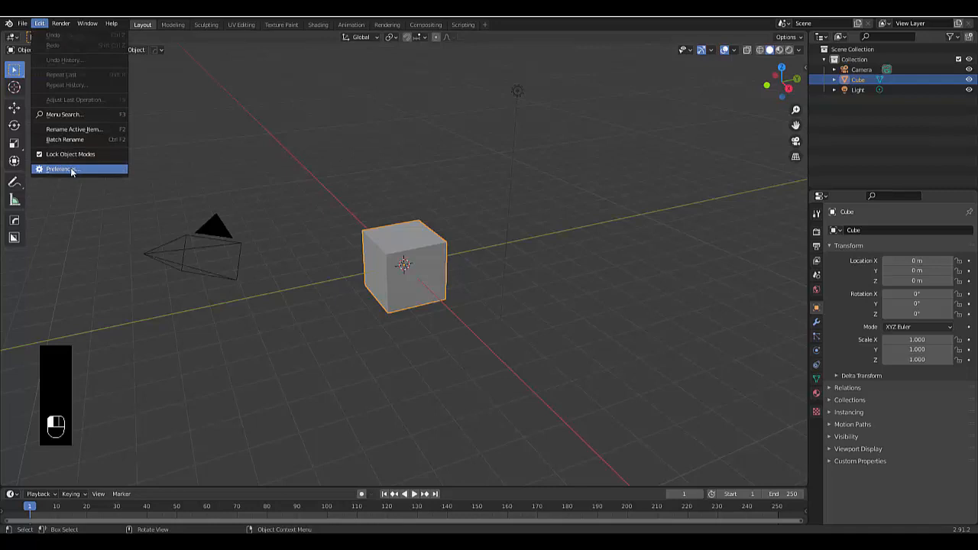
{"action": "left_click", "coordinate": [61, 168]}
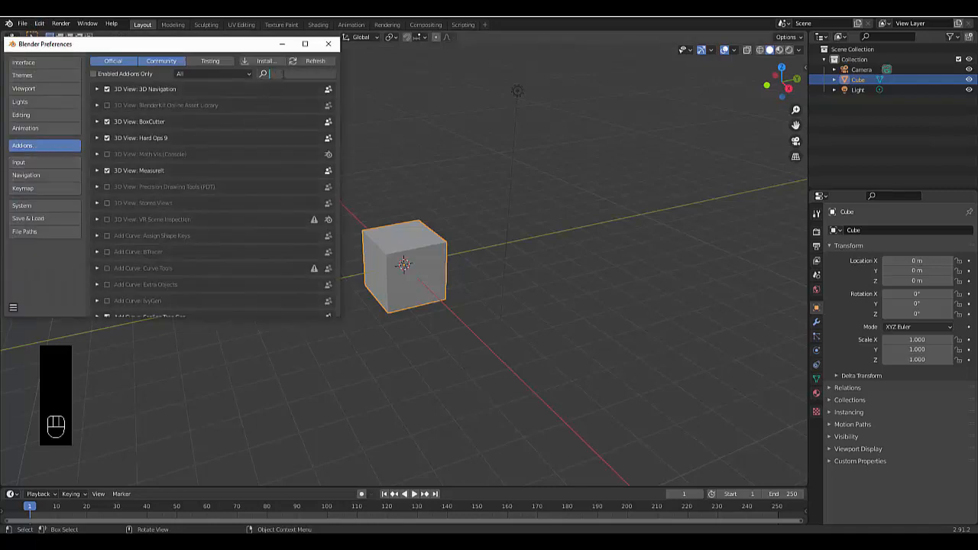
{"action": "type", "text": "sapl"}
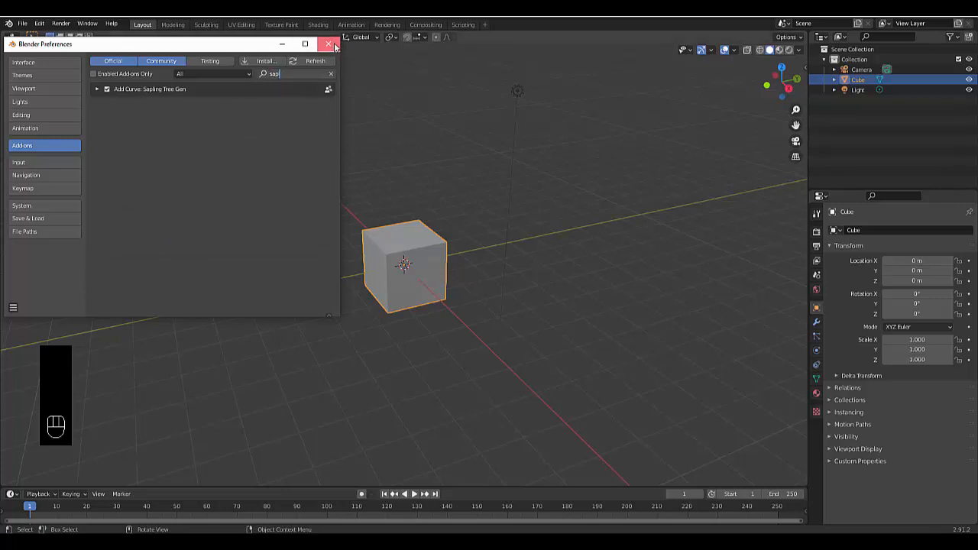
{"action": "left_click", "coordinate": [329, 44]}
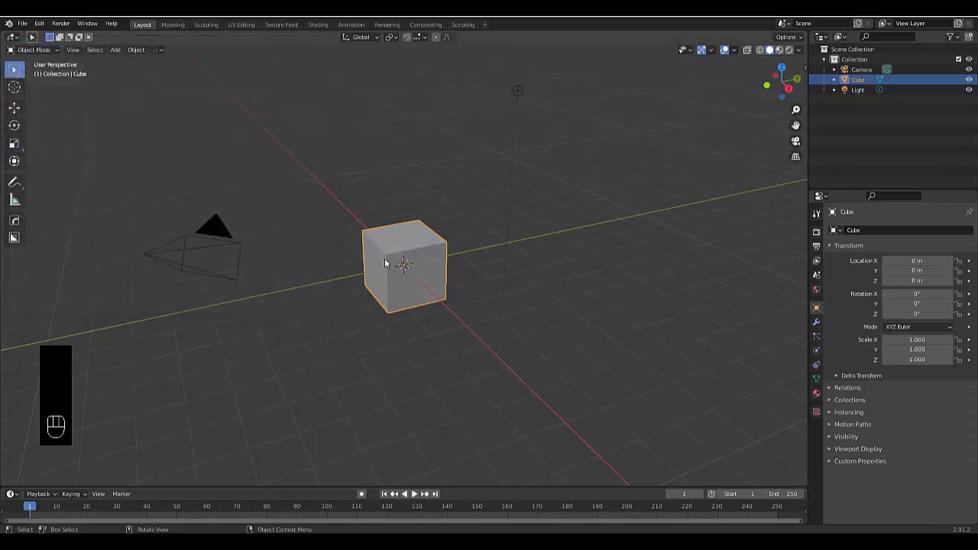
Step: Replace the default cube with a Sapling tree using the Douglas fir preset
{"action": "key", "text": "x"}
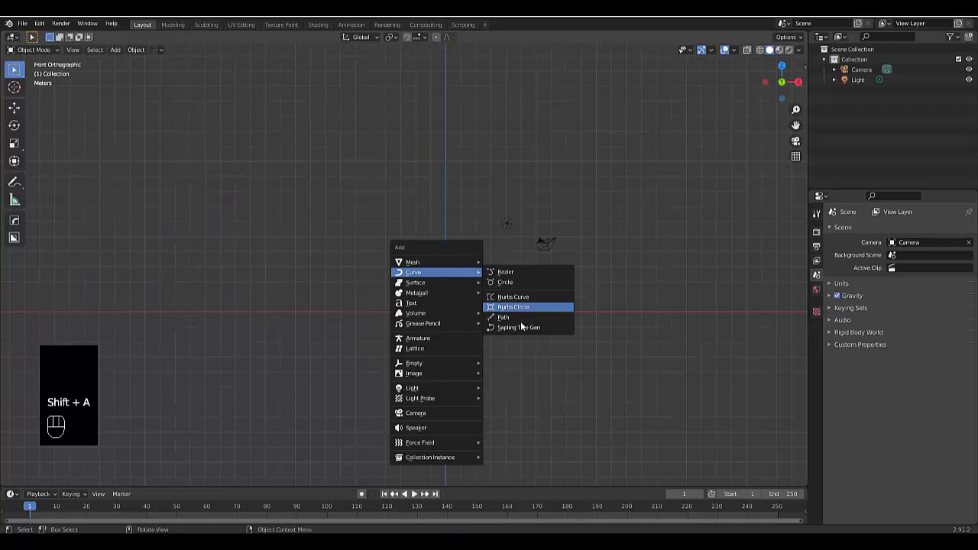
{"action": "left_click", "coordinate": [519, 327]}
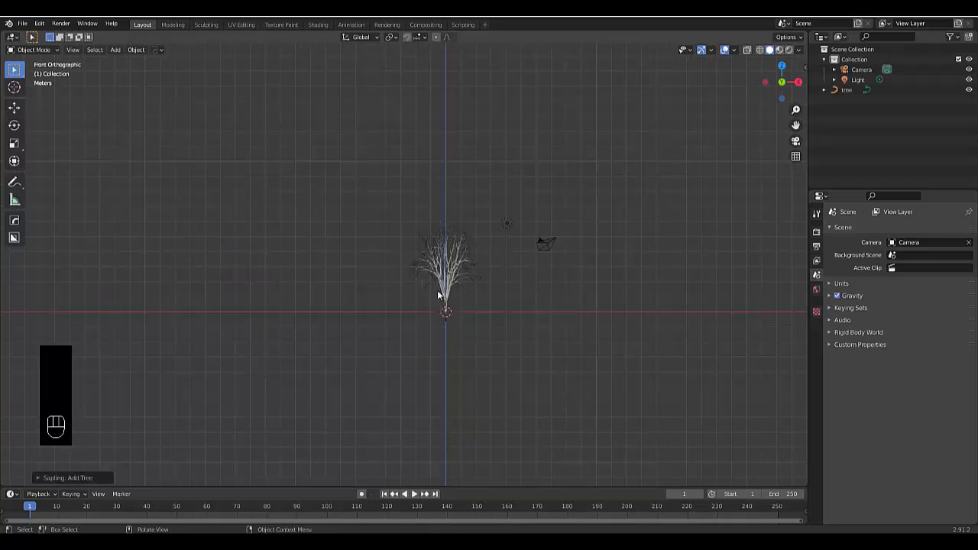
{"action": "left_click", "coordinate": [69, 478]}
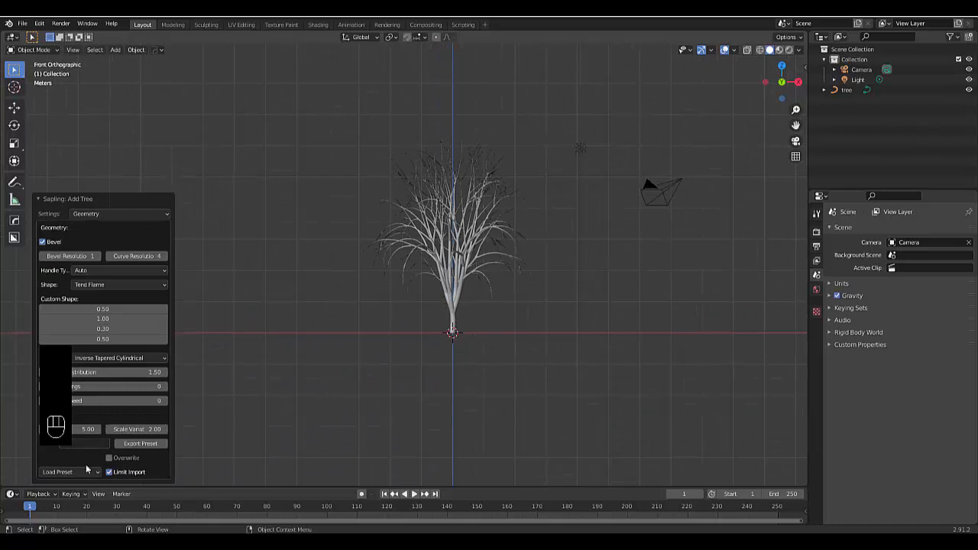
{"action": "left_click", "coordinate": [57, 472]}
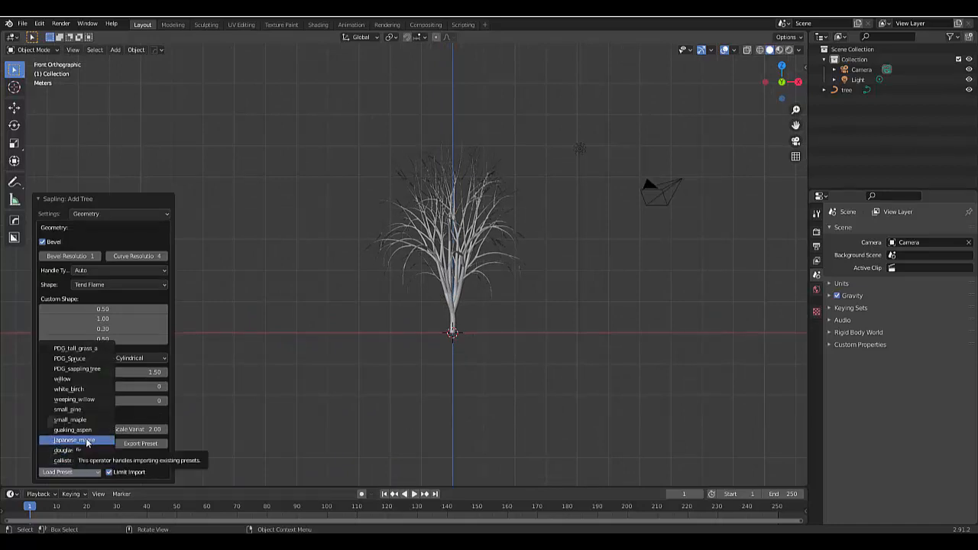
{"action": "left_click", "coordinate": [73, 439]}
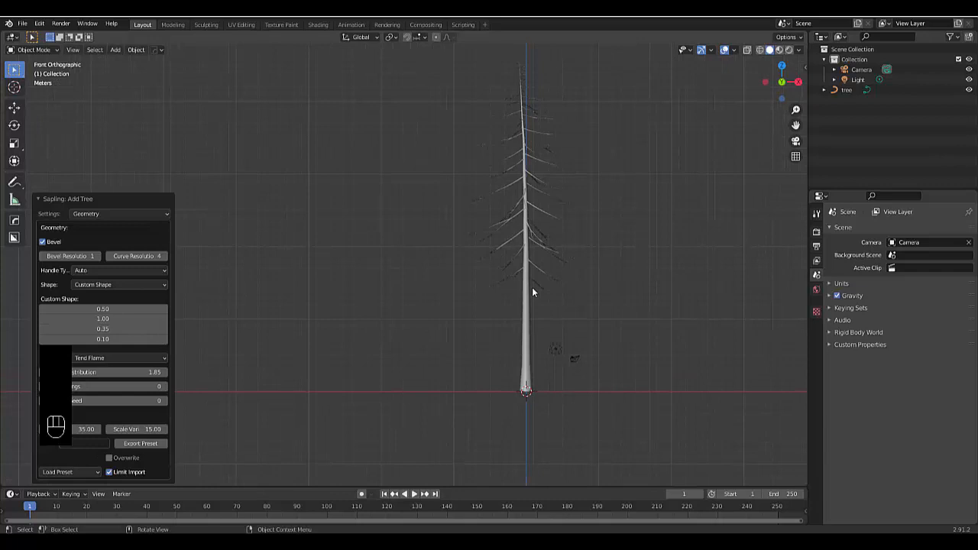
{"action": "mouse_move", "coordinate": [539, 387]}
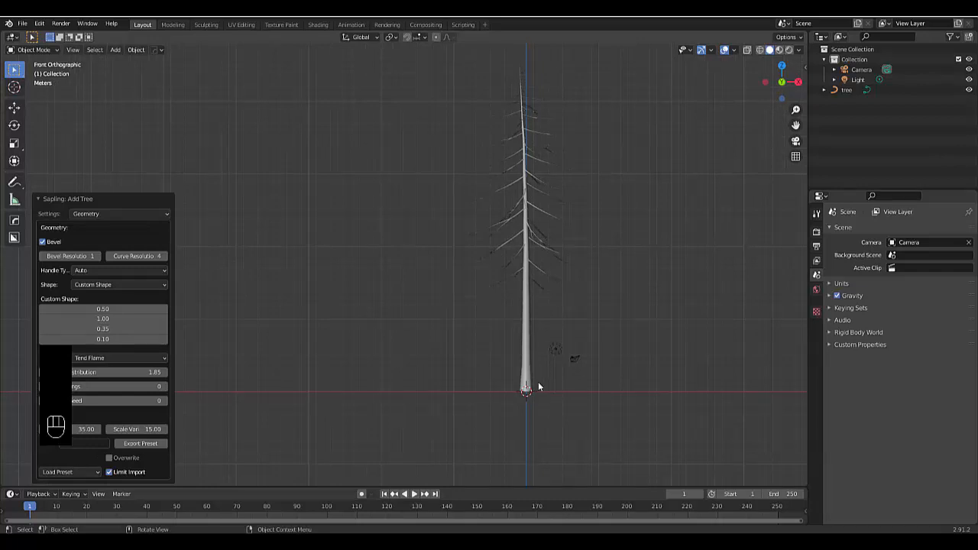
{"action": "mouse_move", "coordinate": [420, 367]}
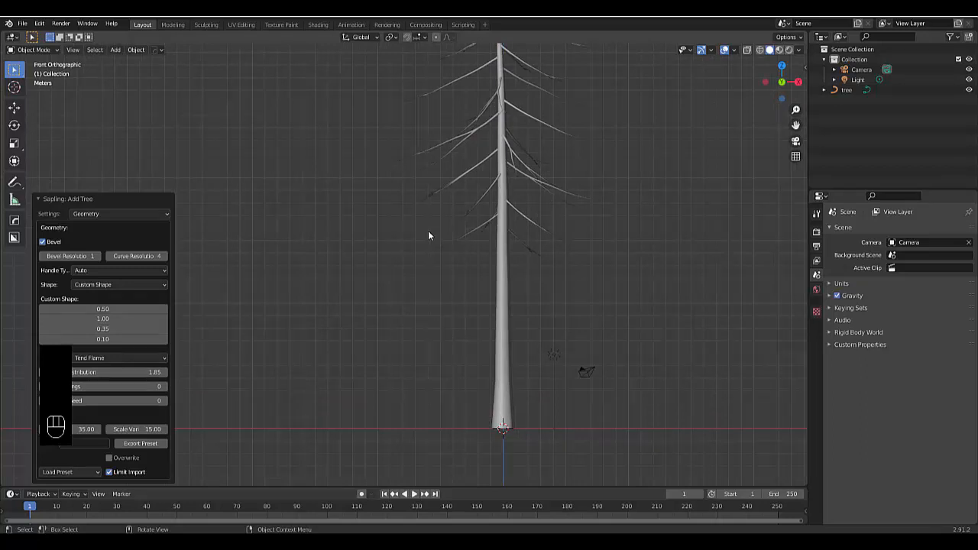
{"action": "mouse_move", "coordinate": [496, 347]}
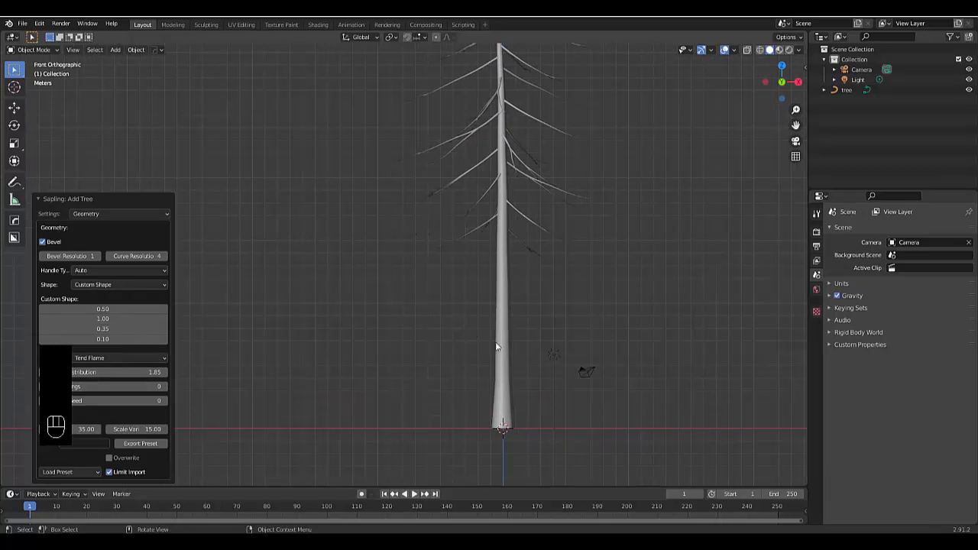
{"action": "left_click", "coordinate": [103, 328]}
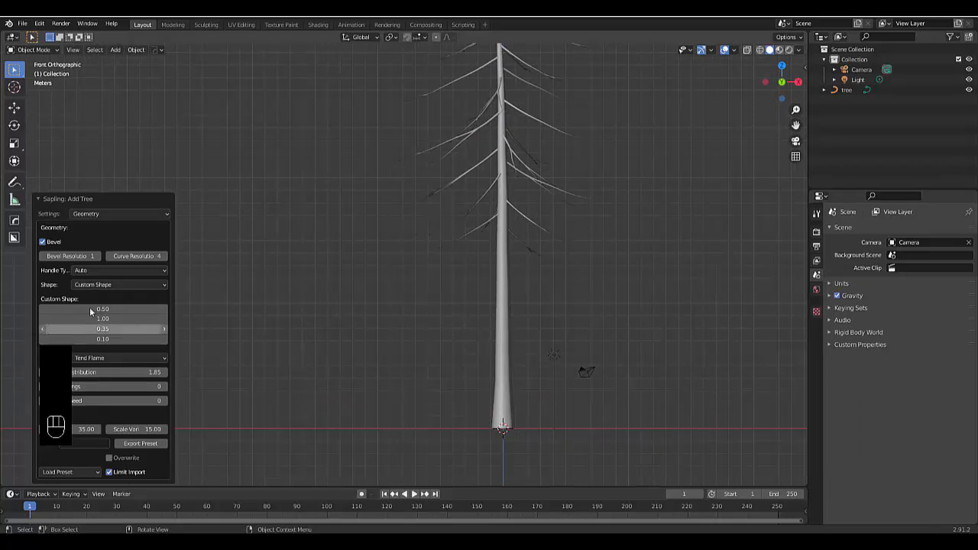
{"action": "left_click", "coordinate": [118, 213]}
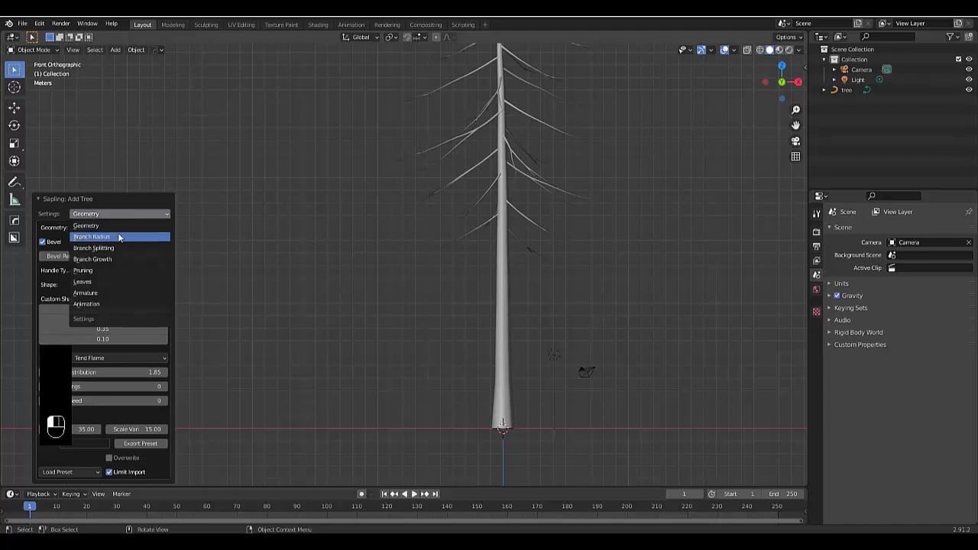
Step: Raise the Branch Splitting levels and enable Use Armature with Make Mesh
{"action": "left_click", "coordinate": [94, 248]}
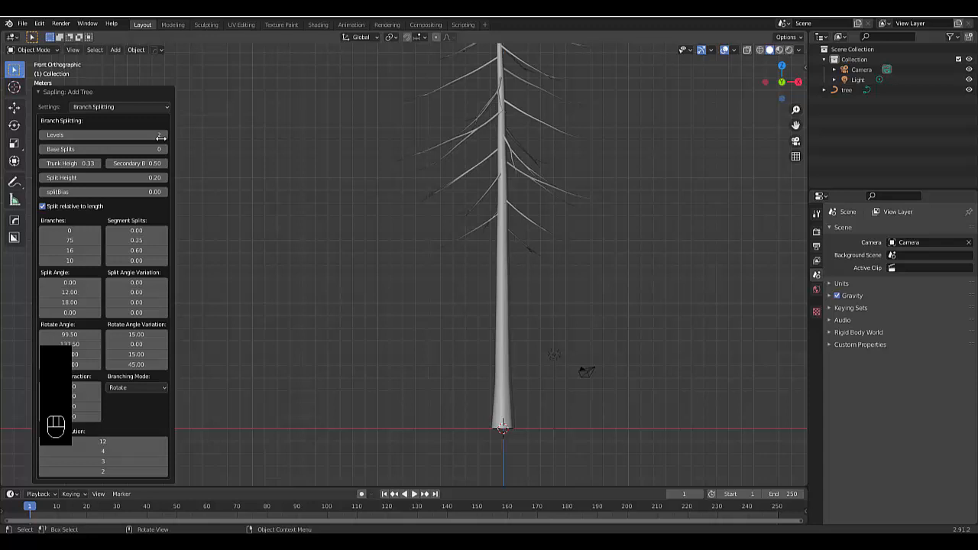
{"action": "left_click", "coordinate": [161, 134]}
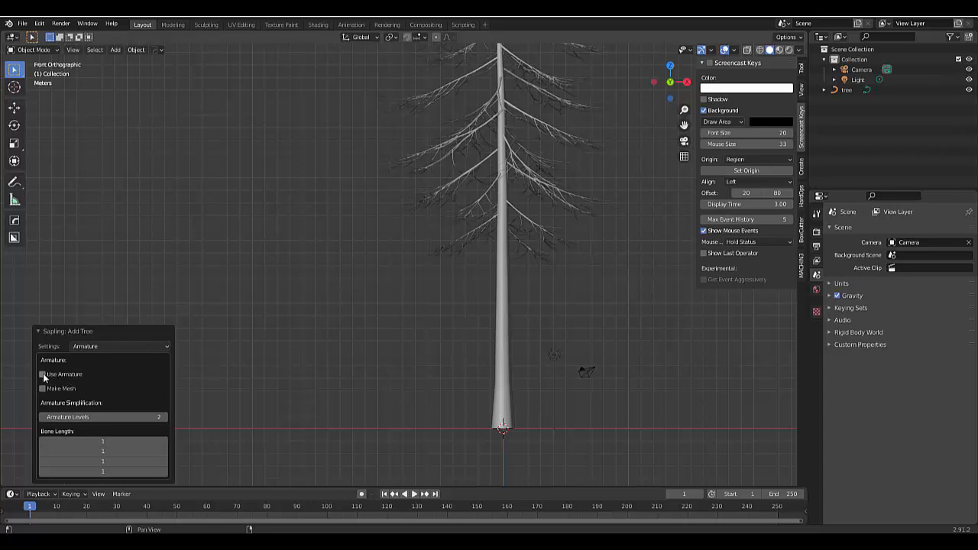
{"action": "mouse_move", "coordinate": [56, 386]}
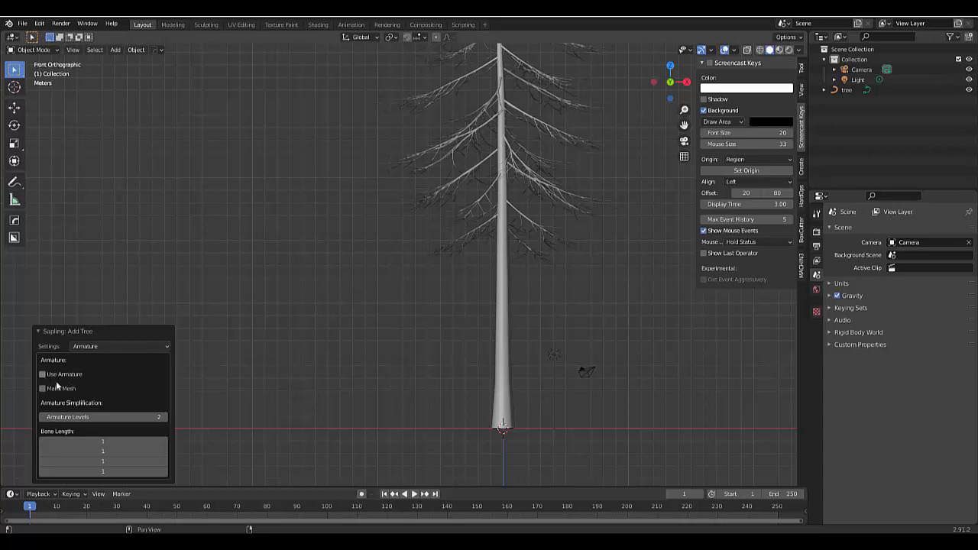
{"action": "left_click", "coordinate": [42, 374]}
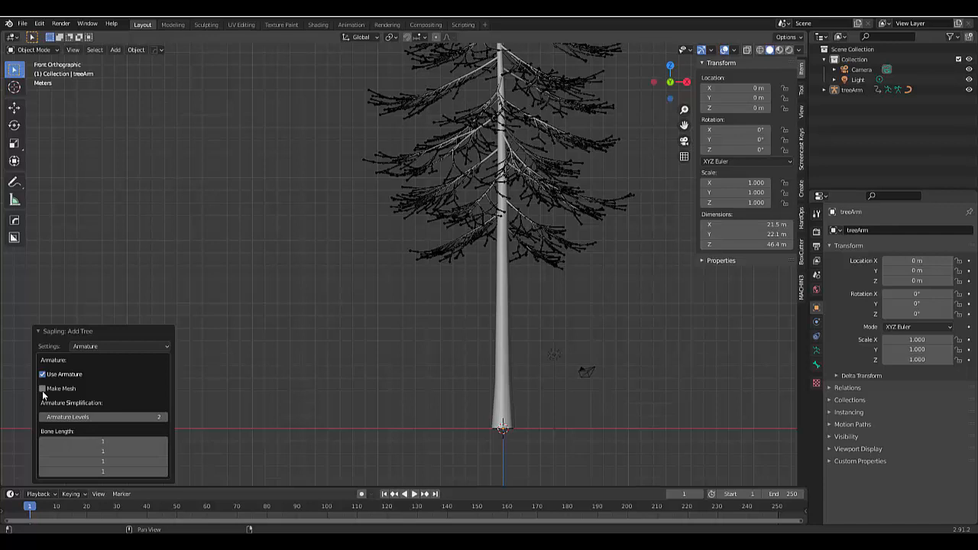
{"action": "mouse_move", "coordinate": [67, 396]}
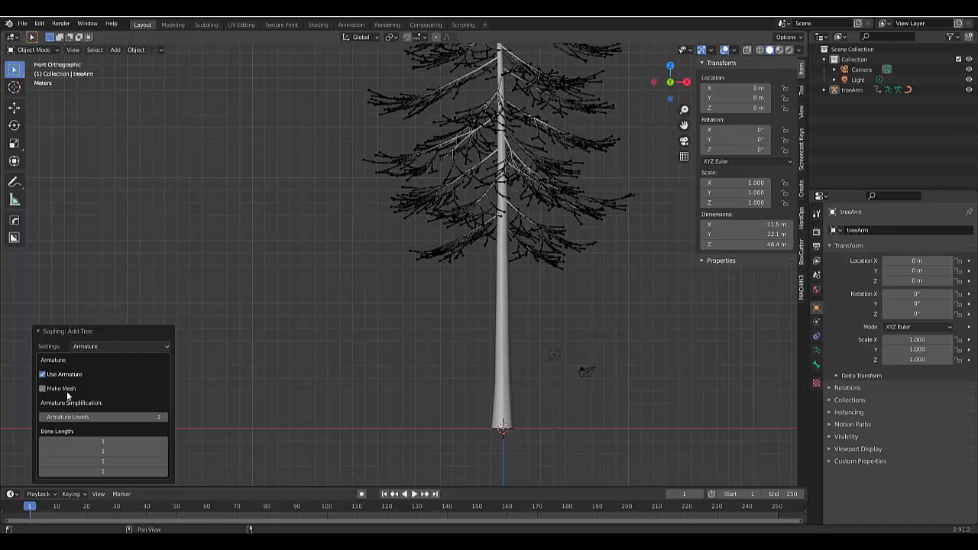
{"action": "left_click", "coordinate": [43, 388]}
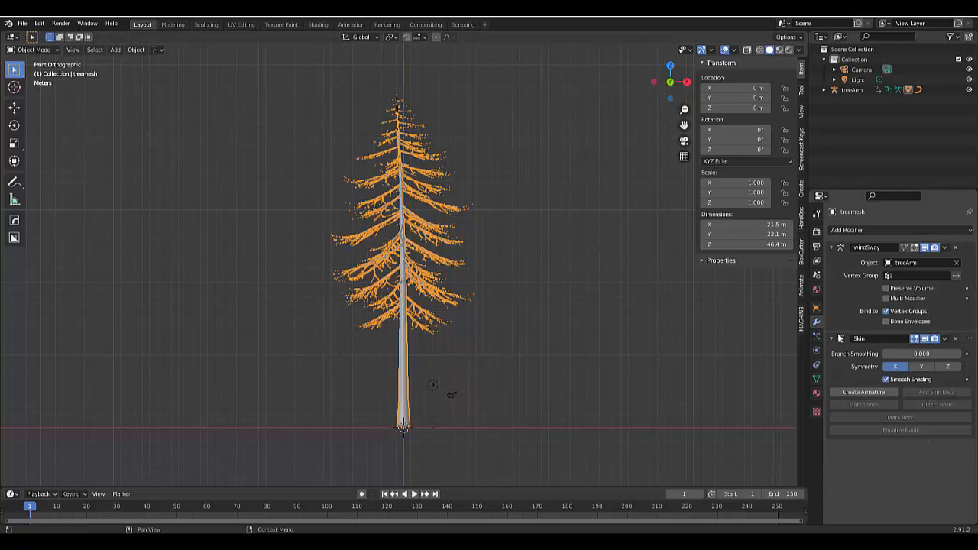
Step: Apply the tree mesh's Skin modifier, keeping only windSway
{"action": "left_click", "coordinate": [944, 338]}
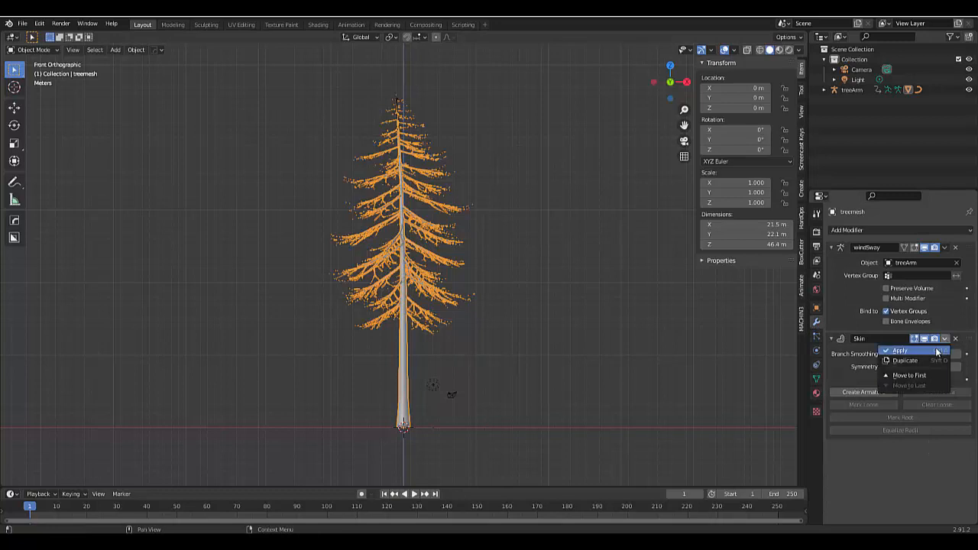
{"action": "mouse_move", "coordinate": [384, 380]}
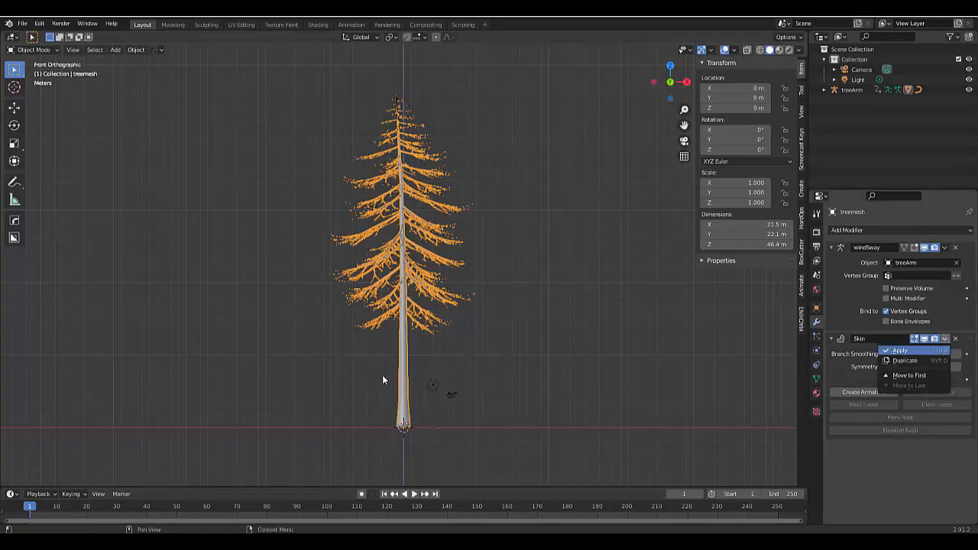
{"action": "left_click", "coordinate": [900, 351]}
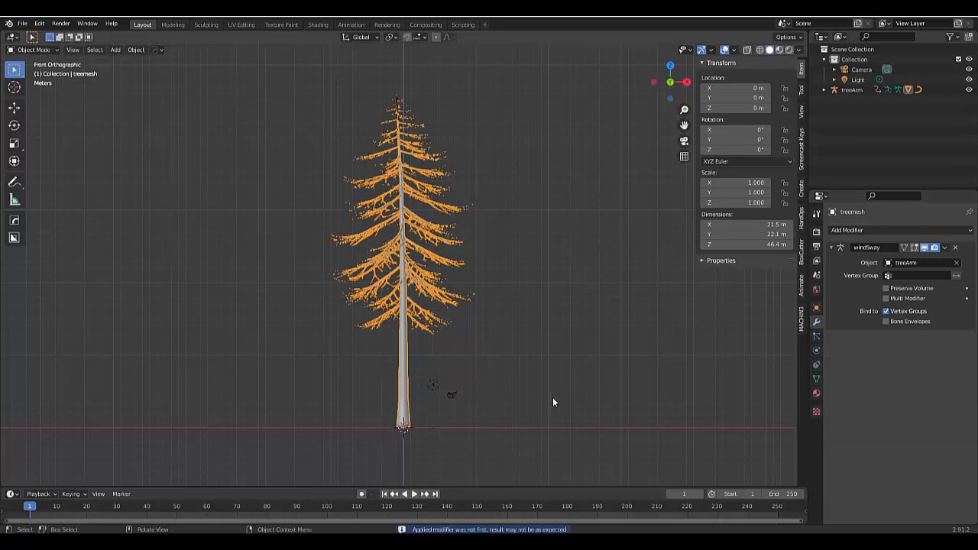
{"action": "mouse_move", "coordinate": [436, 397]}
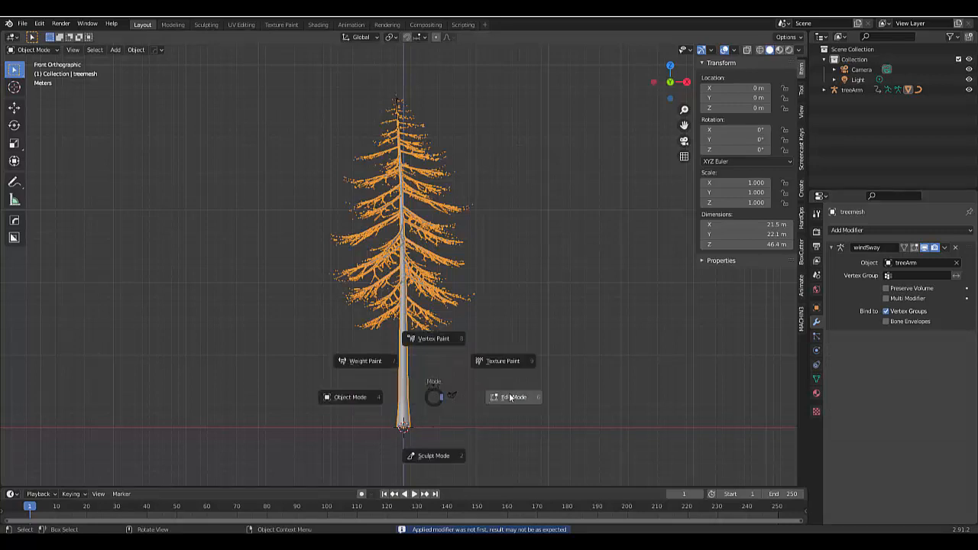
Step: In Edit Mode, link-select the trunk with Seam delimit to isolate the branches
{"action": "left_click", "coordinate": [512, 397]}
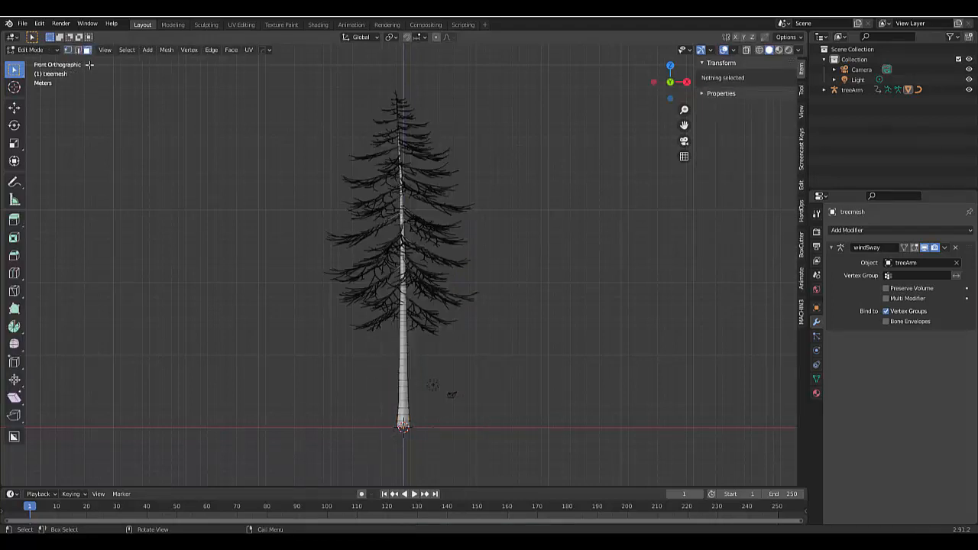
{"action": "left_click", "coordinate": [402, 426]}
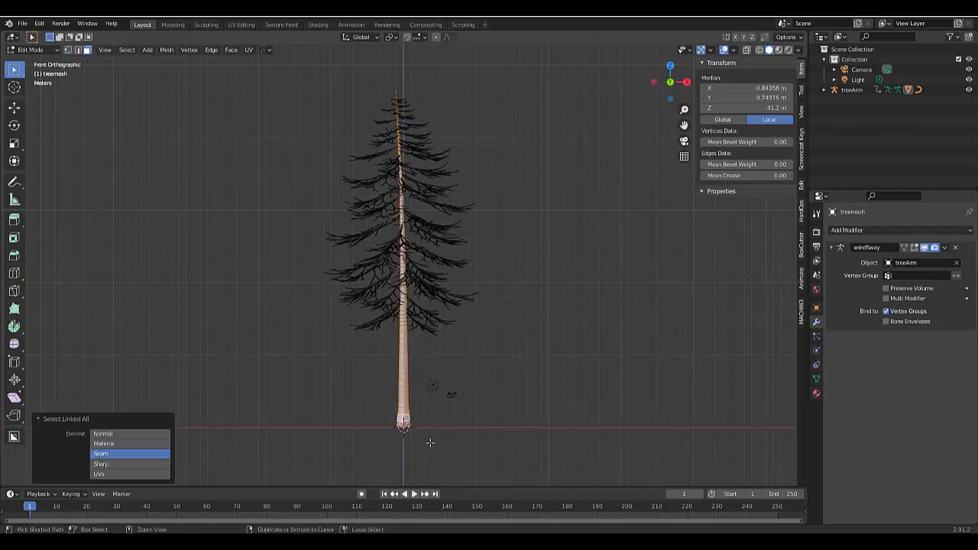
{"action": "left_click", "coordinate": [100, 453]}
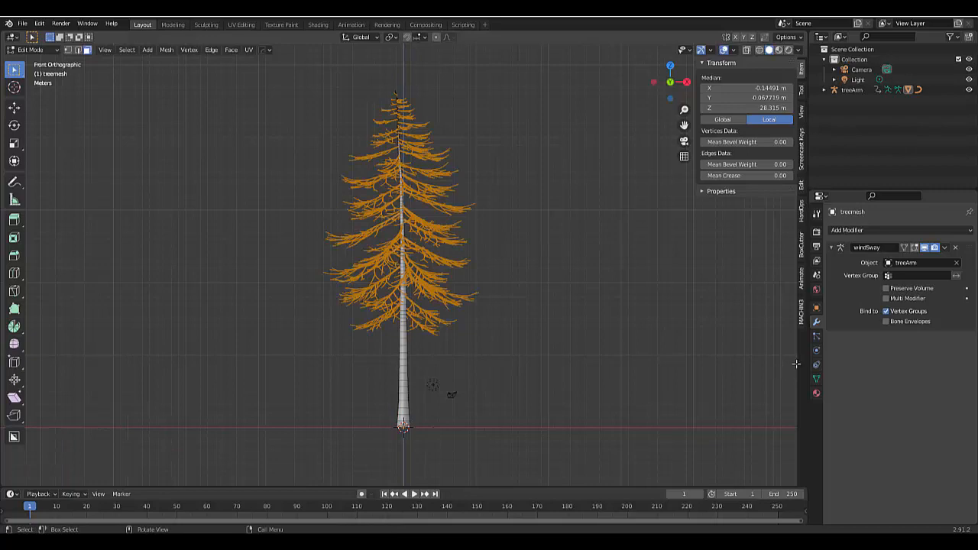
{"action": "left_click", "coordinate": [816, 379]}
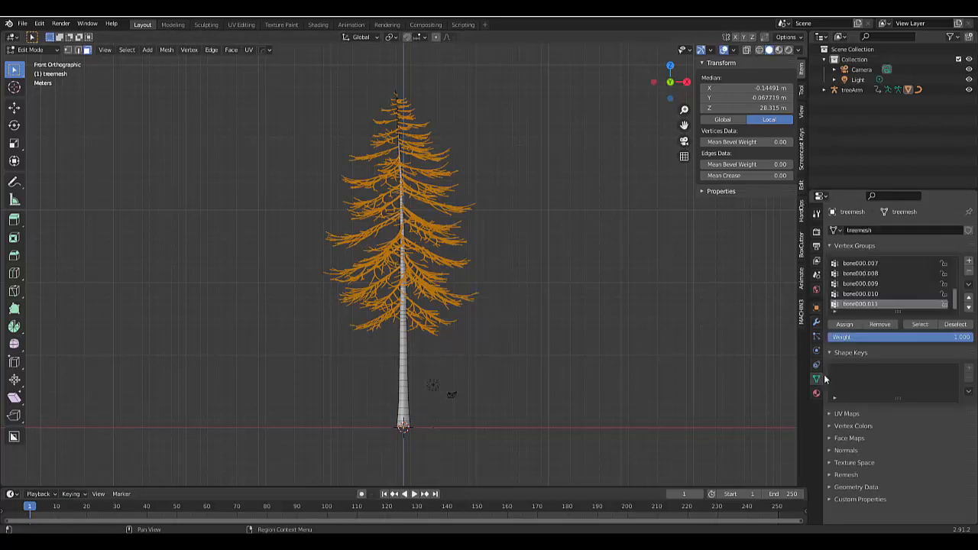
{"action": "mouse_move", "coordinate": [968, 263]}
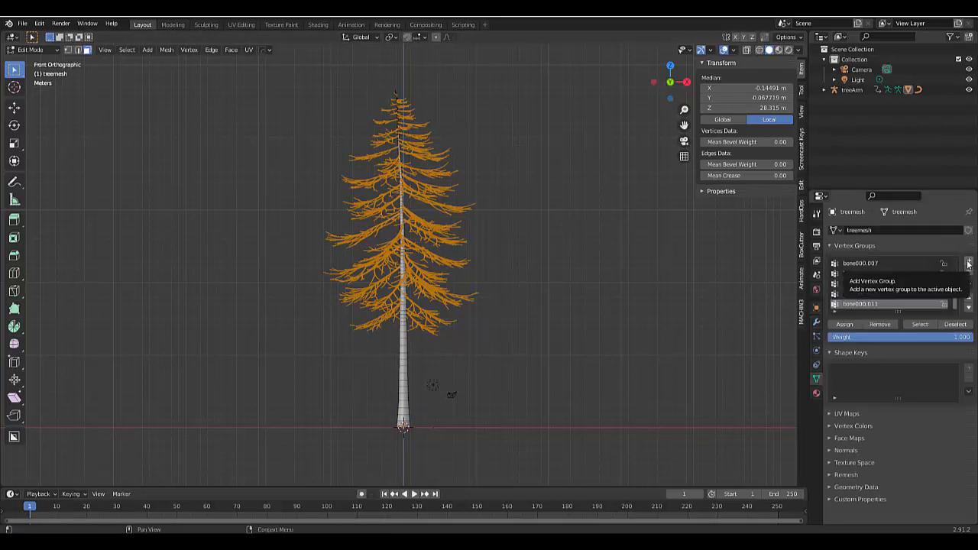
Step: Add a vertex group with the selected branch vertices, then verify it with Deselect and Select
{"action": "left_click", "coordinate": [969, 263]}
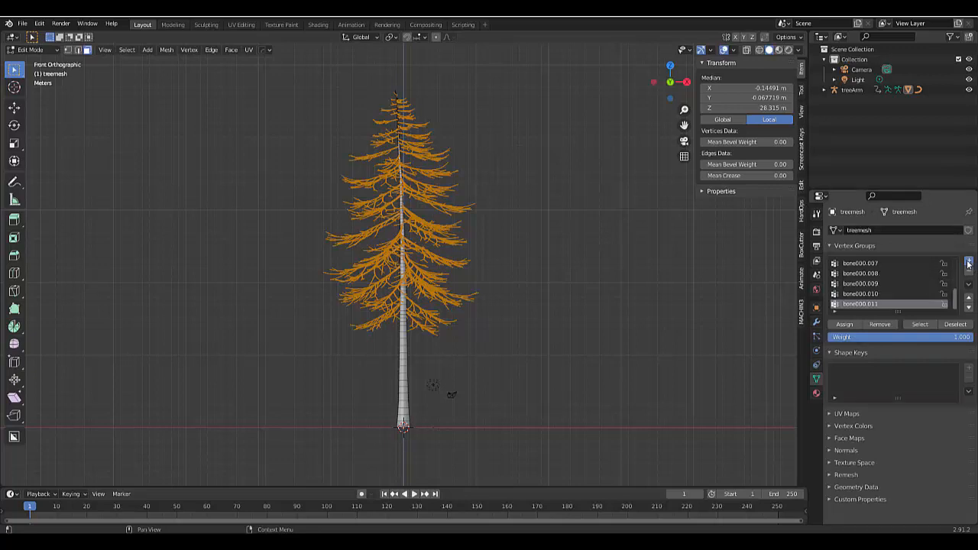
{"action": "left_click", "coordinate": [968, 262]}
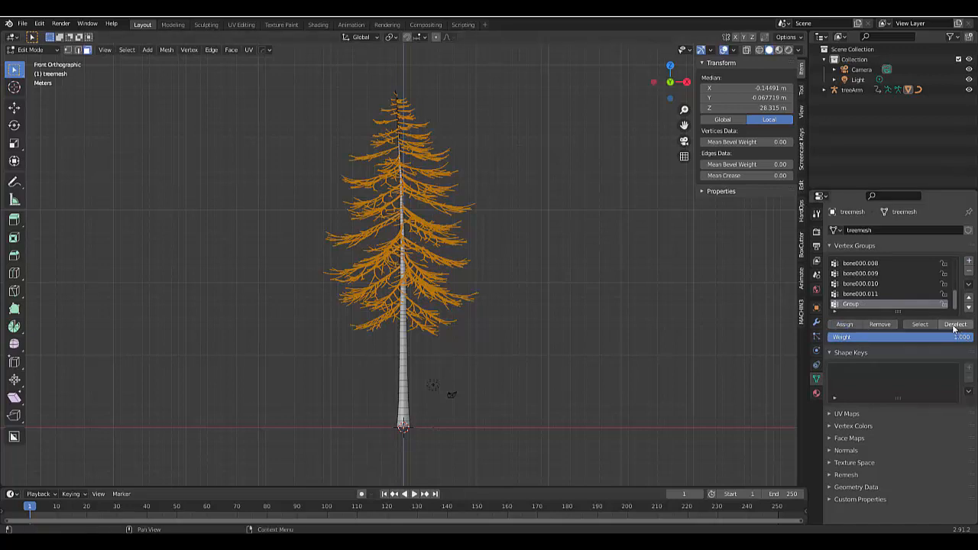
{"action": "left_click", "coordinate": [955, 324]}
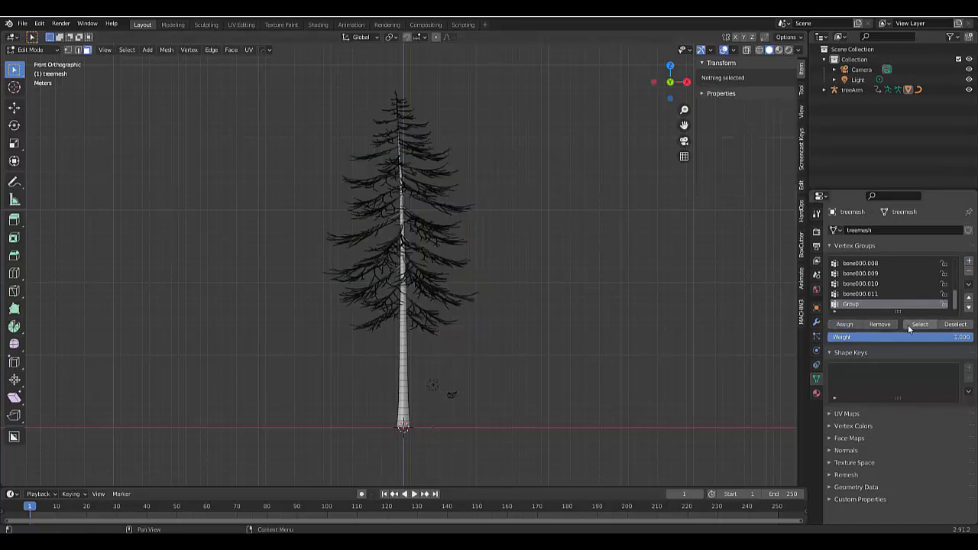
{"action": "left_click", "coordinate": [920, 324]}
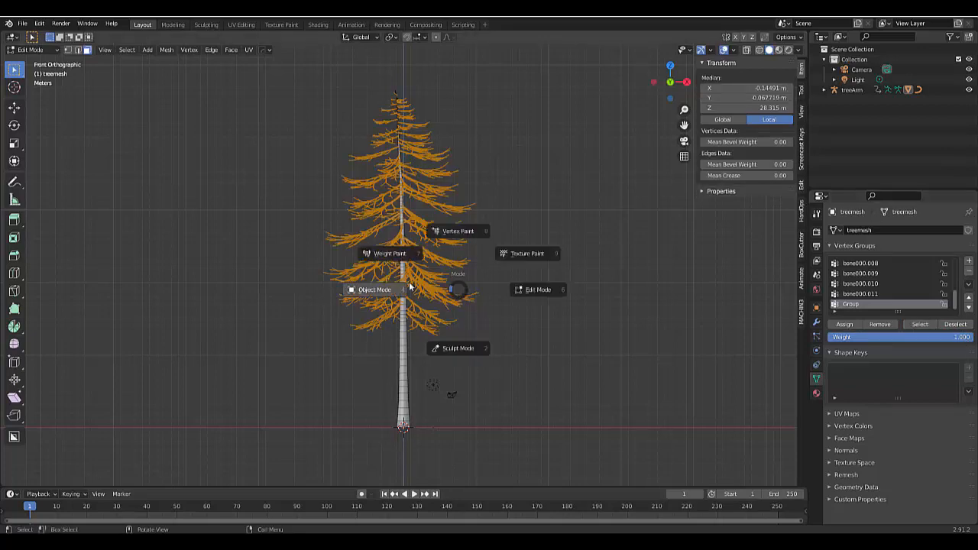
{"action": "mouse_move", "coordinate": [404, 289]}
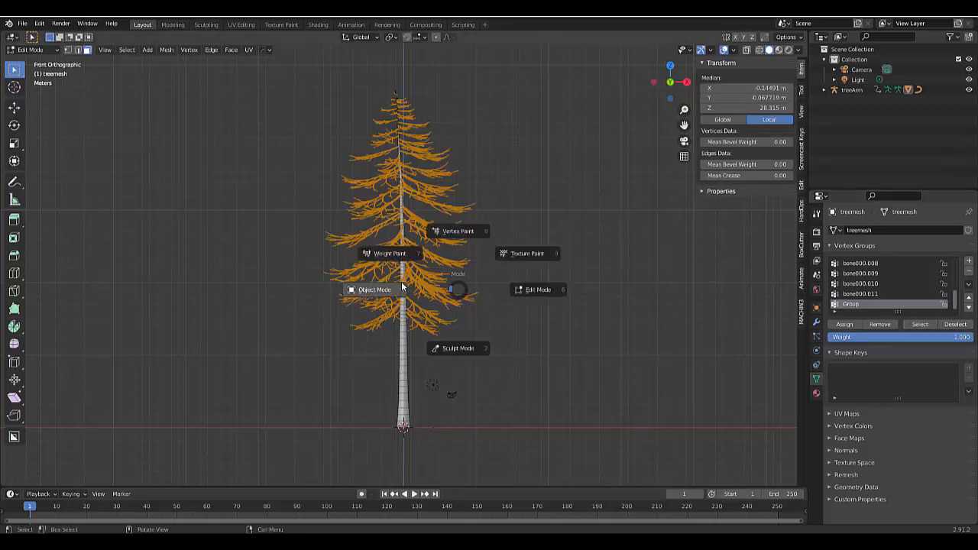
Step: Create a 'Tree' collection holding treeArm and treemesh
{"action": "left_click", "coordinate": [374, 290]}
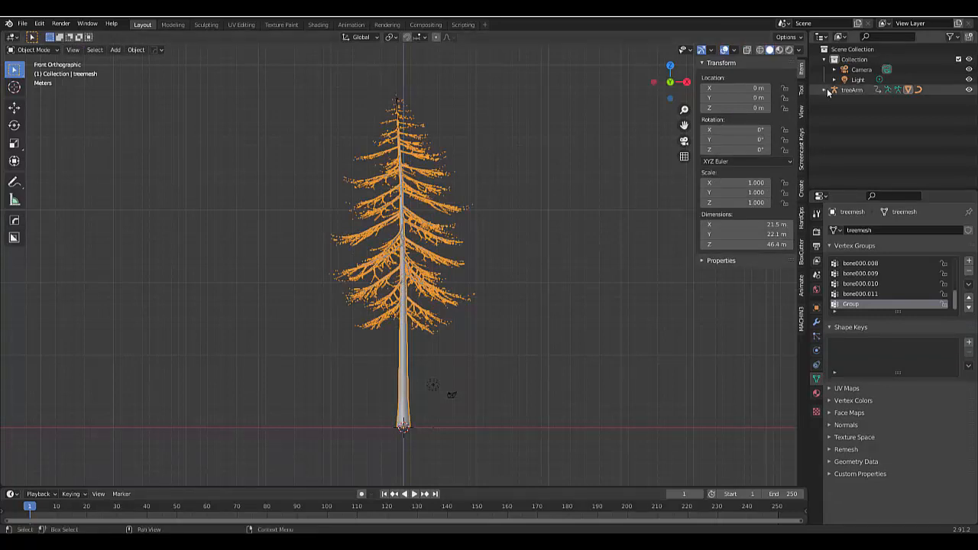
{"action": "left_click", "coordinate": [828, 89]}
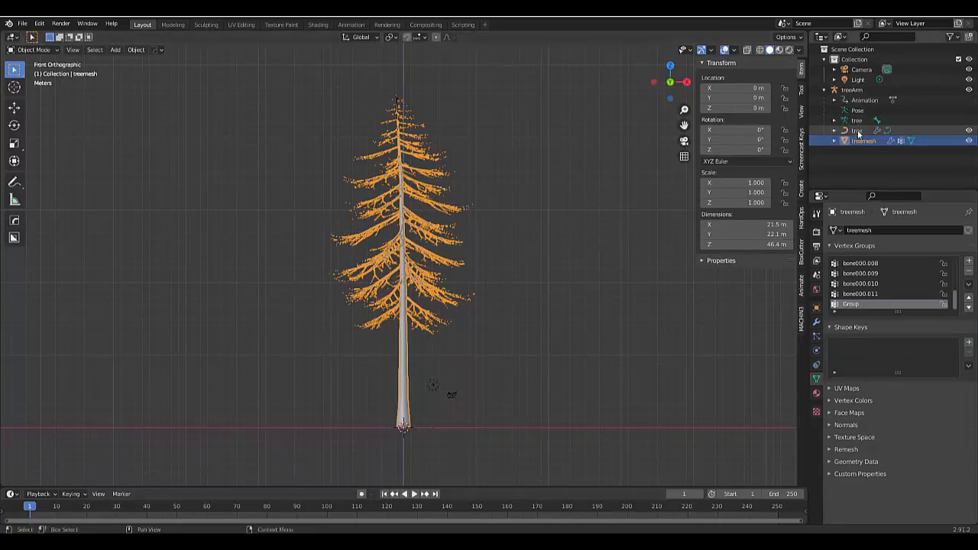
{"action": "left_click", "coordinate": [856, 131]}
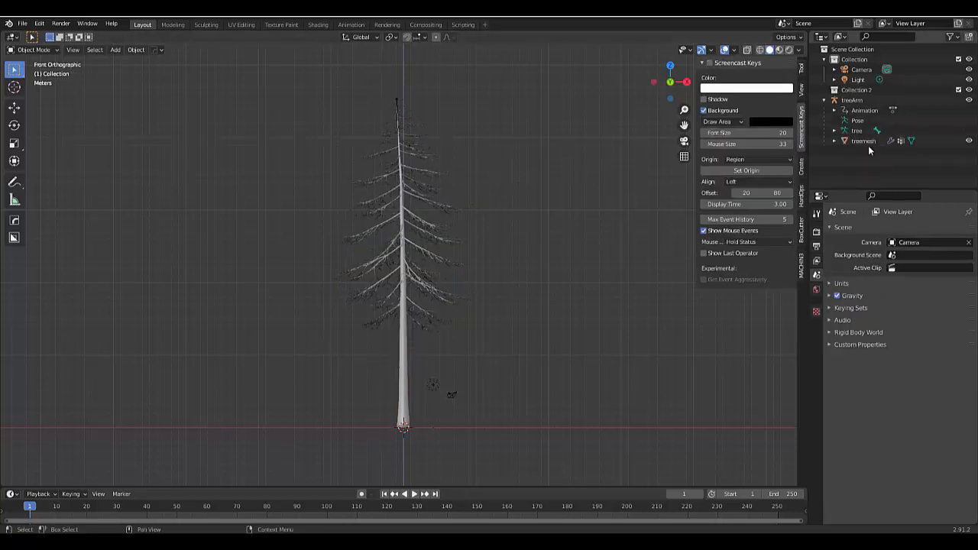
{"action": "left_click", "coordinate": [858, 90]}
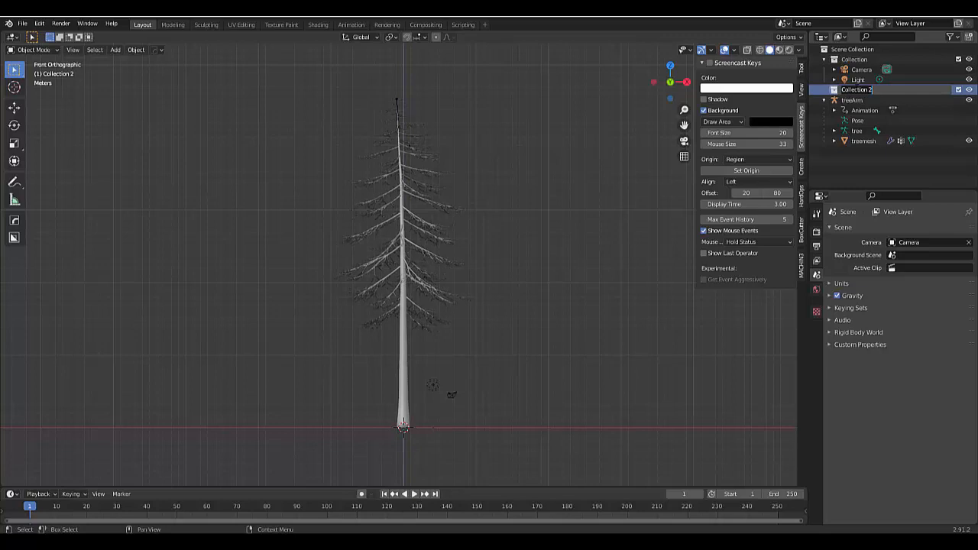
{"action": "double_click", "coordinate": [856, 90]}
{"action": "type", "text": "Tree"}
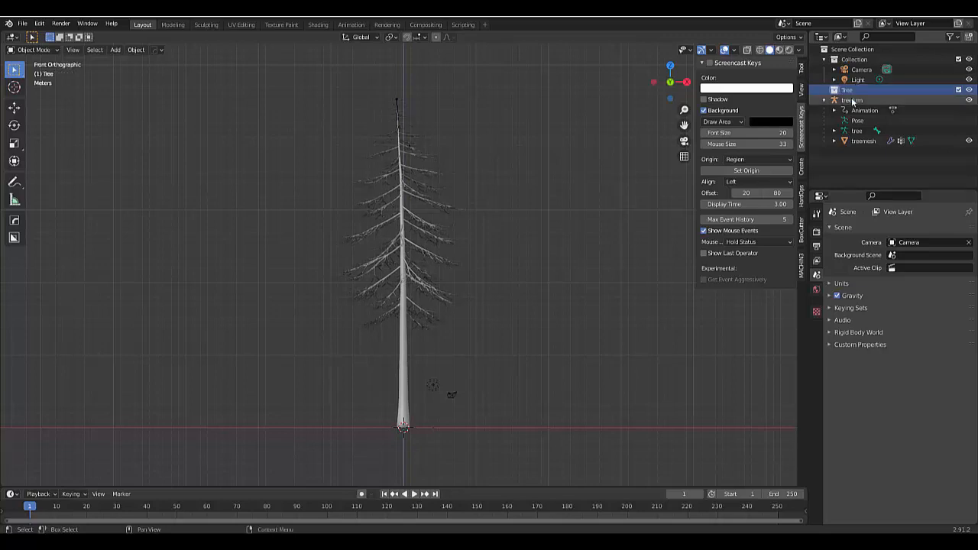
{"action": "left_click", "coordinate": [853, 100]}
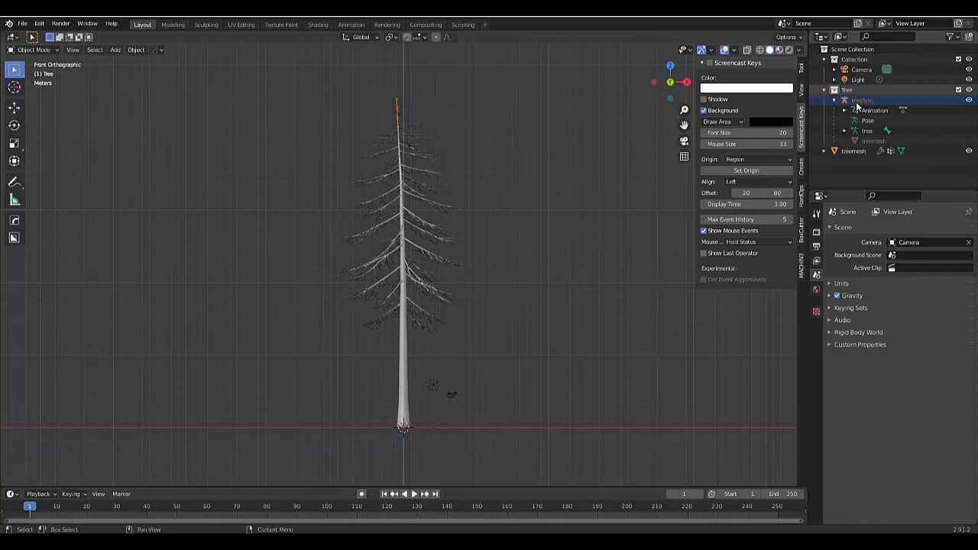
{"action": "left_click", "coordinate": [855, 150]}
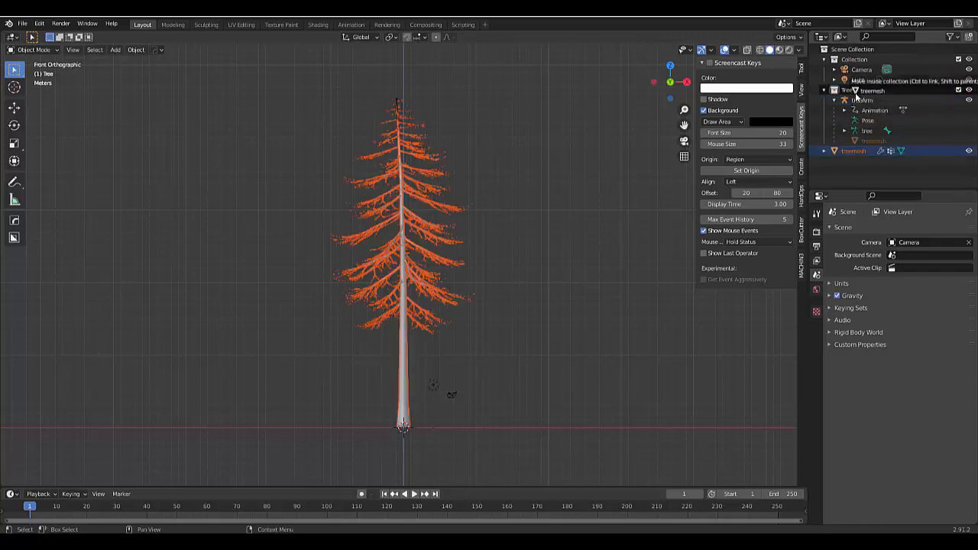
Step: Add an empty collection named 'Leaves'
{"action": "right_click", "coordinate": [864, 151]}
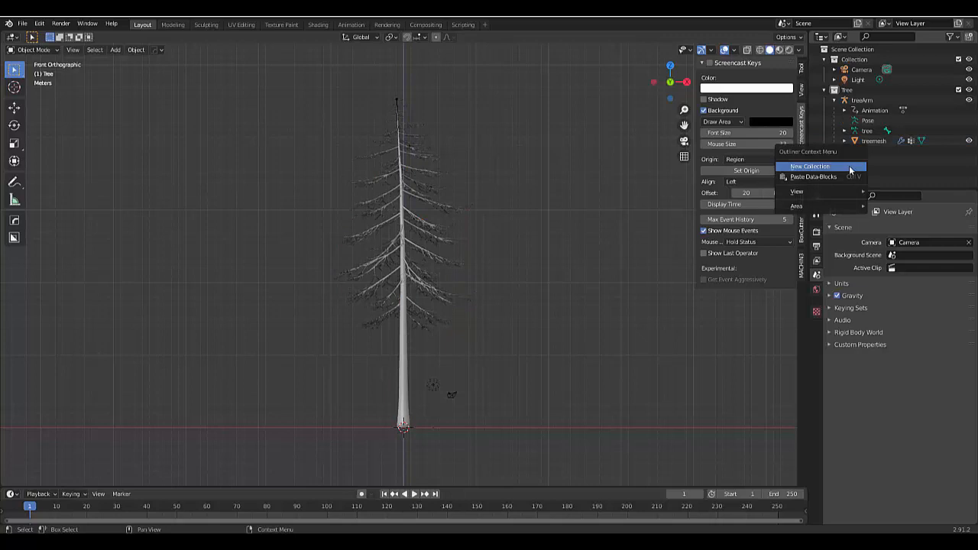
{"action": "left_click", "coordinate": [810, 166]}
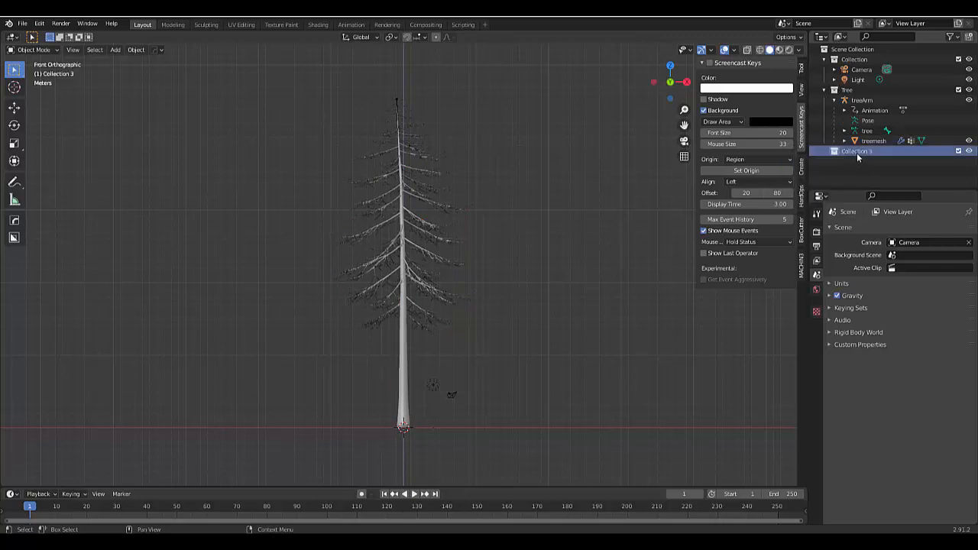
{"action": "double_click", "coordinate": [855, 150]}
{"action": "type", "text": "Leaves"}
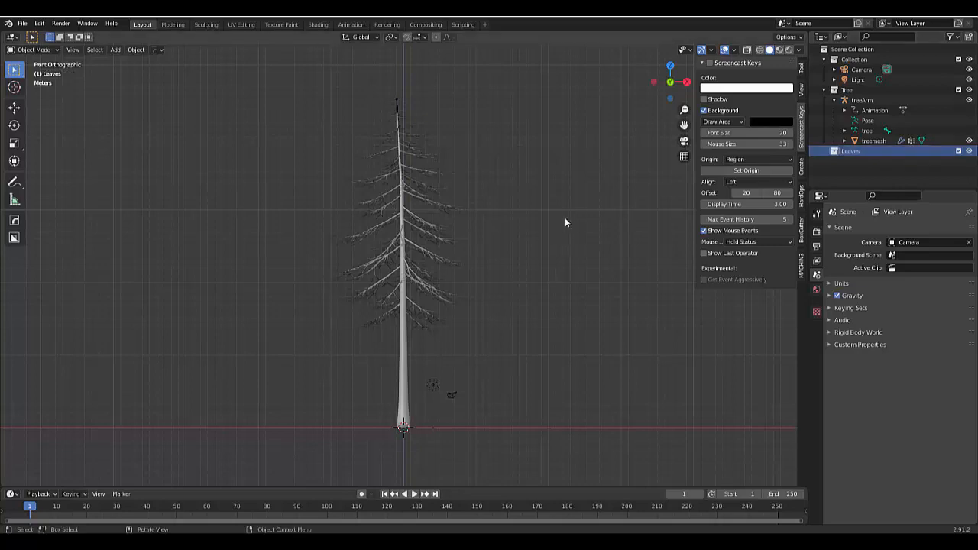
Step: Hide treemesh and make treeArm the active object
{"action": "left_click", "coordinate": [874, 141]}
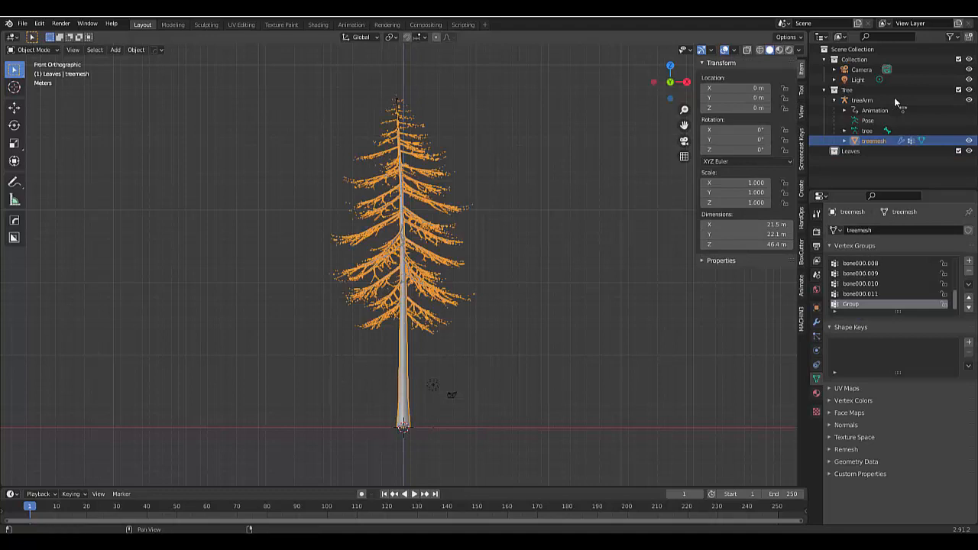
{"action": "mouse_move", "coordinate": [969, 145]}
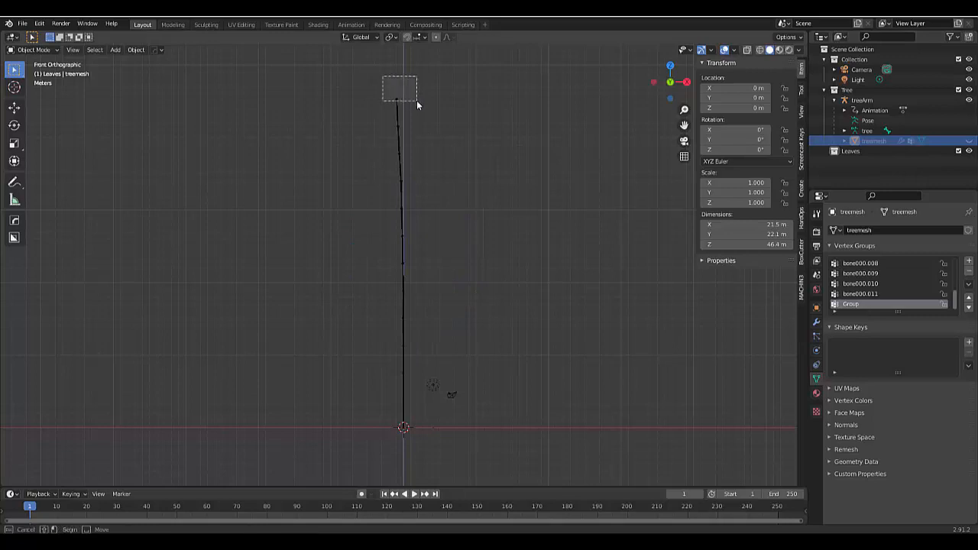
{"action": "left_click", "coordinate": [391, 291]}
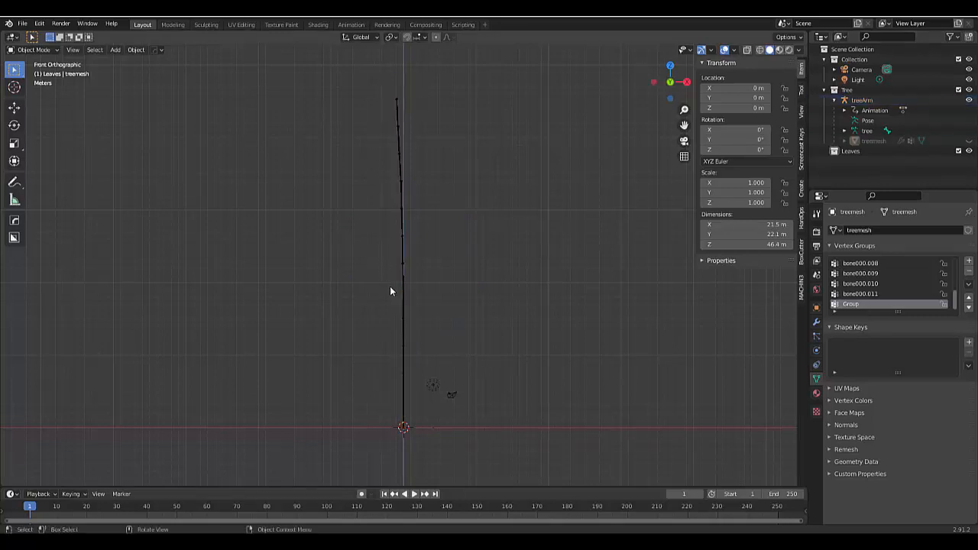
{"action": "left_click", "coordinate": [862, 100]}
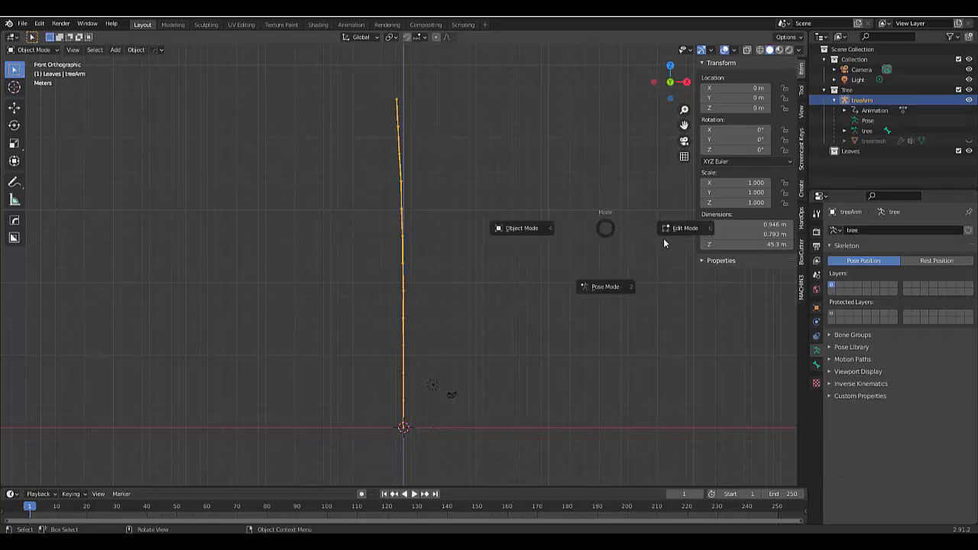
Step: Extrude a ~20 m horizontal bone from the top bone and clear its parent
{"action": "left_click", "coordinate": [685, 228]}
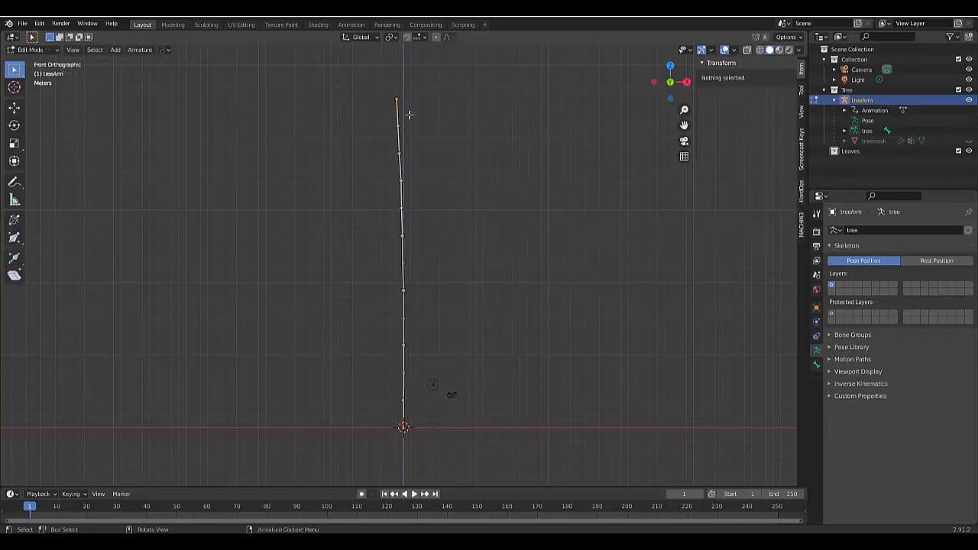
{"action": "mouse_move", "coordinate": [455, 111]}
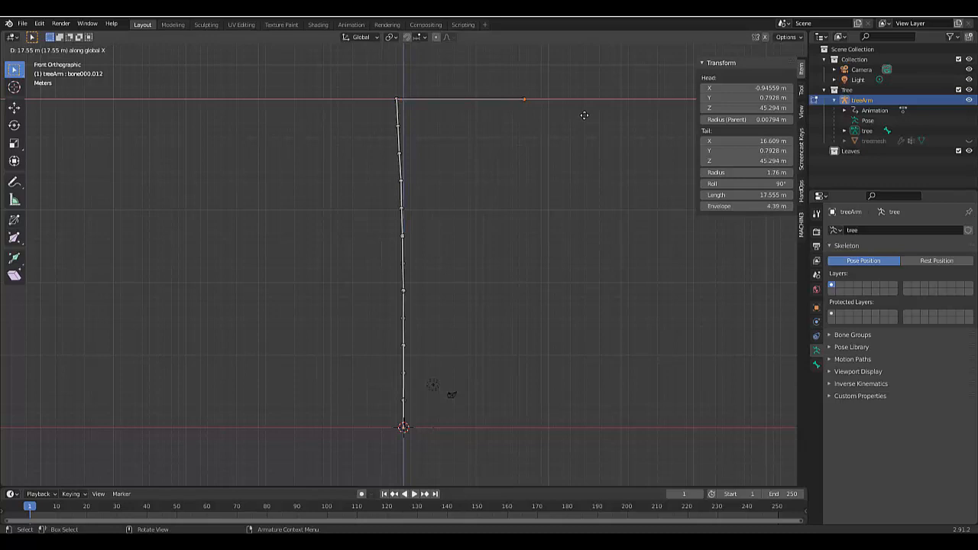
{"action": "left_click", "coordinate": [543, 100]}
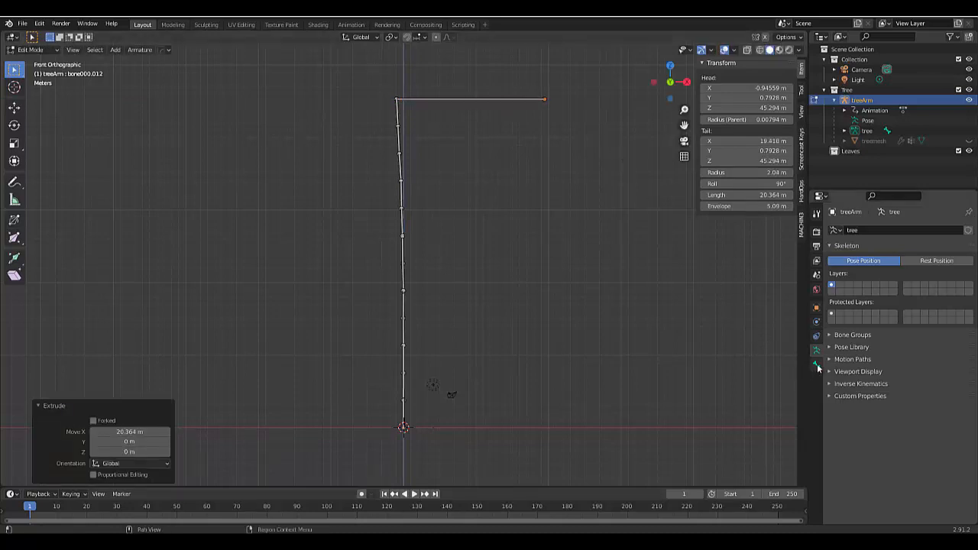
{"action": "left_click", "coordinate": [816, 350]}
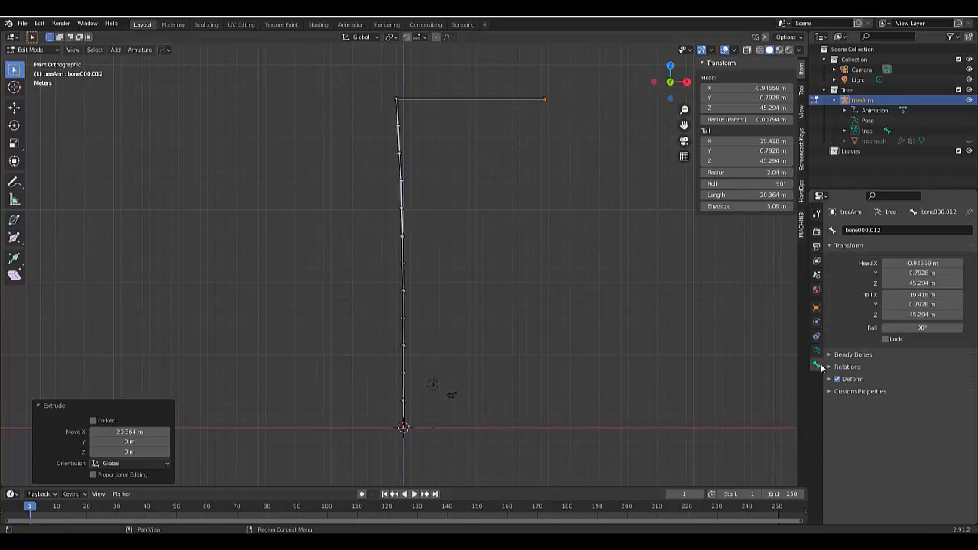
{"action": "left_click", "coordinate": [848, 367]}
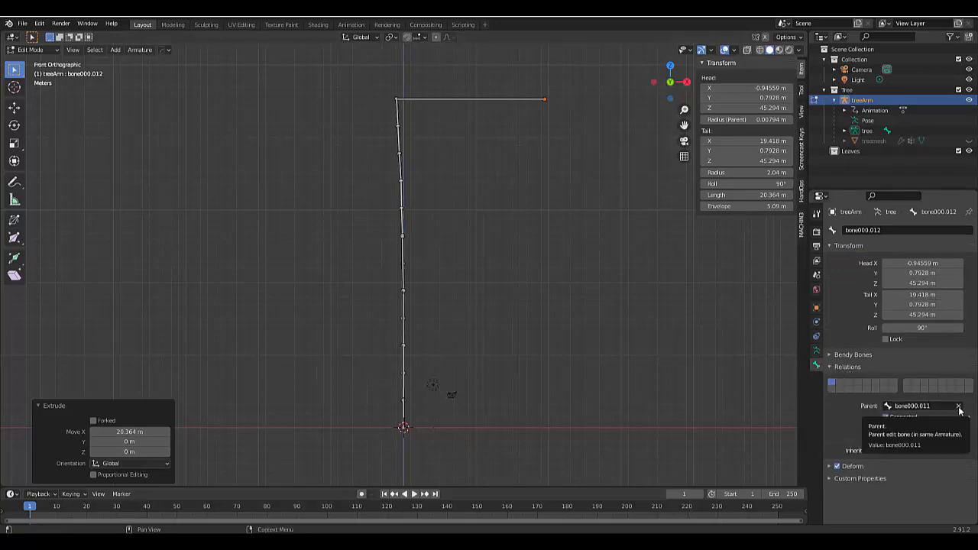
{"action": "left_click", "coordinate": [958, 405]}
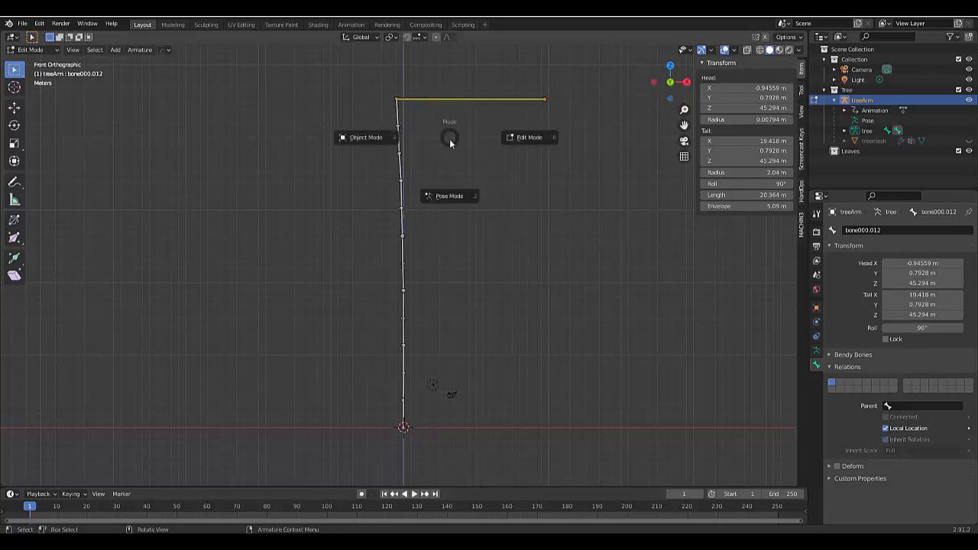
Step: In Pose Mode, add an Inverse Kinematics constraint to the top trunk bone
{"action": "left_click", "coordinate": [449, 196]}
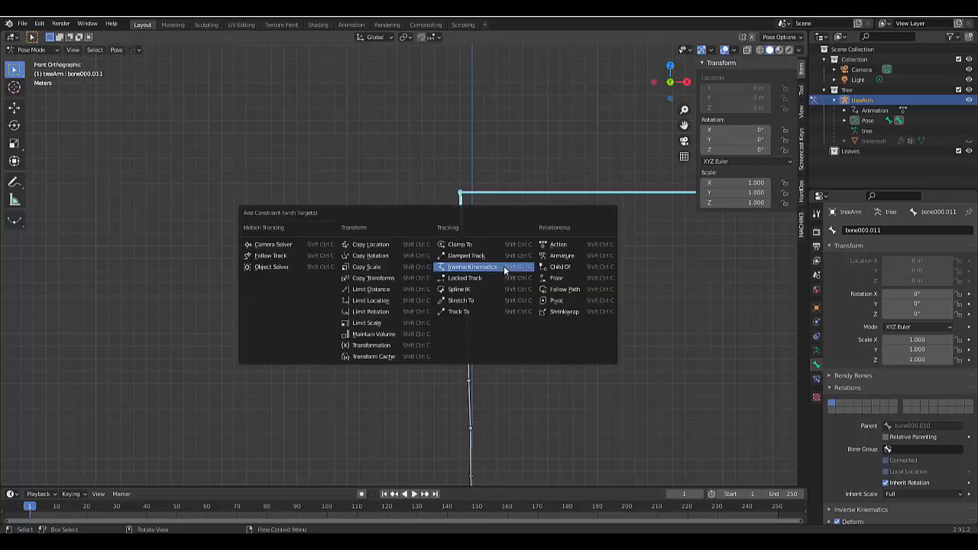
{"action": "mouse_move", "coordinate": [490, 267]}
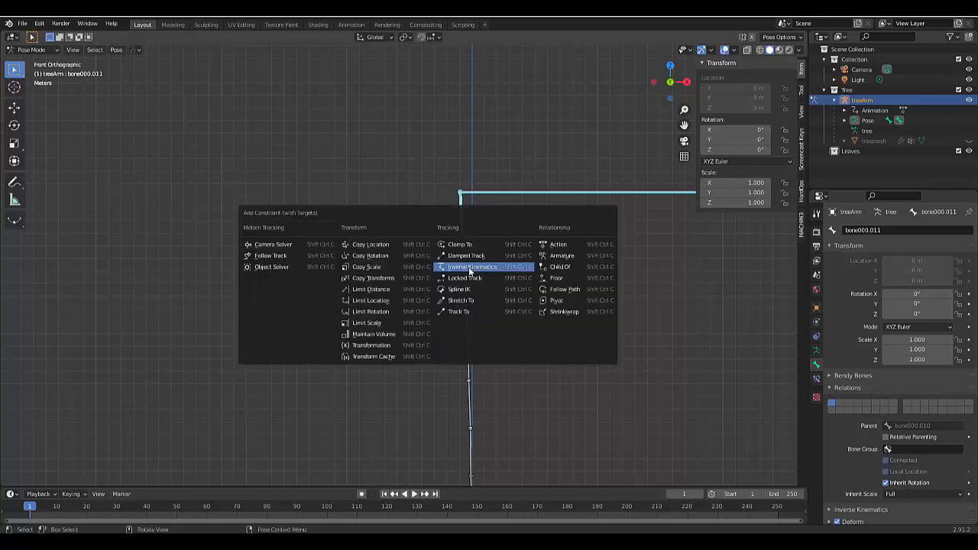
{"action": "left_click", "coordinate": [473, 267]}
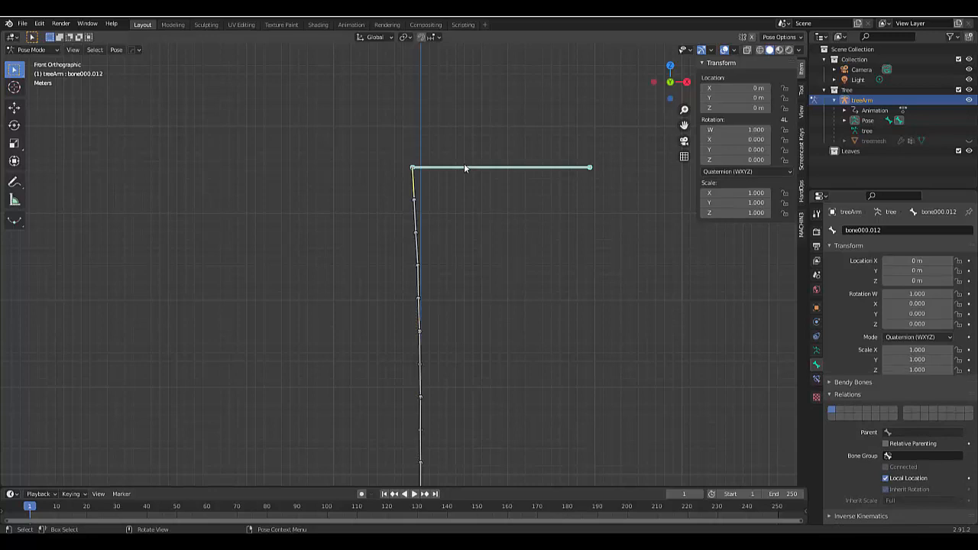
Step: Move the control bone out to the right so the upper trunk bends
{"action": "scroll", "scroll_direction": "down", "scroll_amount": 3}
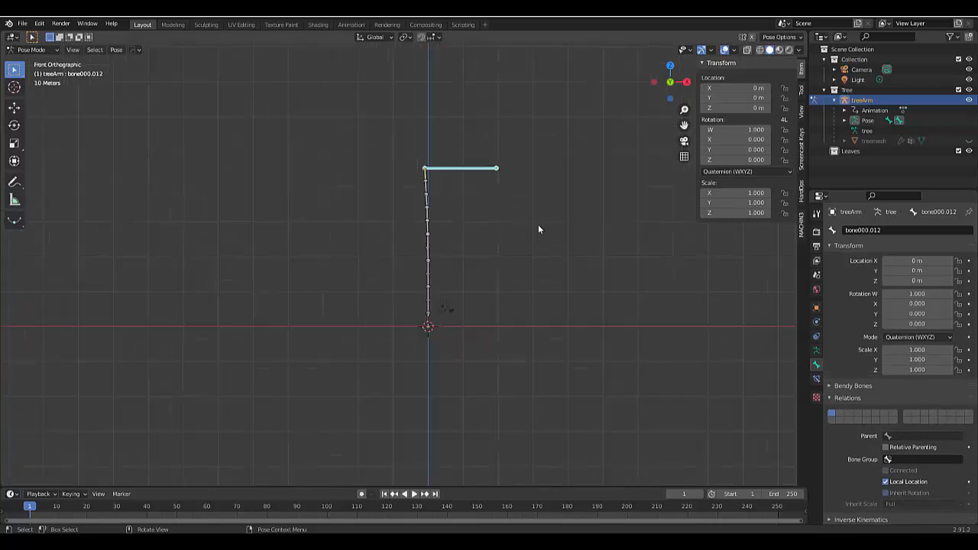
{"action": "key", "text": "g"}
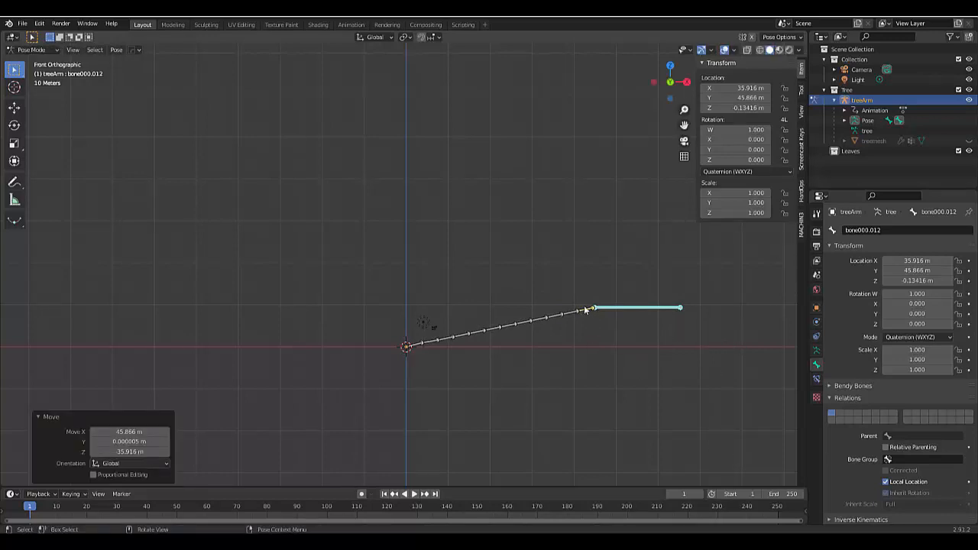
{"action": "left_click", "coordinate": [591, 309]}
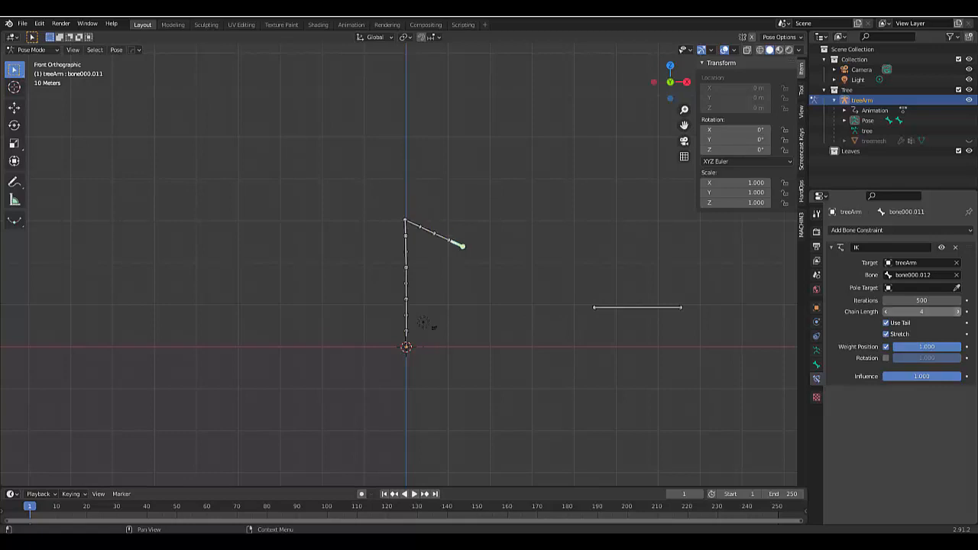
Step: Set the IK constraint's chain length to 11 bones
{"action": "left_click", "coordinate": [921, 311]}
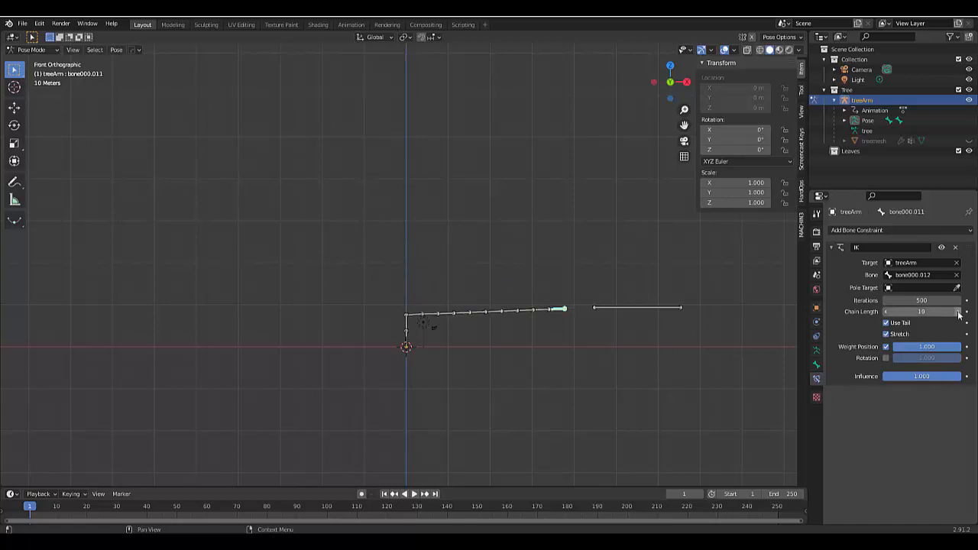
{"action": "left_click", "coordinate": [964, 311]}
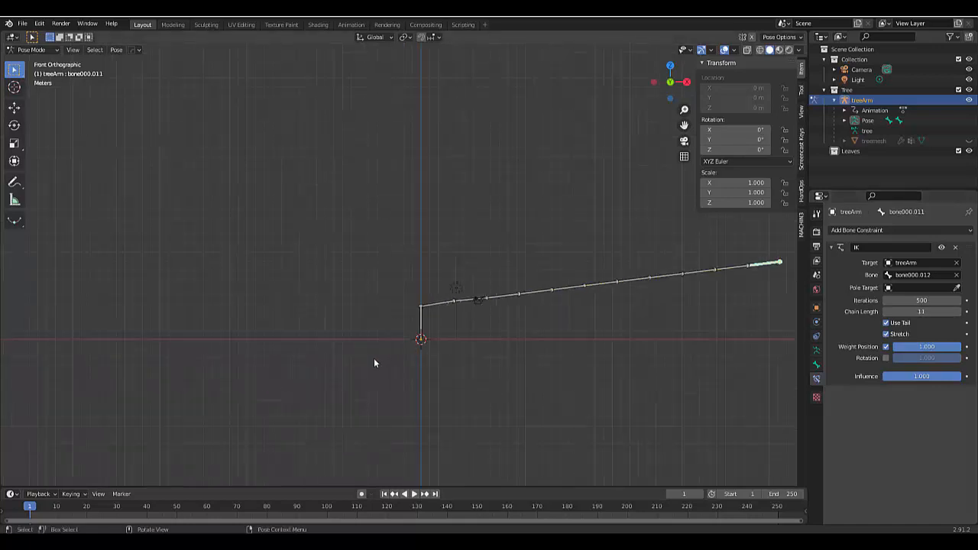
{"action": "scroll", "scroll_direction": "up", "scroll_amount": 3}
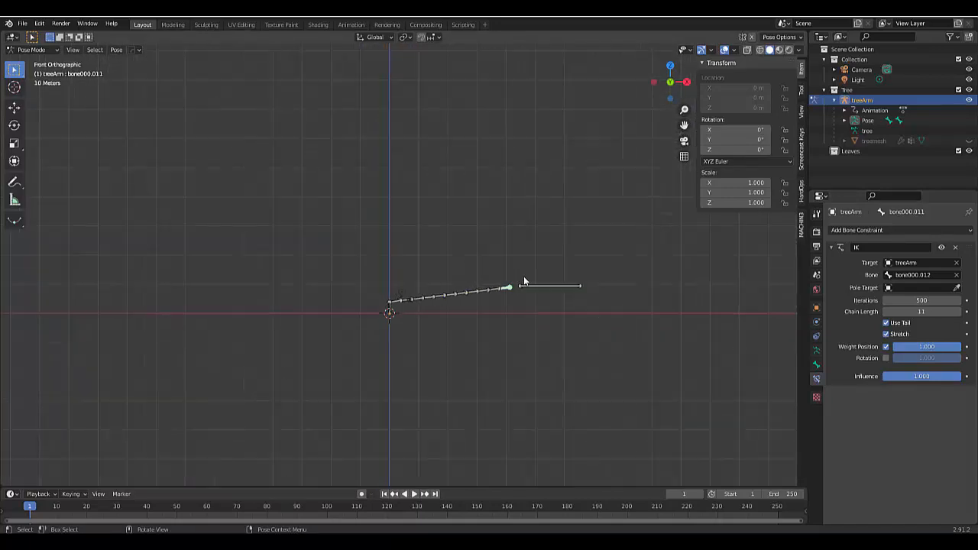
Step: Move the control bone back above the trunk and unhide the tree mesh
{"action": "left_click", "coordinate": [550, 286]}
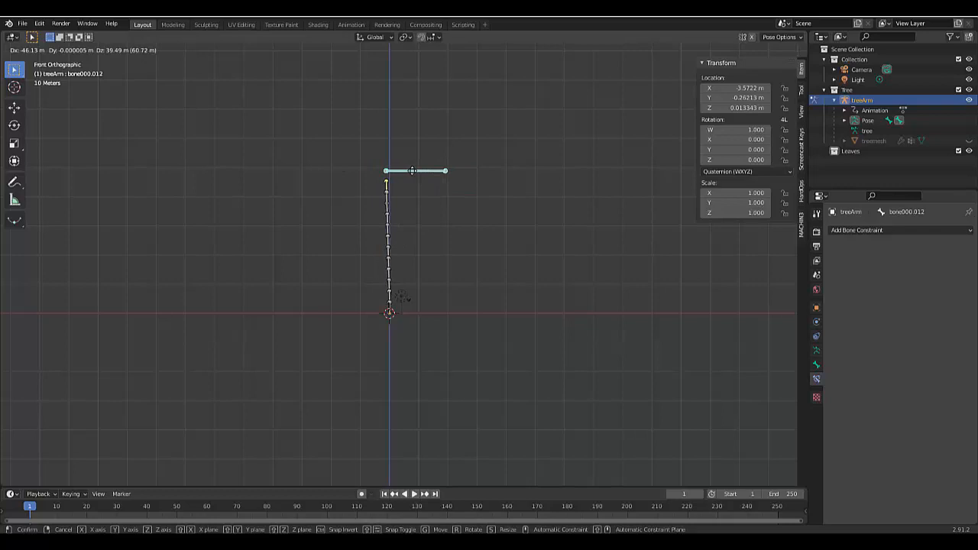
{"action": "left_click", "coordinate": [394, 314]}
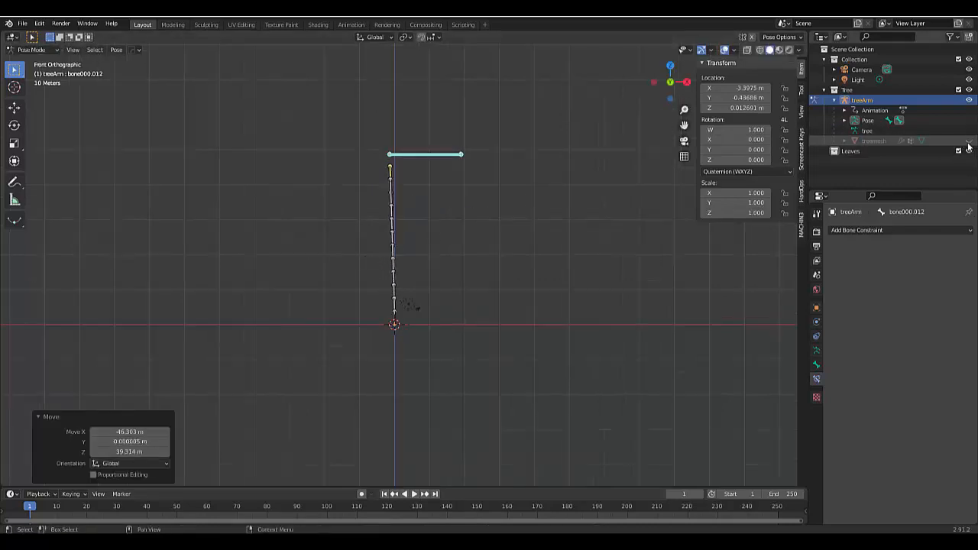
{"action": "mouse_move", "coordinate": [969, 141]}
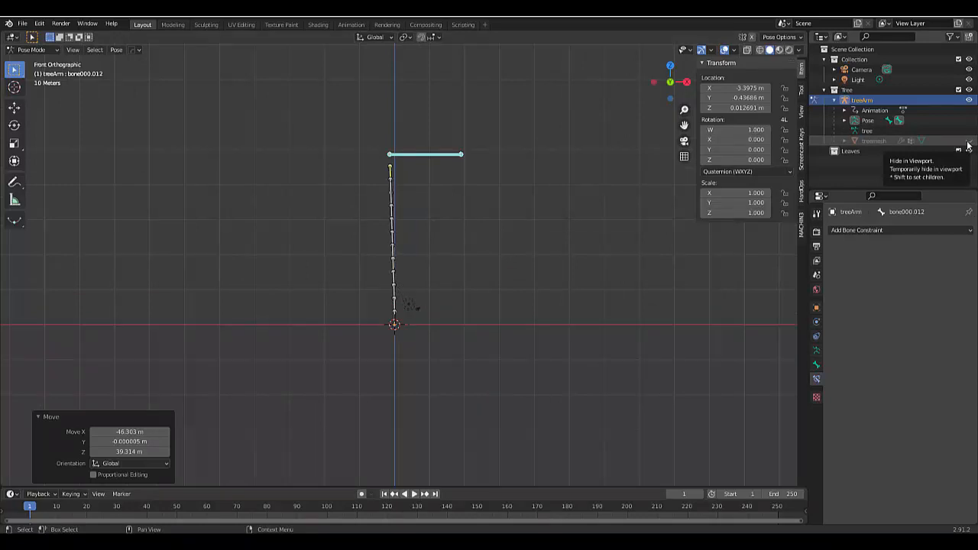
{"action": "left_click", "coordinate": [968, 140]}
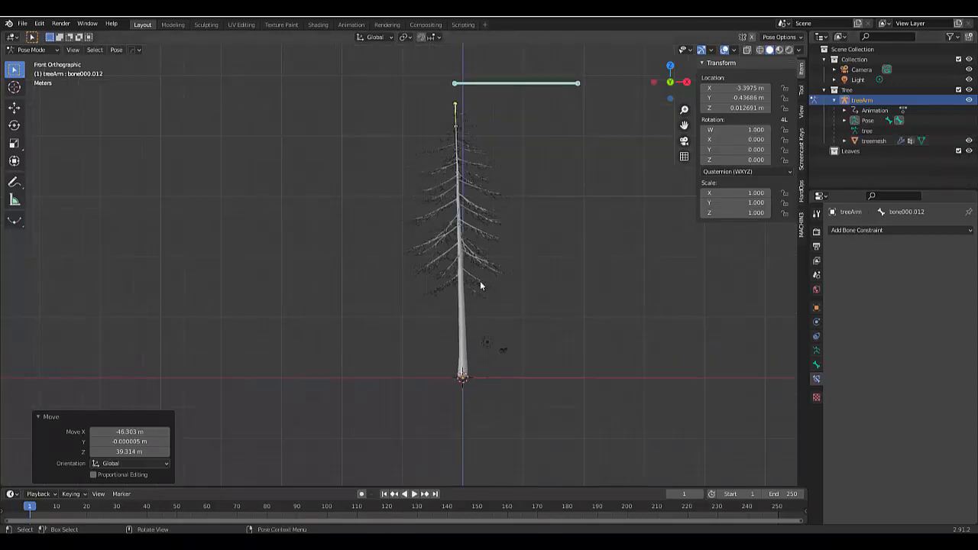
Step: Select the treemesh object in the Outliner instead of the bones
{"action": "left_click", "coordinate": [850, 151]}
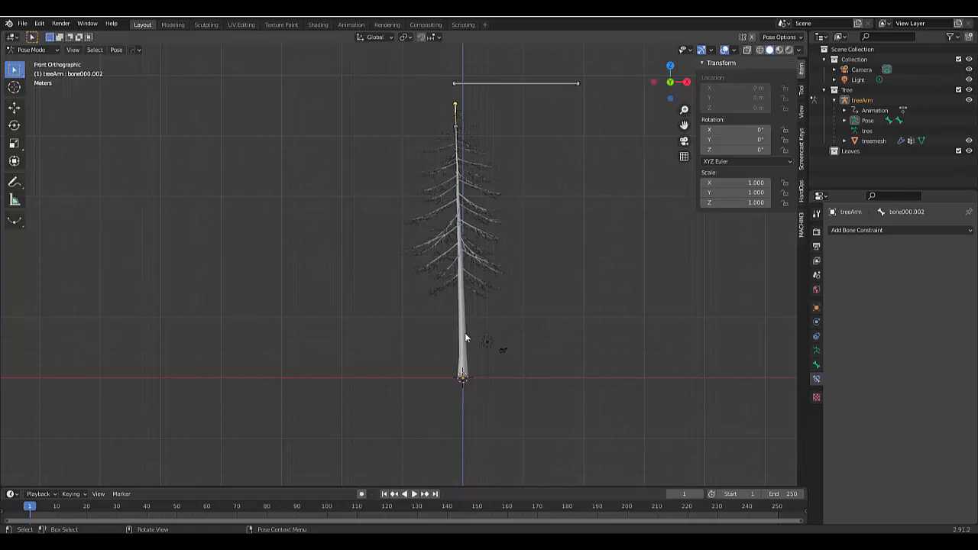
{"action": "left_click", "coordinate": [873, 141]}
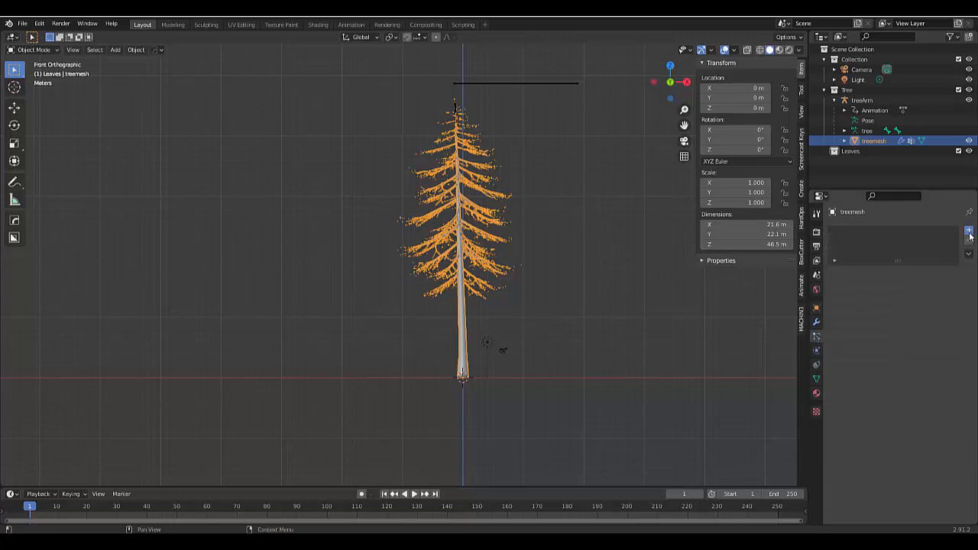
Step: Add a hair particle system with Group vertex-group density and hair dynamics, then activate Leaves
{"action": "left_click", "coordinate": [968, 232]}
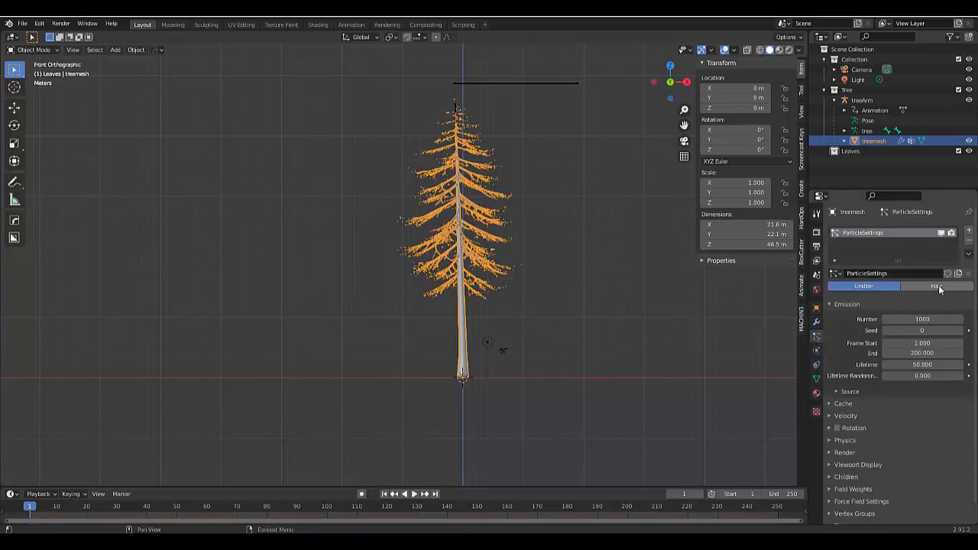
{"action": "left_click", "coordinate": [937, 286]}
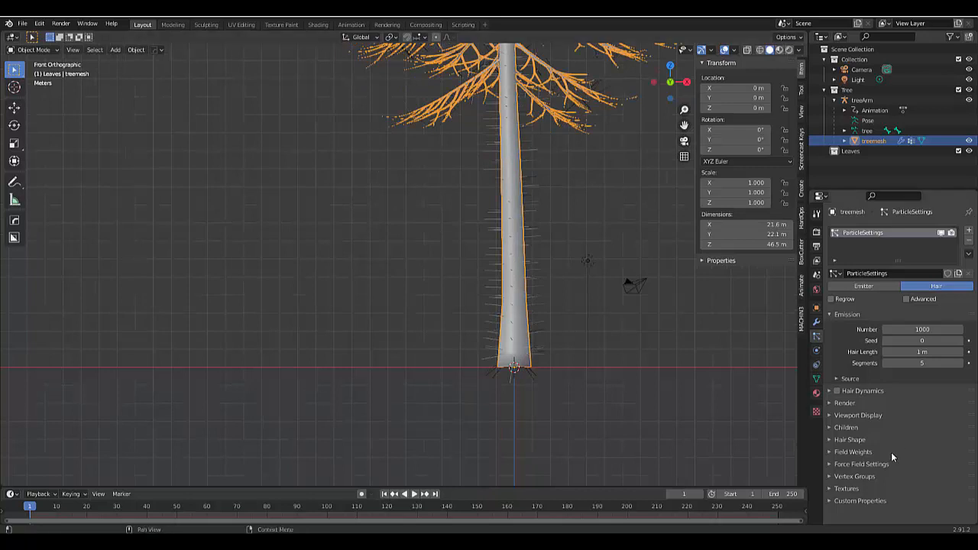
{"action": "left_click", "coordinate": [854, 476]}
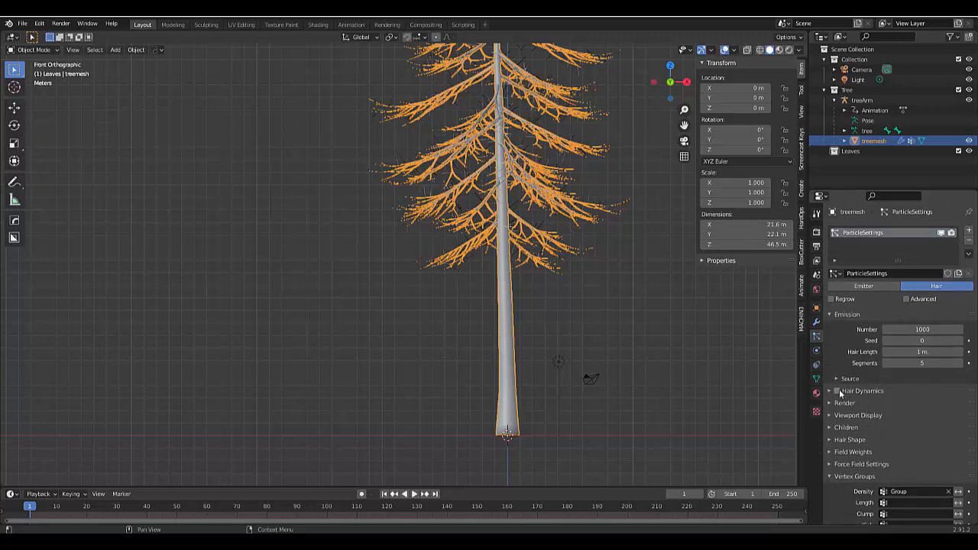
{"action": "left_click", "coordinate": [838, 390]}
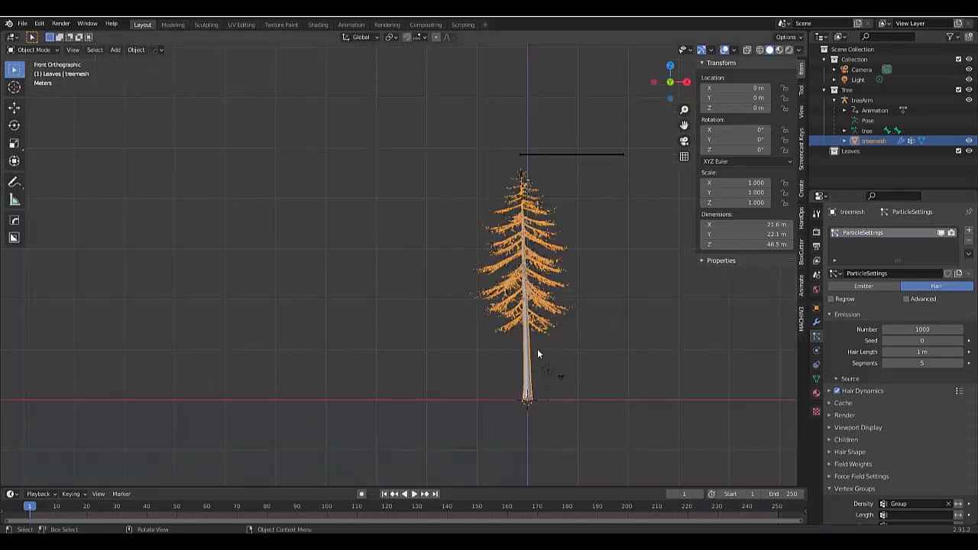
{"action": "scroll", "scroll_direction": "up", "scroll_amount": 3}
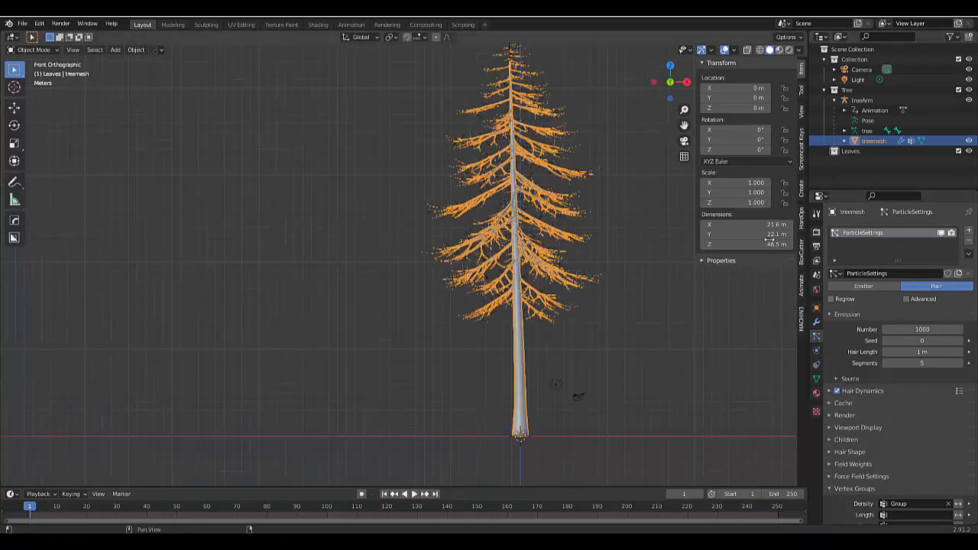
{"action": "left_click", "coordinate": [850, 150]}
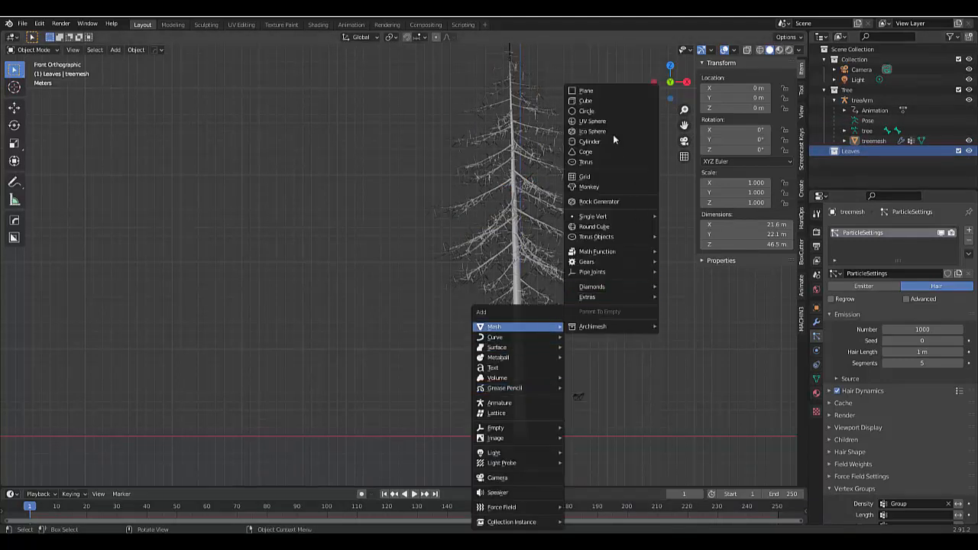
{"action": "mouse_move", "coordinate": [603, 99]}
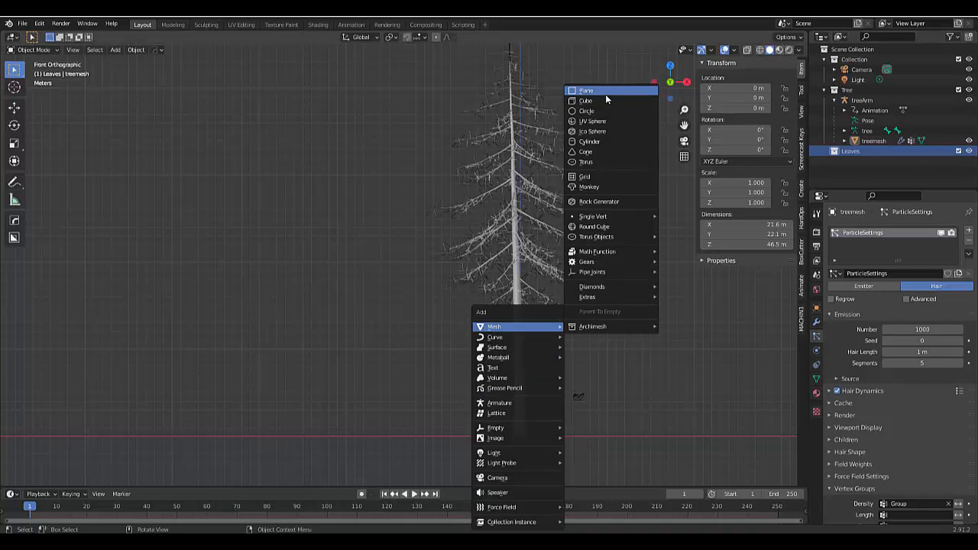
Step: Add a plane mesh to the Leaves collection and hide the Tree collection
{"action": "left_click", "coordinate": [587, 90]}
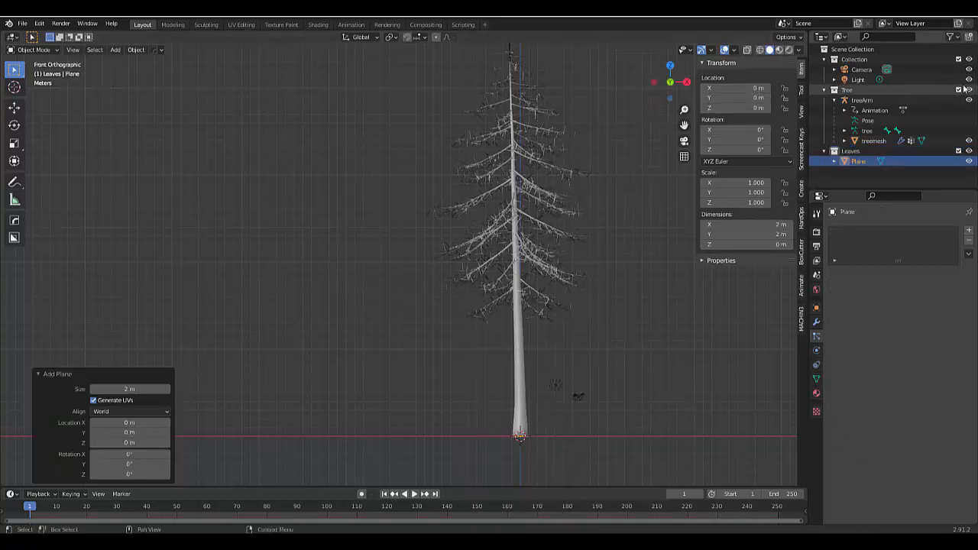
{"action": "left_click", "coordinate": [969, 89]}
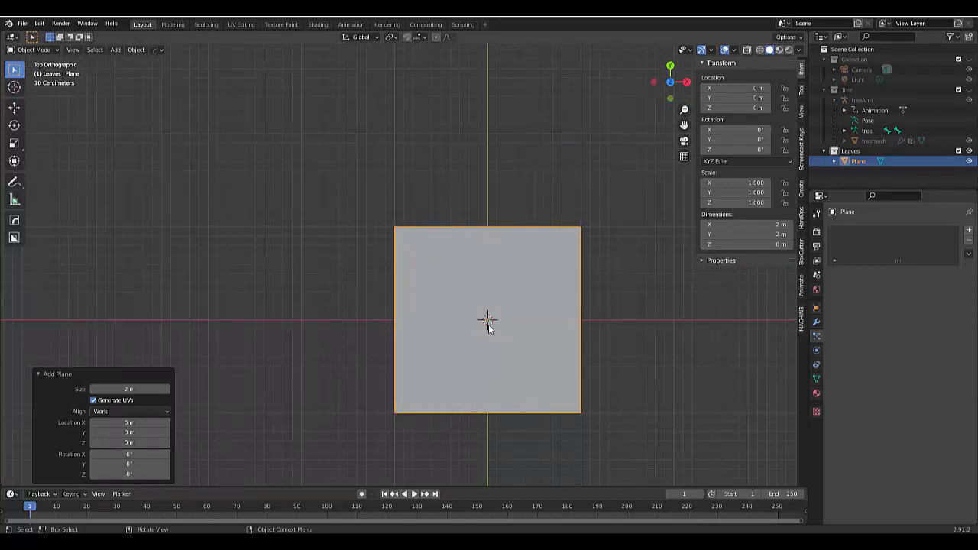
Step: Subdivide the plane in Edit Mode and move its vertices into a pointed leaf outline
{"action": "key", "text": "Tab"}
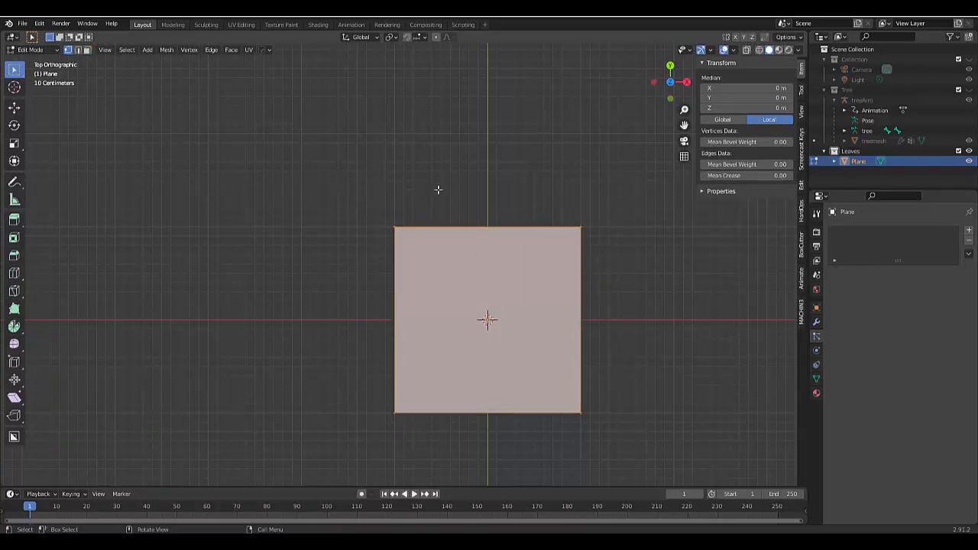
{"action": "right_click", "coordinate": [438, 190]}
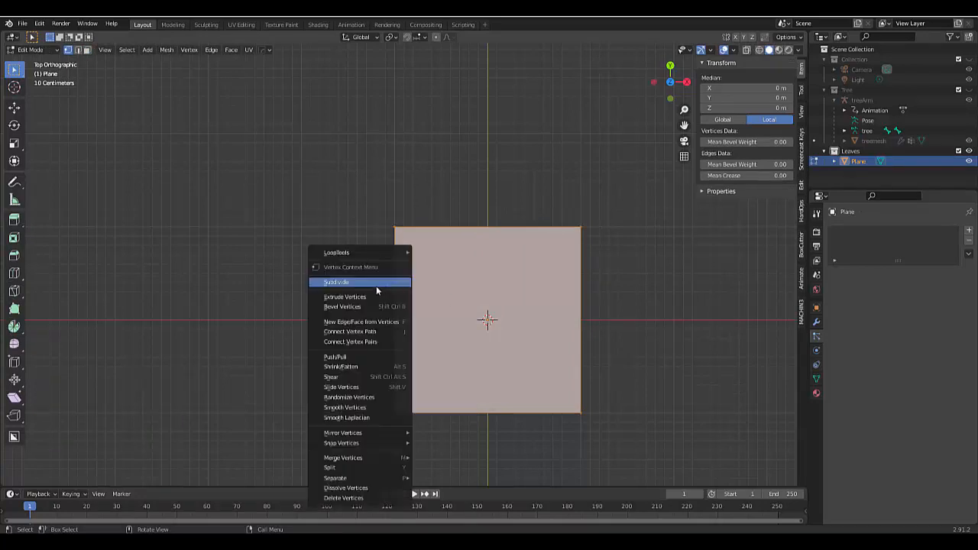
{"action": "left_click", "coordinate": [337, 282]}
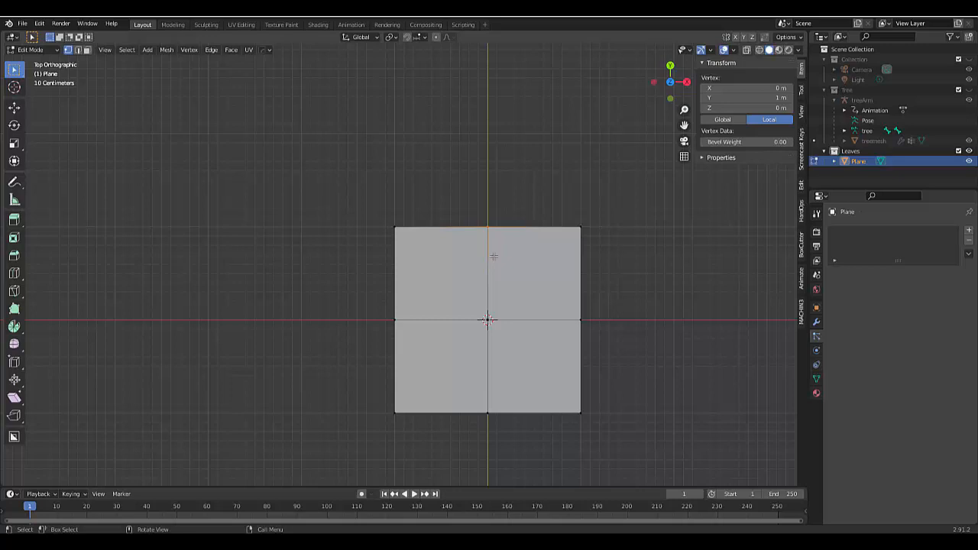
{"action": "left_click_drag", "start_coordinate": [488, 231], "coordinate": [488, 180]}
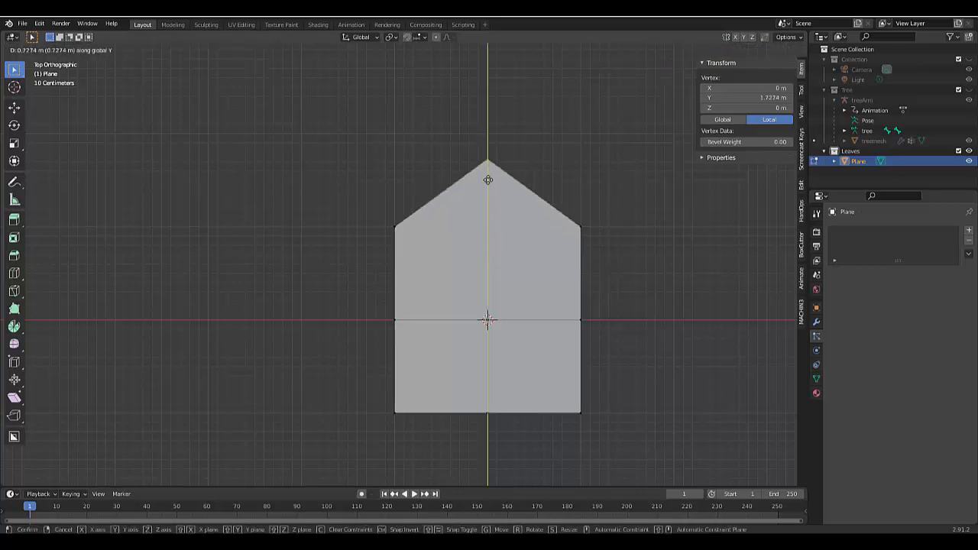
{"action": "left_click", "coordinate": [488, 319]}
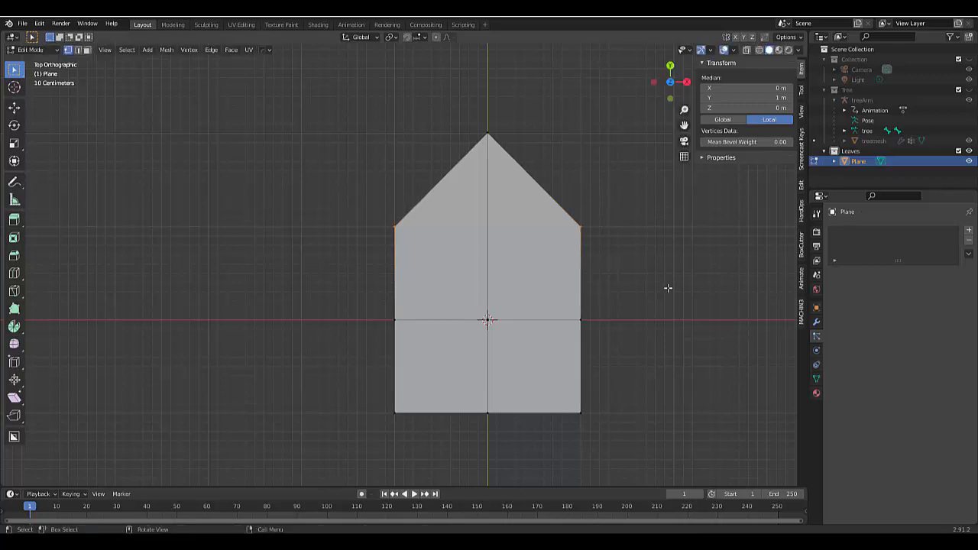
{"action": "key", "text": "s"}
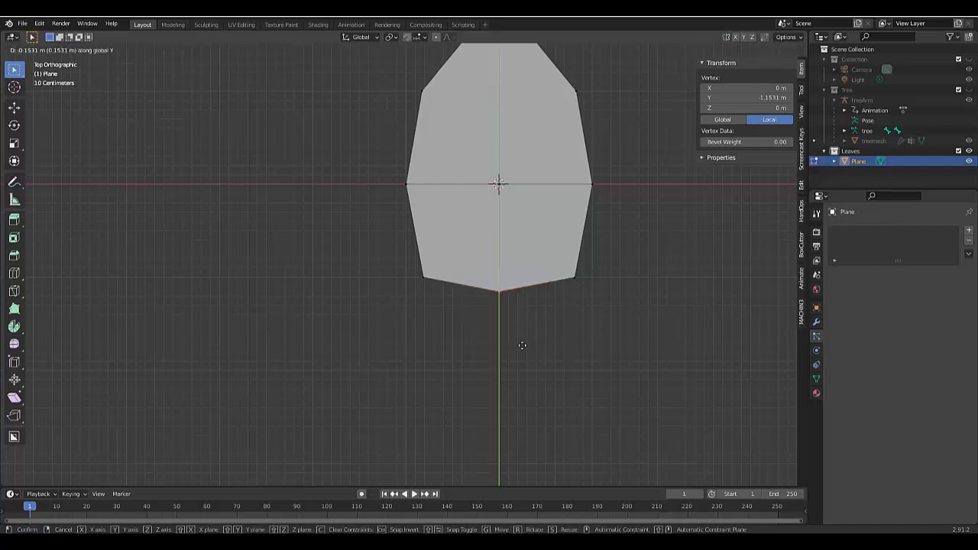
{"action": "left_click", "coordinate": [522, 345]}
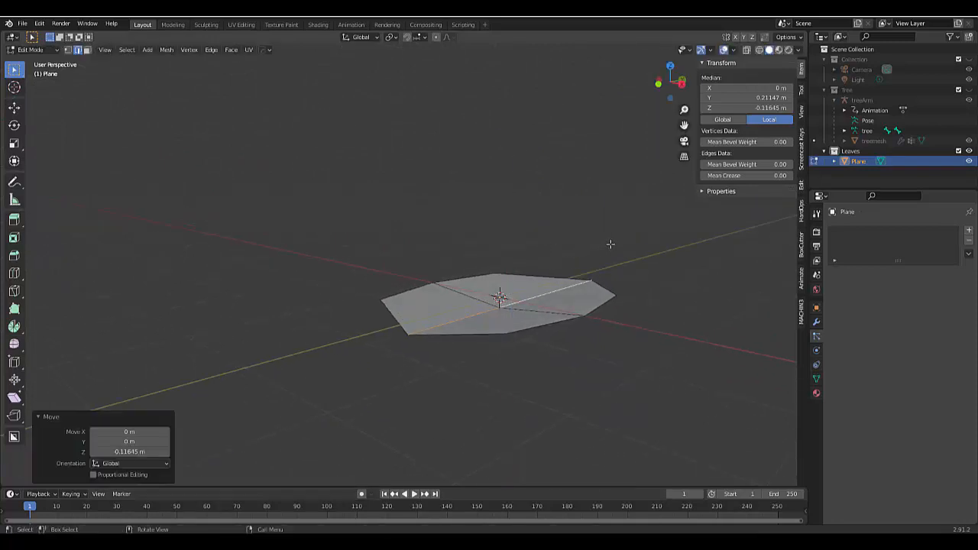
Step: Lower the leaf's centre line and bend both tip vertices down with proportional editing
{"action": "key", "text": "s"}
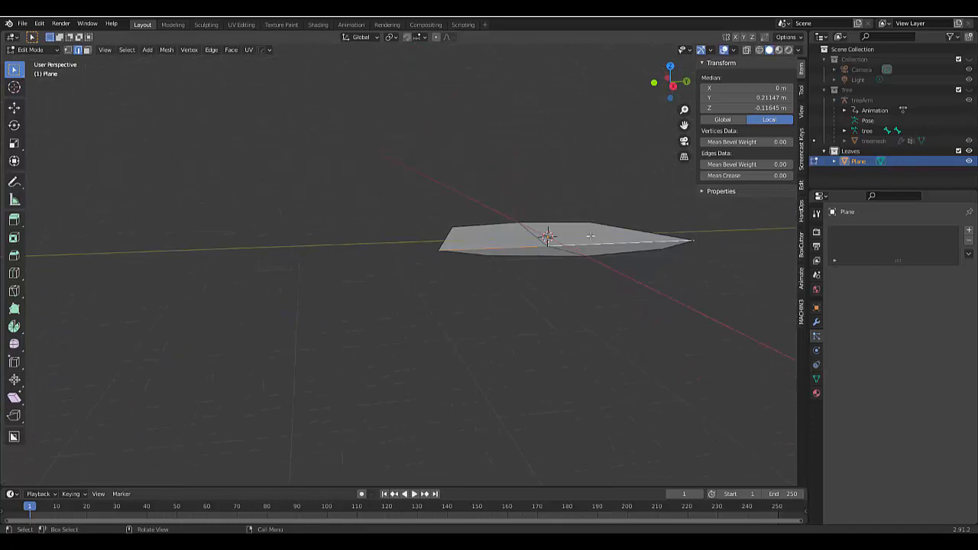
{"action": "key", "text": "g"}
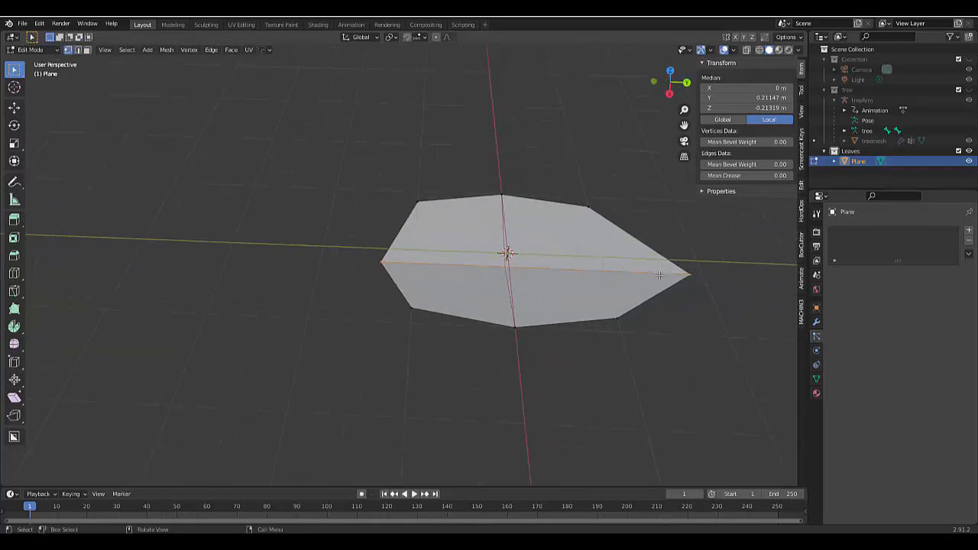
{"action": "left_click", "coordinate": [684, 275]}
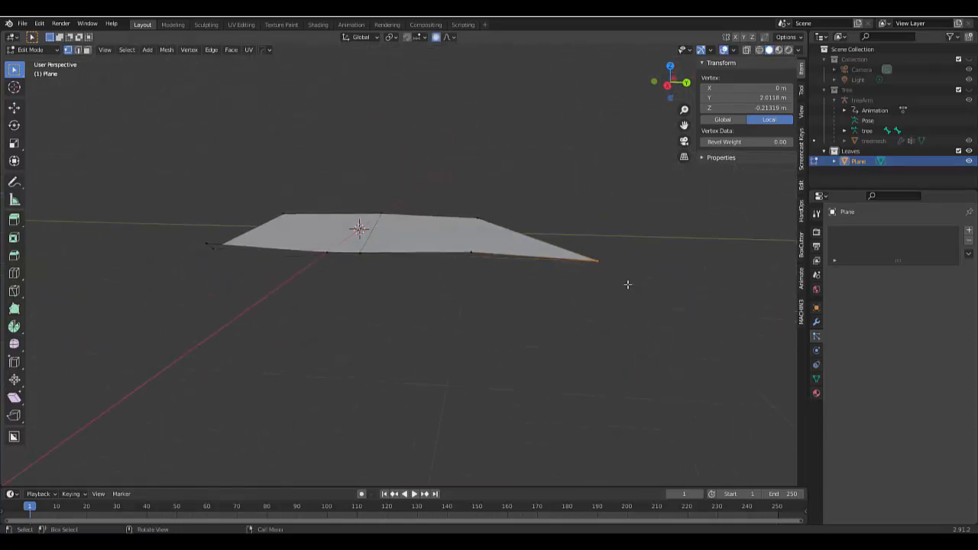
{"action": "key", "text": "g"}
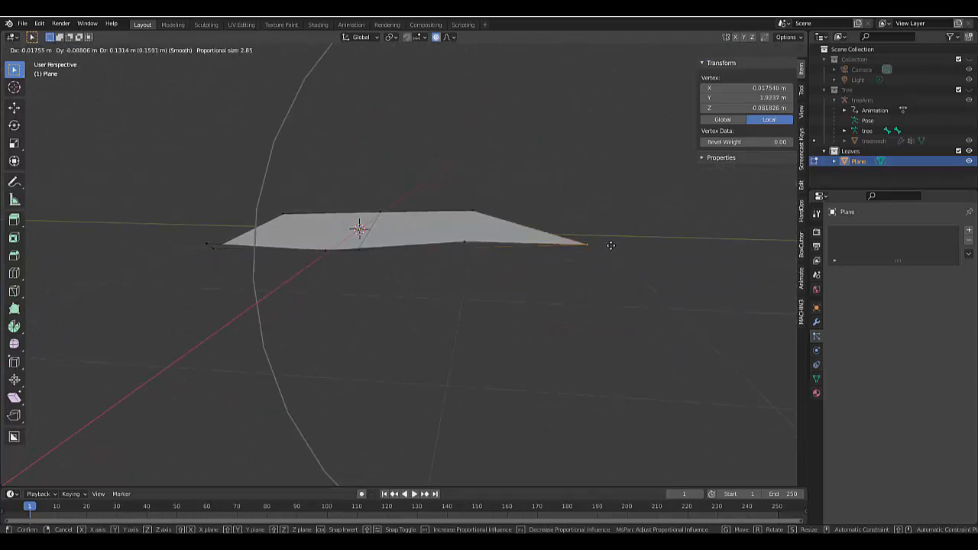
{"action": "mouse_move", "coordinate": [606, 261]}
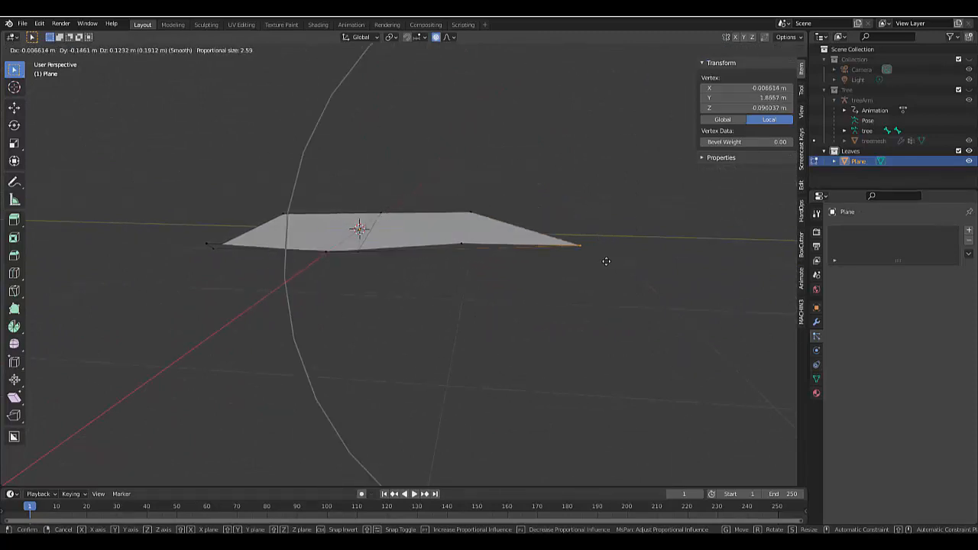
{"action": "mouse_move", "coordinate": [588, 238]}
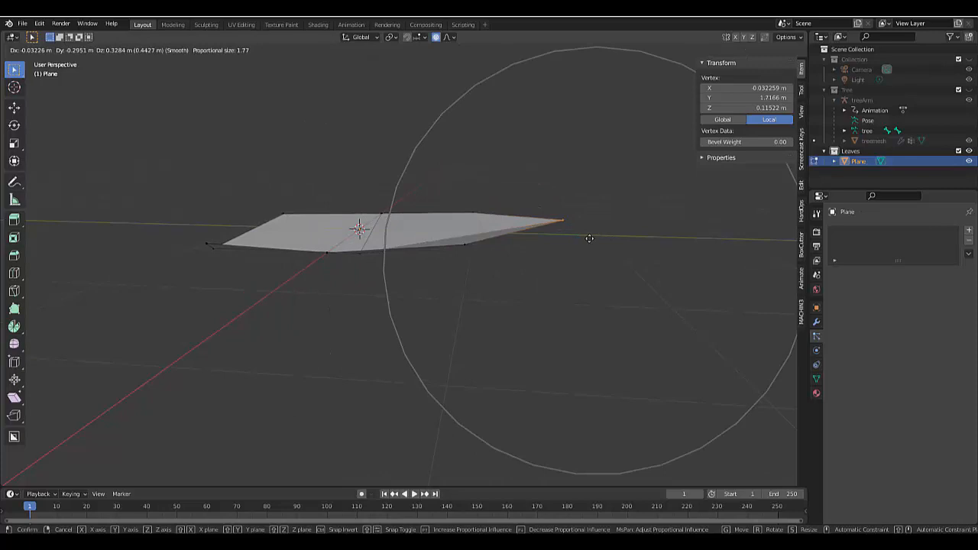
{"action": "mouse_move", "coordinate": [591, 224]}
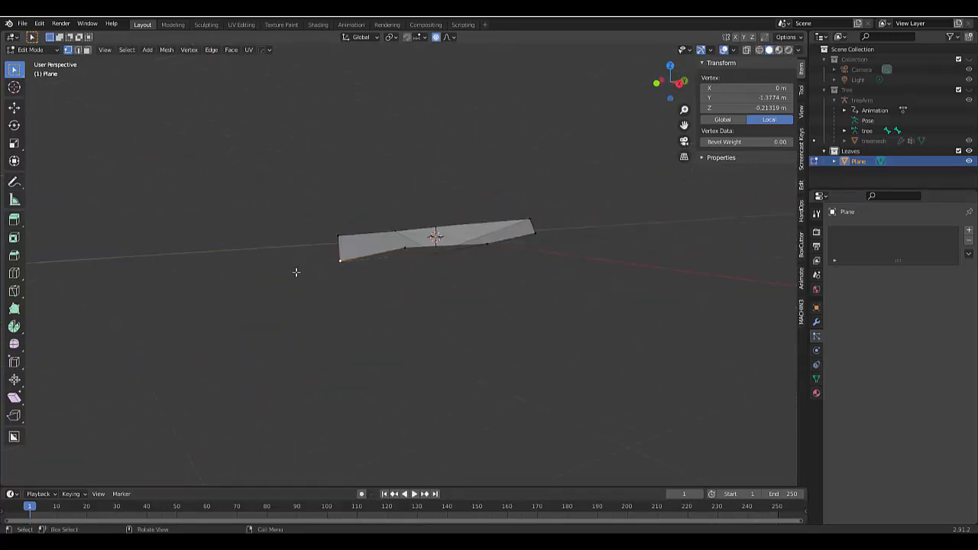
{"action": "key", "text": "g"}
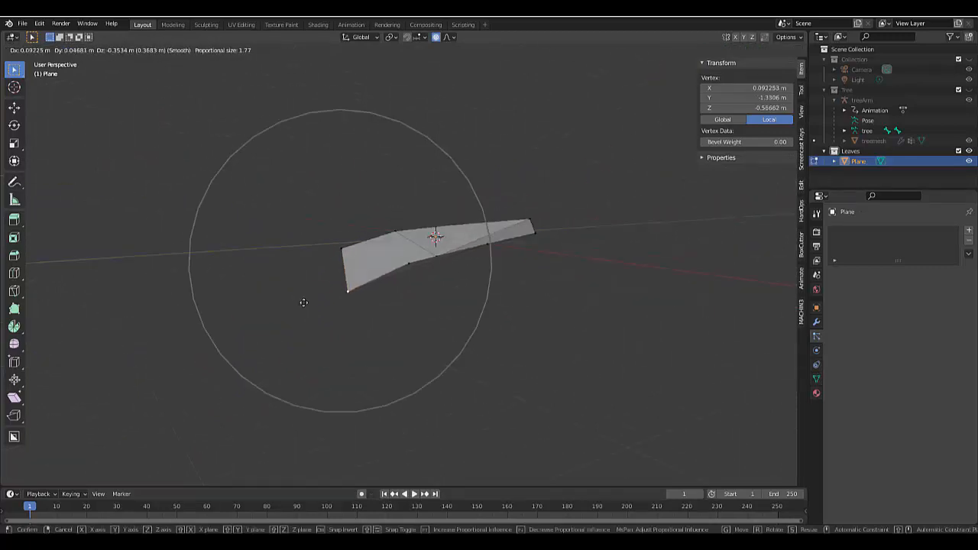
{"action": "left_click", "coordinate": [436, 260]}
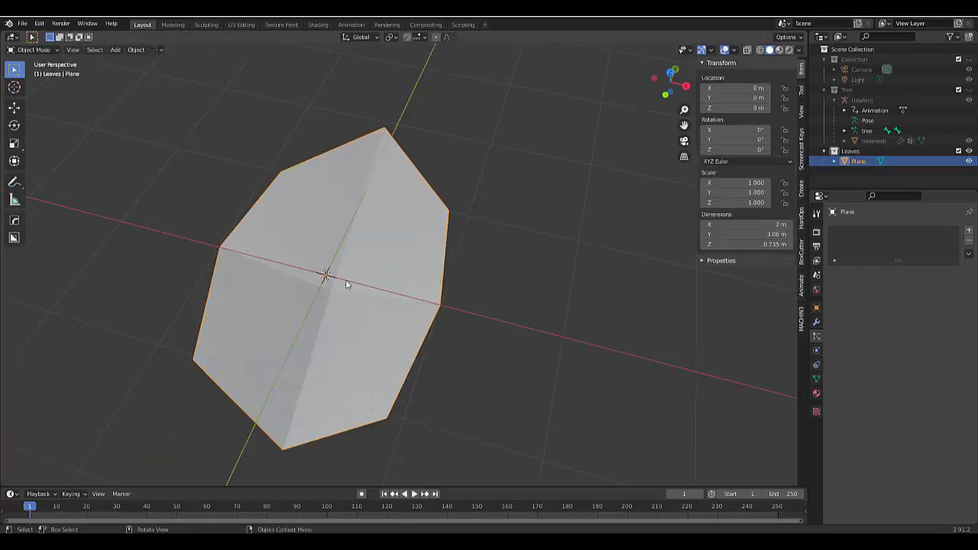
Step: Orbit around the leaf, apply all its transforms, and begin renaming it in the Outliner
{"action": "left_click_drag", "start_coordinate": [343, 283], "coordinate": [541, 316]}
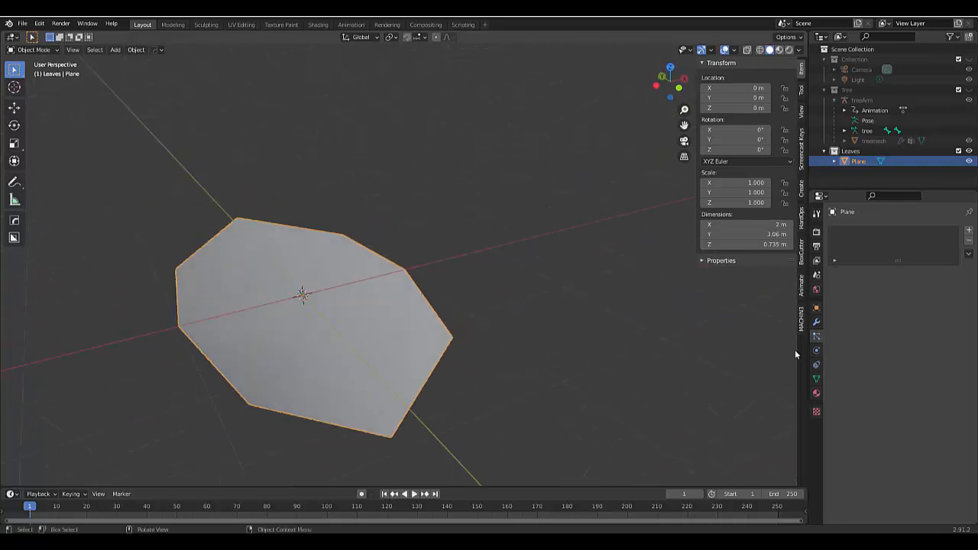
{"action": "left_click_drag", "start_coordinate": [302, 297], "coordinate": [396, 321]}
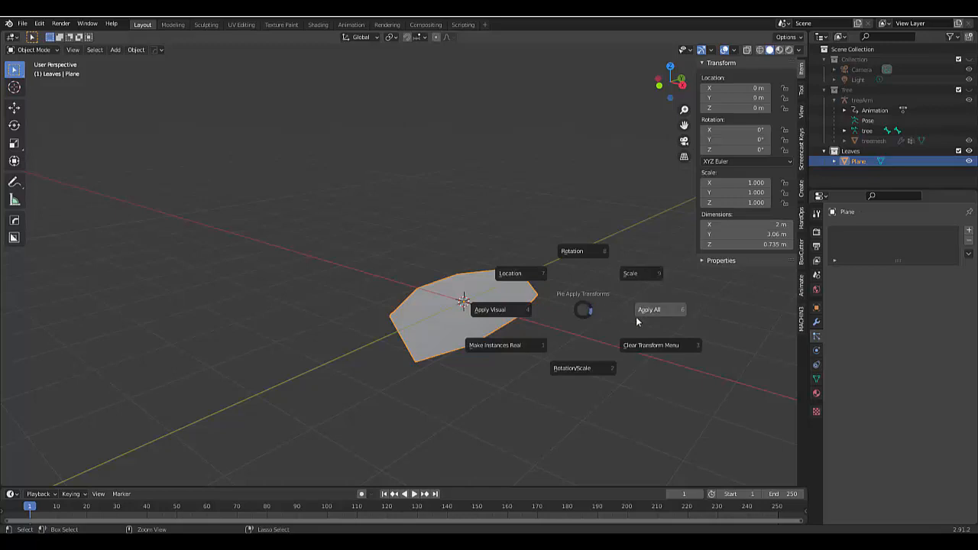
{"action": "left_click", "coordinate": [648, 309]}
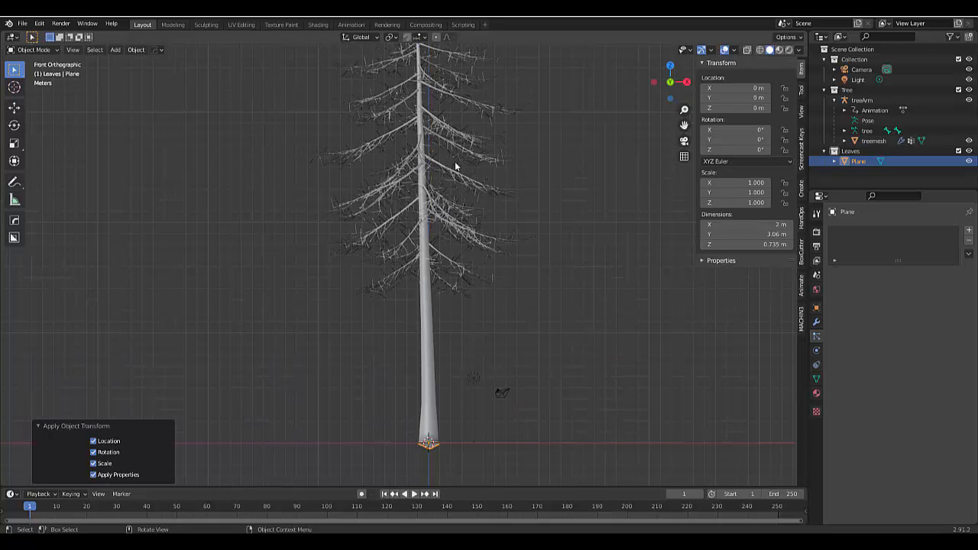
{"action": "double_click", "coordinate": [858, 161]}
{"action": "type", "text": "Leaf"}
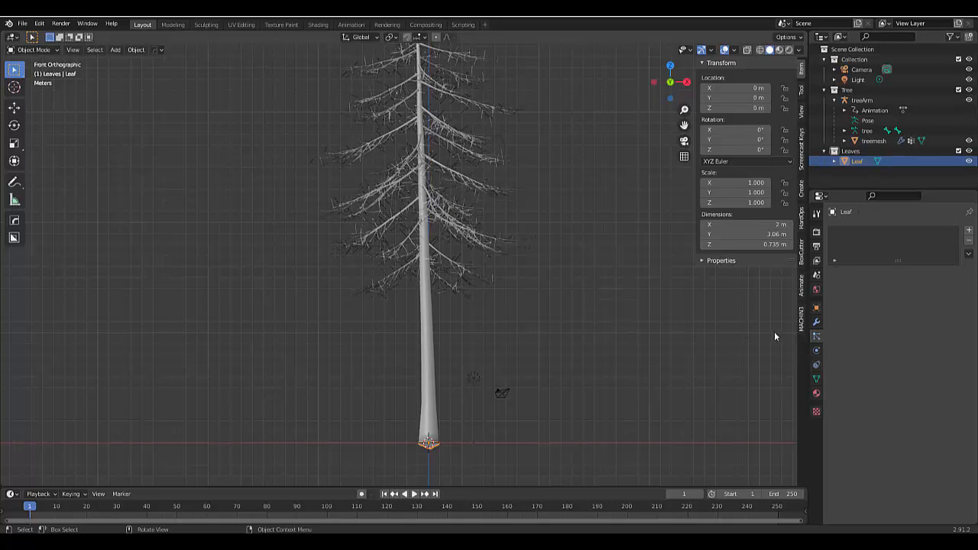
Step: Add a Particle Instance modifier using treemesh, with Create Along Paths enabled and Z axis alignment
{"action": "left_click", "coordinate": [816, 322]}
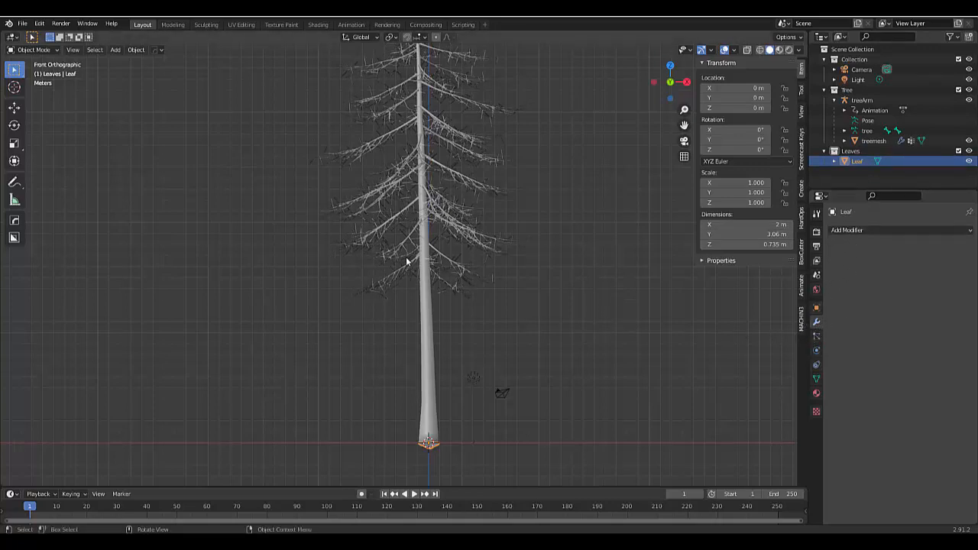
{"action": "mouse_move", "coordinate": [376, 294]}
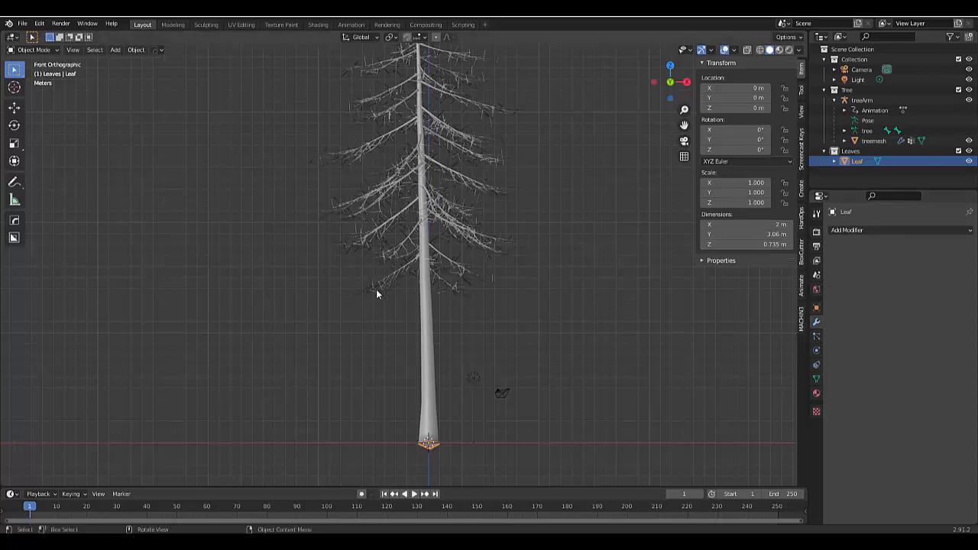
{"action": "mouse_move", "coordinate": [847, 230]}
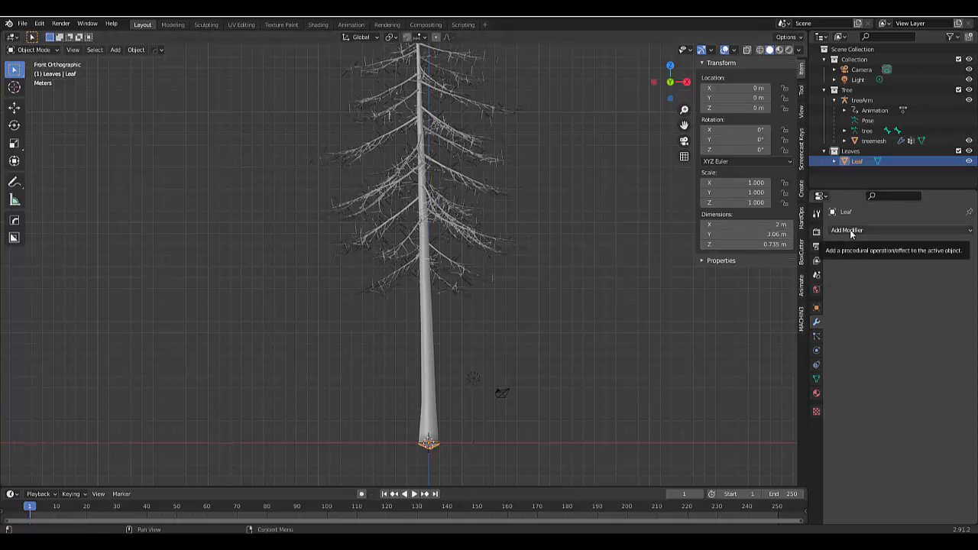
{"action": "mouse_move", "coordinate": [436, 330]}
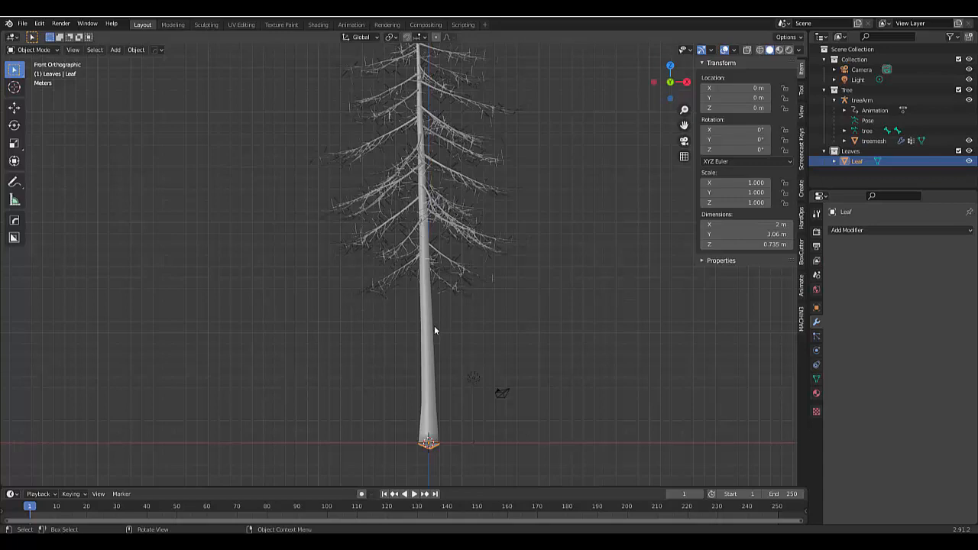
{"action": "left_click", "coordinate": [847, 230]}
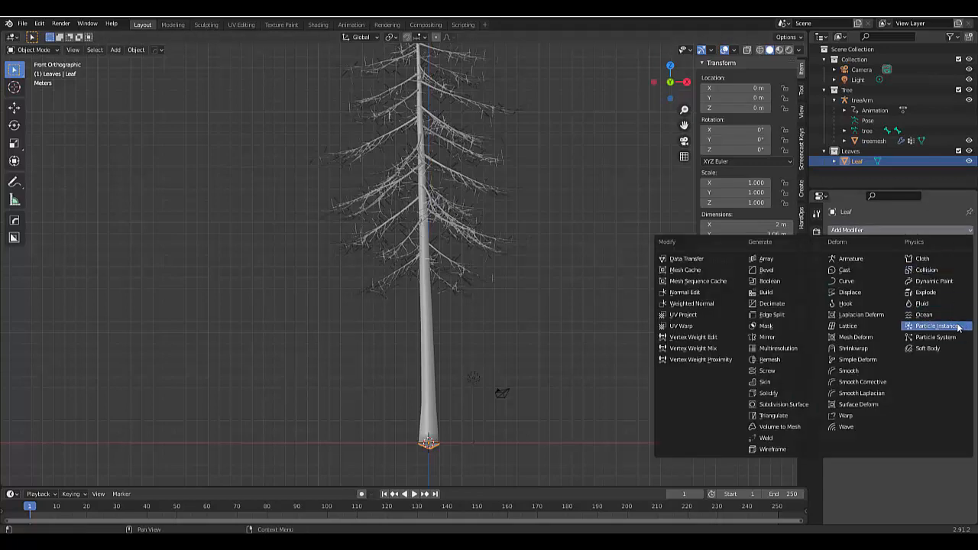
{"action": "left_click", "coordinate": [936, 325]}
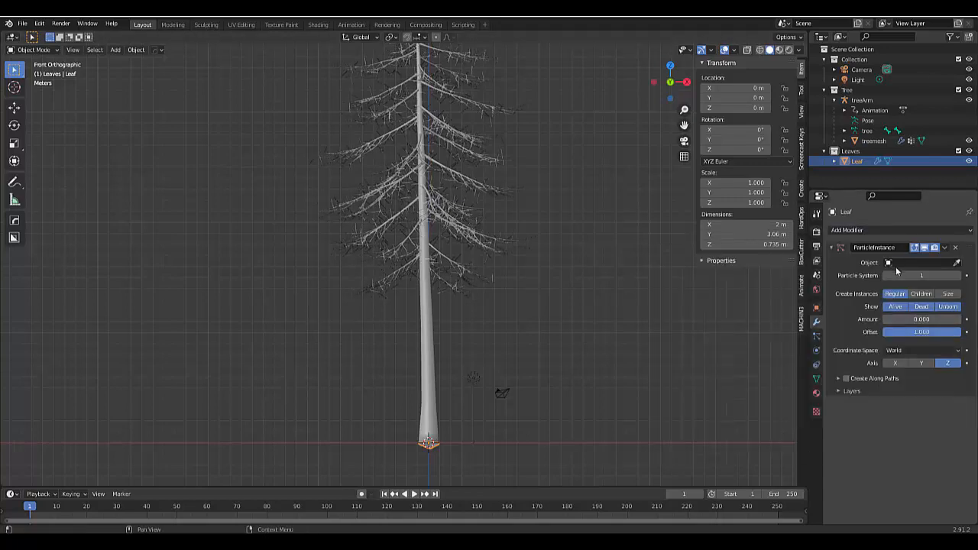
{"action": "left_click", "coordinate": [917, 263]}
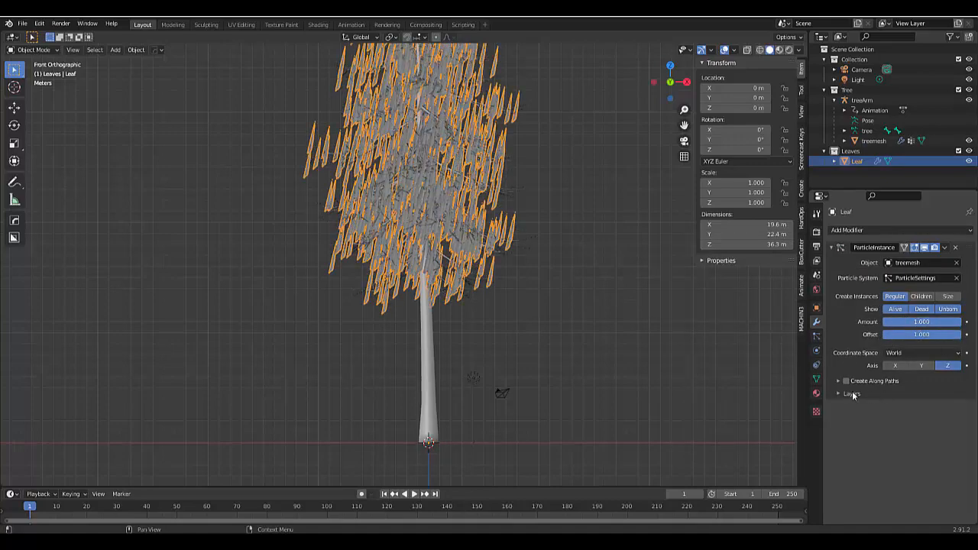
{"action": "left_click", "coordinate": [845, 381]}
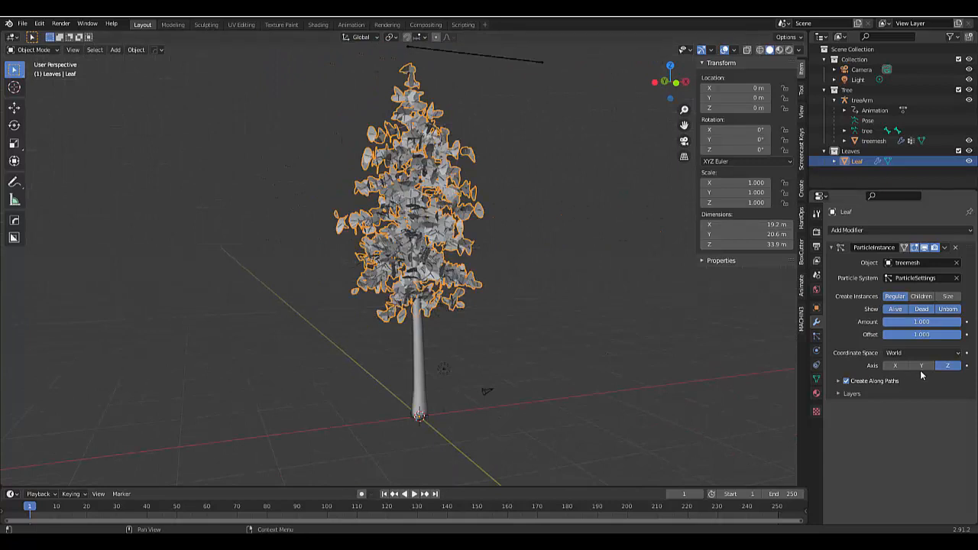
{"action": "left_click", "coordinate": [895, 365]}
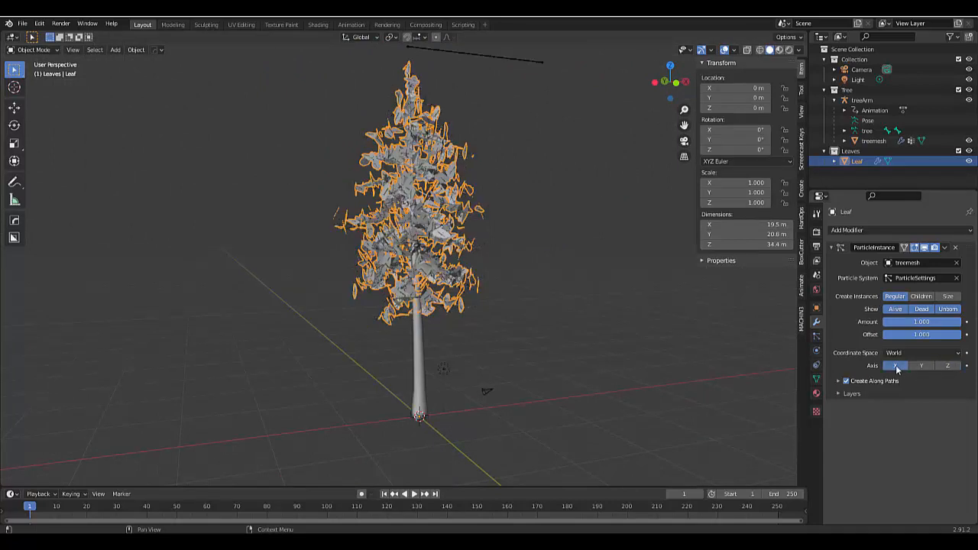
{"action": "left_click", "coordinate": [947, 365]}
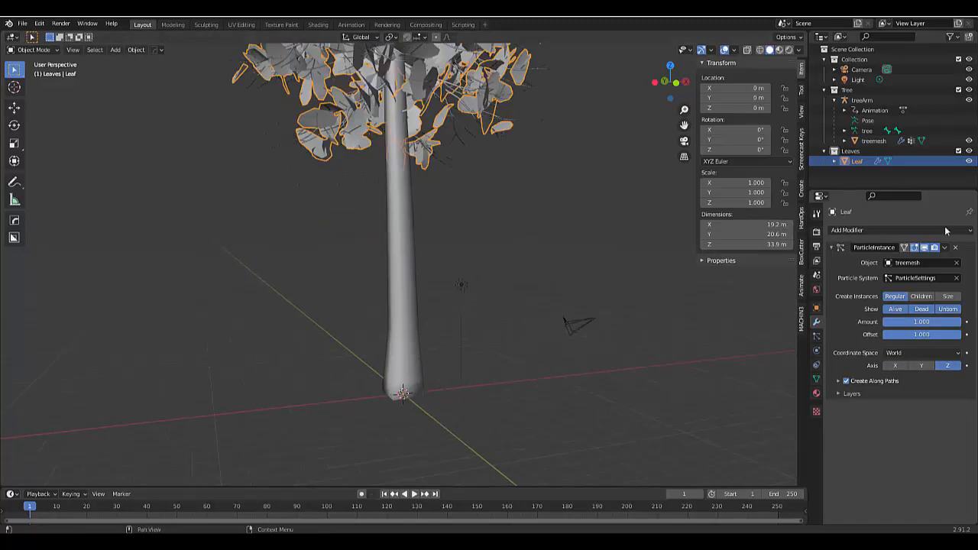
Step: Shrink the leaf to about 0.37, apply transforms, and relink treemesh as the particle source
{"action": "left_click", "coordinate": [956, 263]}
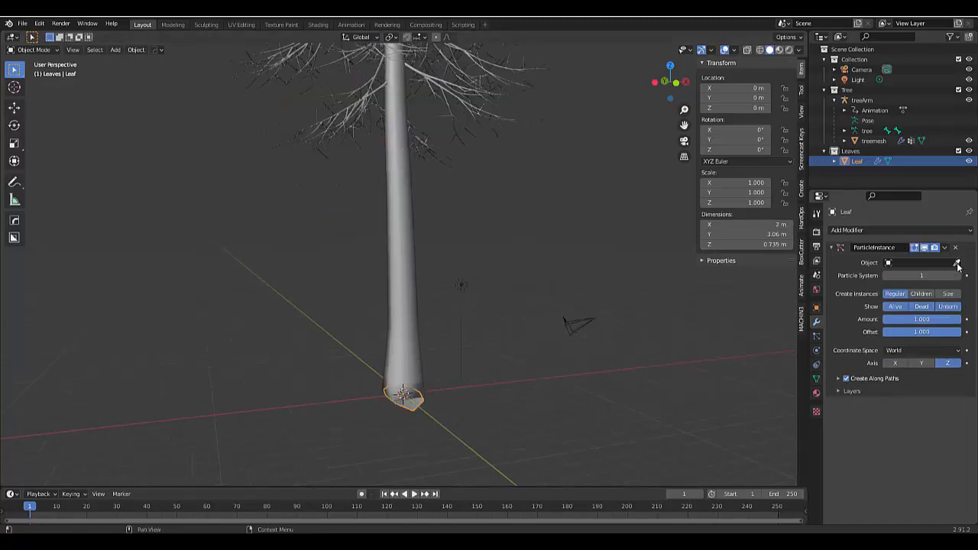
{"action": "key", "text": "s"}
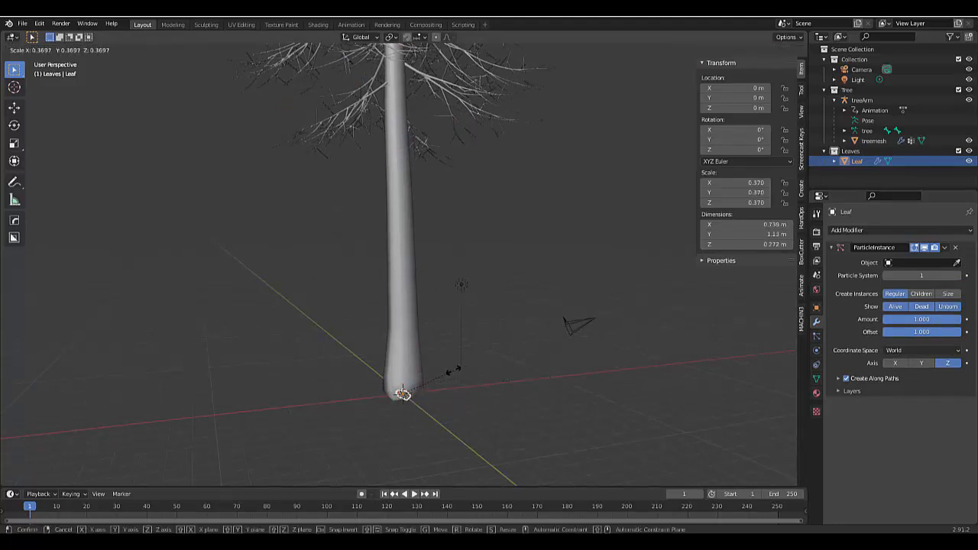
{"action": "left_click", "coordinate": [441, 387]}
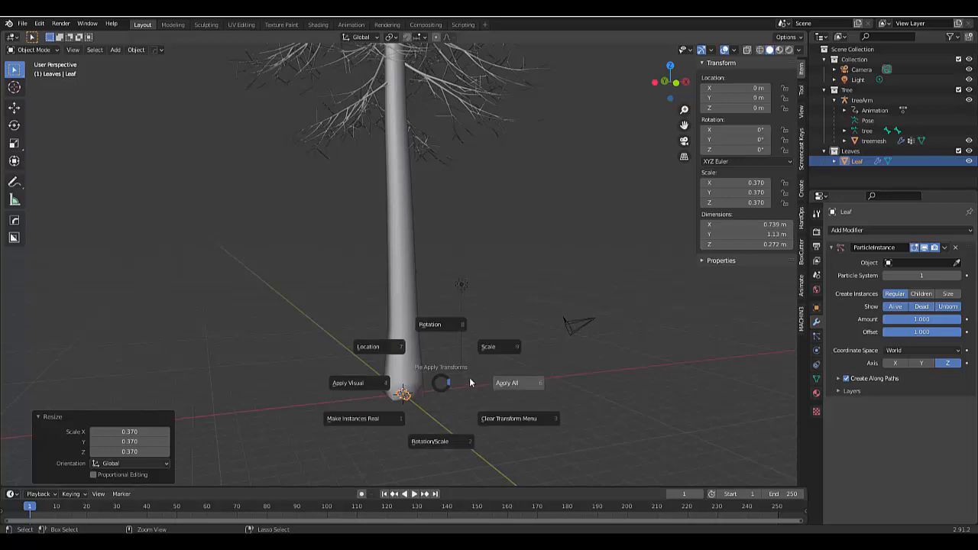
{"action": "left_click", "coordinate": [506, 382]}
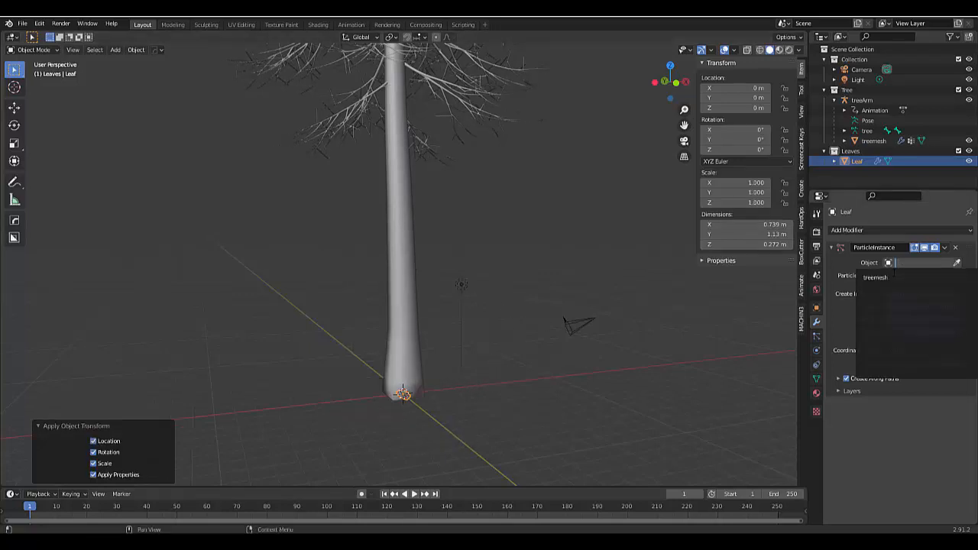
{"action": "left_click", "coordinate": [875, 277]}
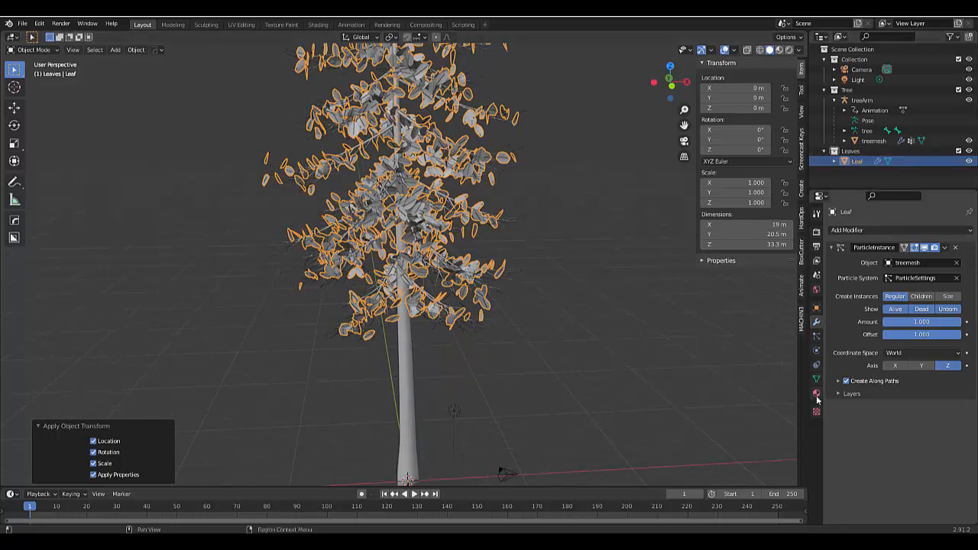
Step: Give the leaf a green material and treemesh a new brown material in Material Preview
{"action": "left_click", "coordinate": [816, 393]}
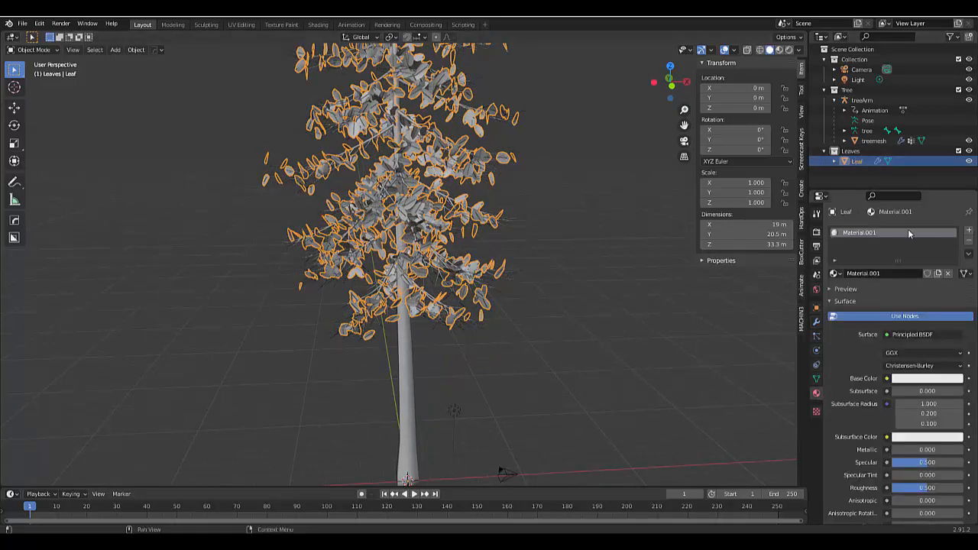
{"action": "mouse_move", "coordinate": [917, 381]}
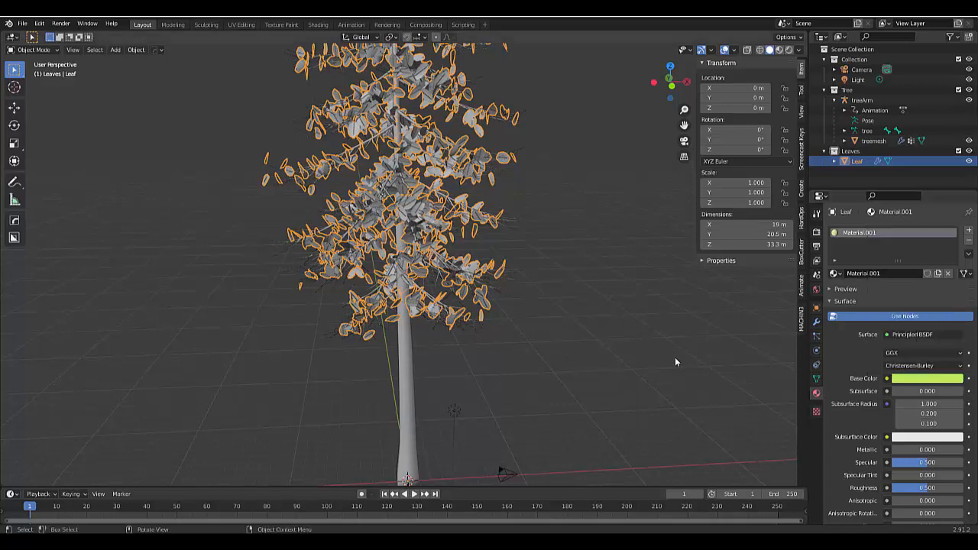
{"action": "left_click", "coordinate": [780, 49]}
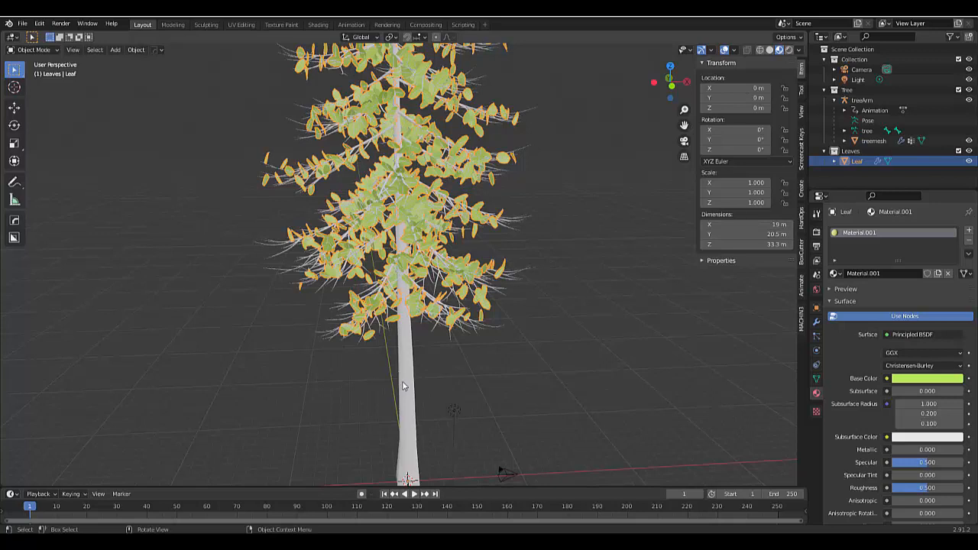
{"action": "left_click", "coordinate": [873, 141]}
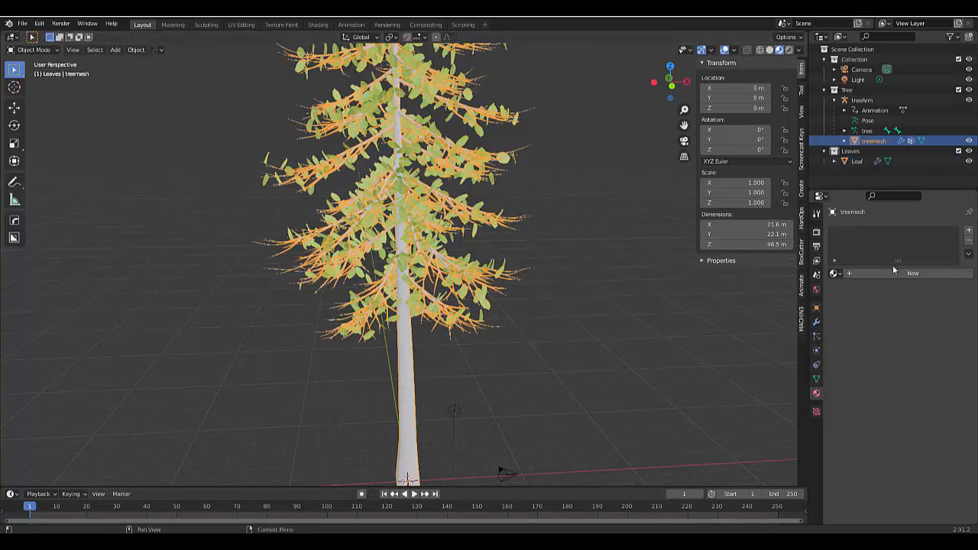
{"action": "left_click", "coordinate": [913, 272]}
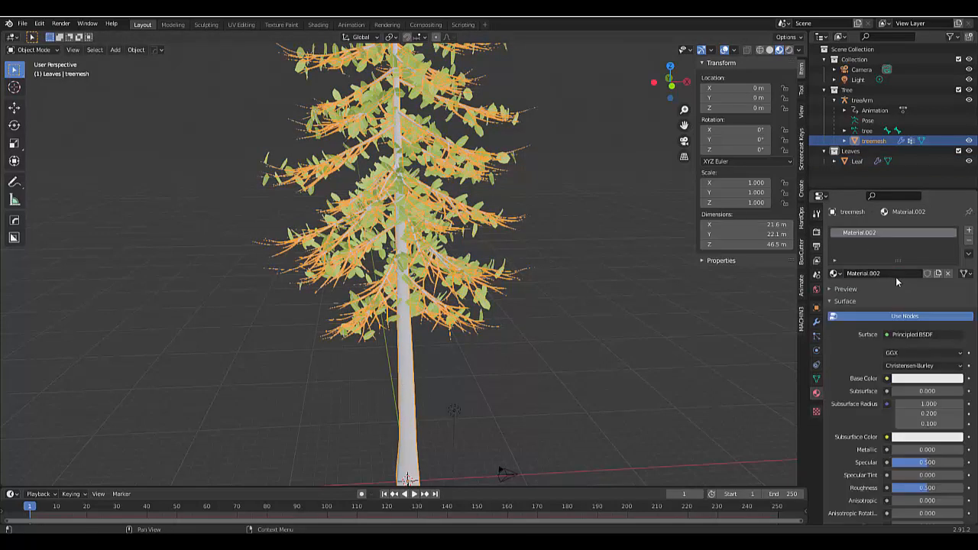
{"action": "left_click", "coordinate": [925, 378]}
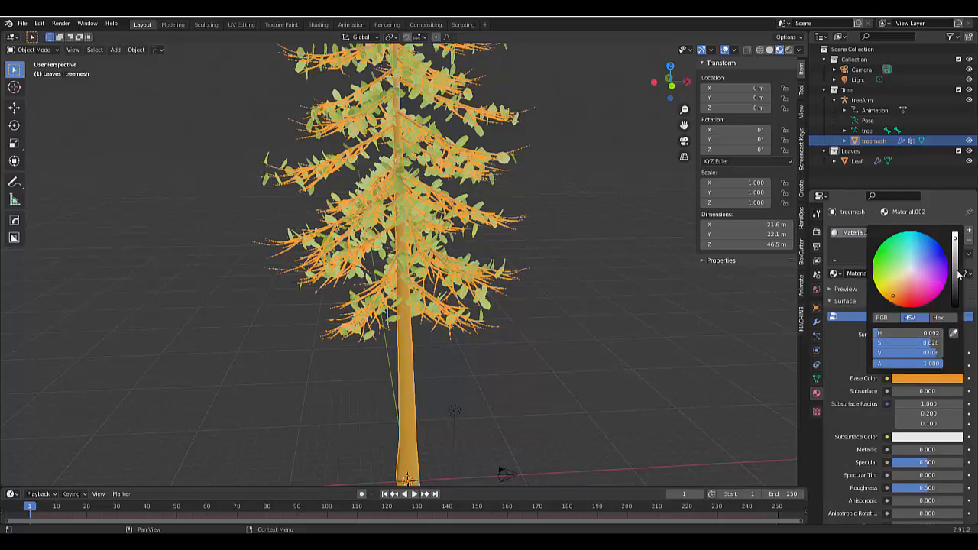
{"action": "left_click", "coordinate": [647, 319]}
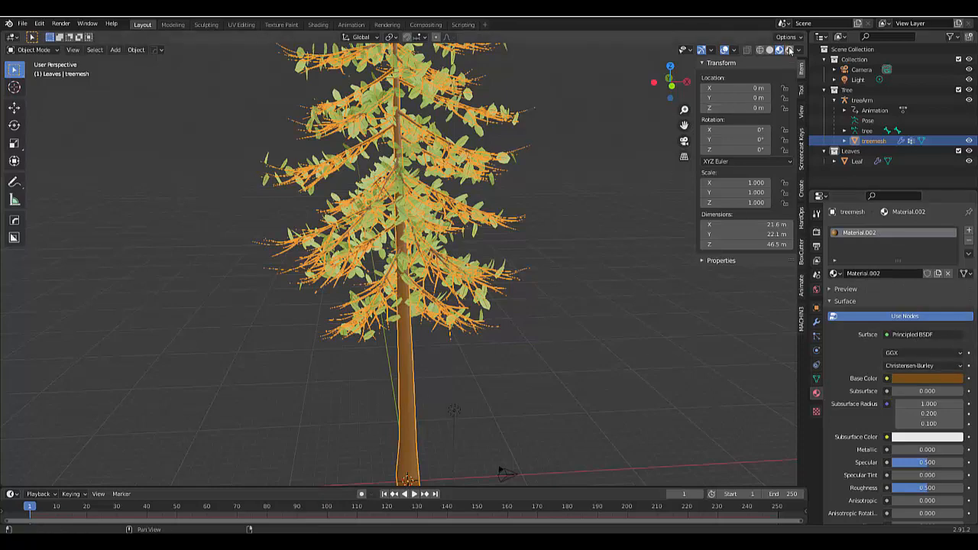
{"action": "left_click", "coordinate": [789, 49]}
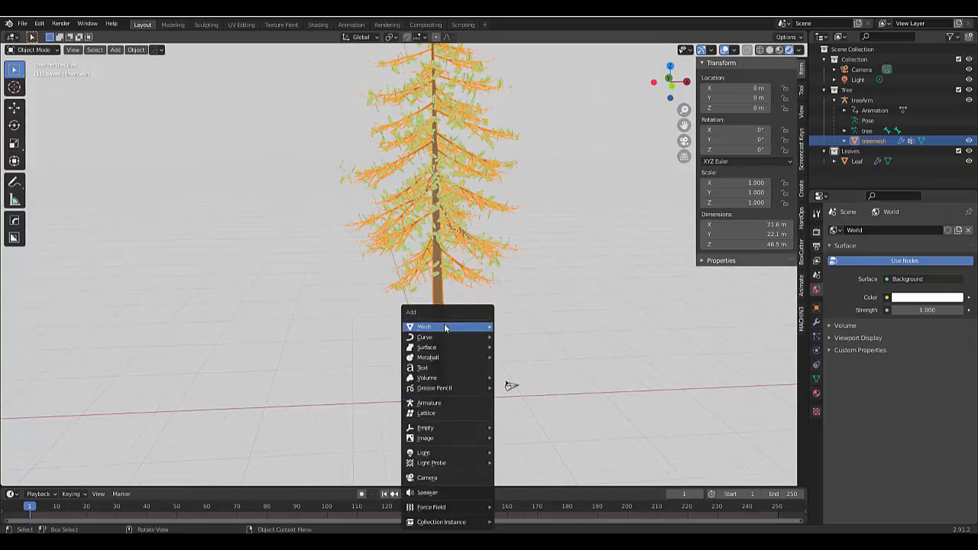
Step: Add a plane beneath the fir and scale it up into a large ground
{"action": "left_click", "coordinate": [424, 327]}
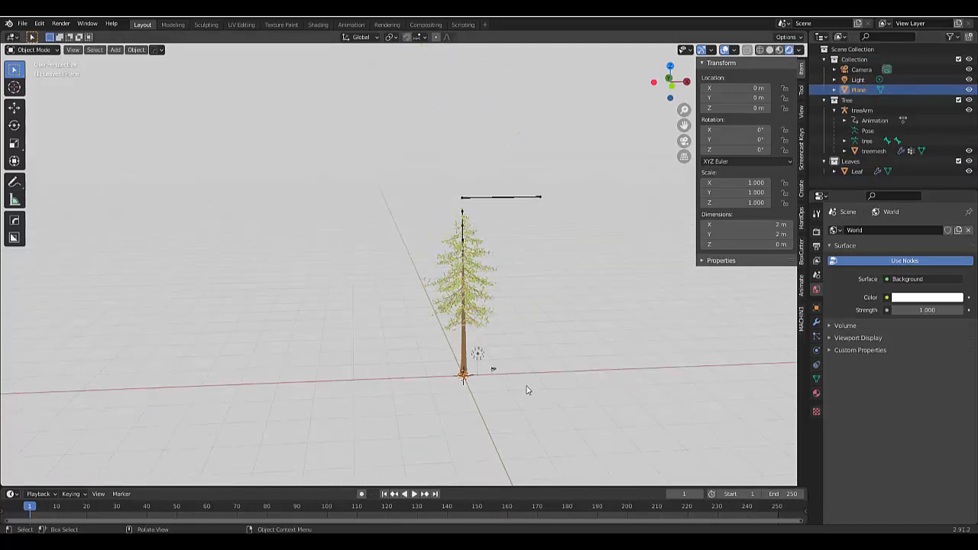
{"action": "key", "text": "s"}
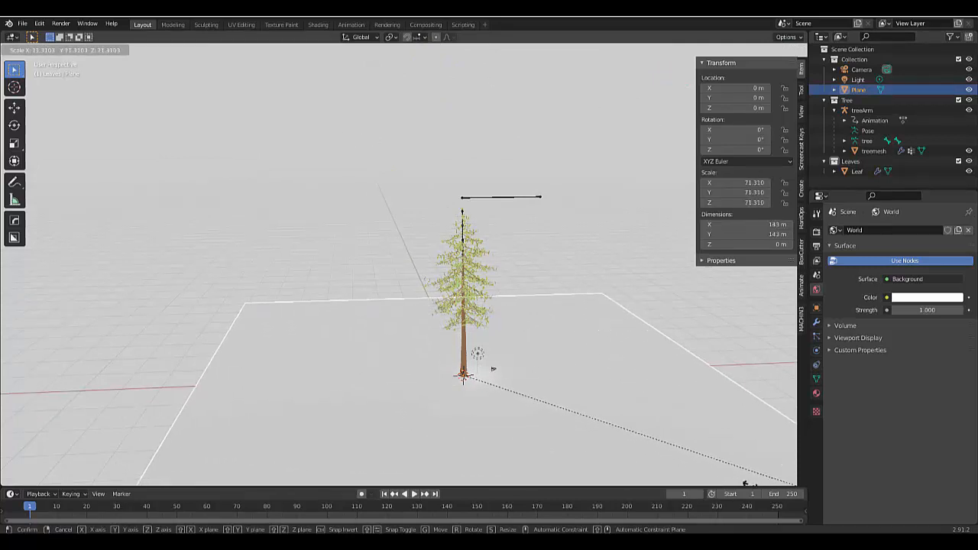
{"action": "left_click", "coordinate": [504, 201]}
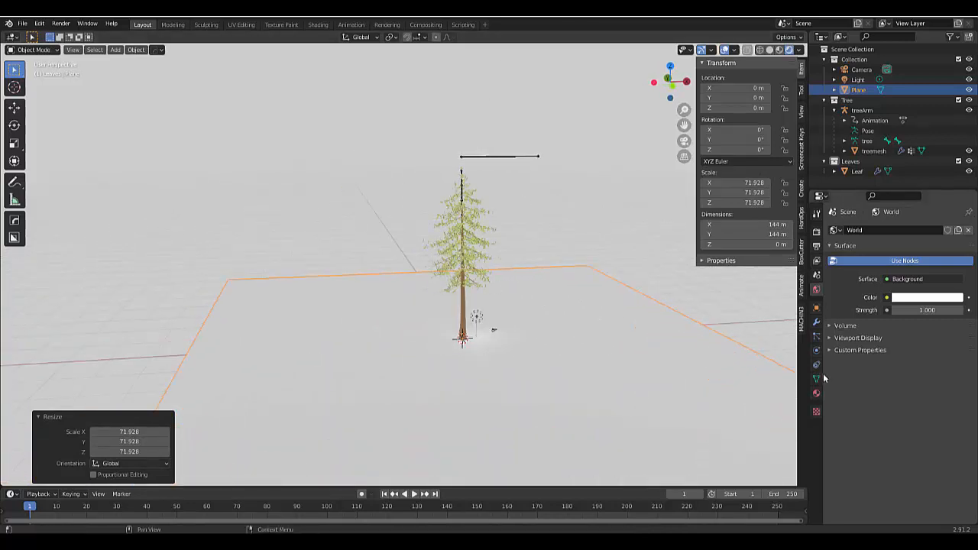
Step: Give the ground plane a material with a light-blue base colour
{"action": "left_click", "coordinate": [816, 393]}
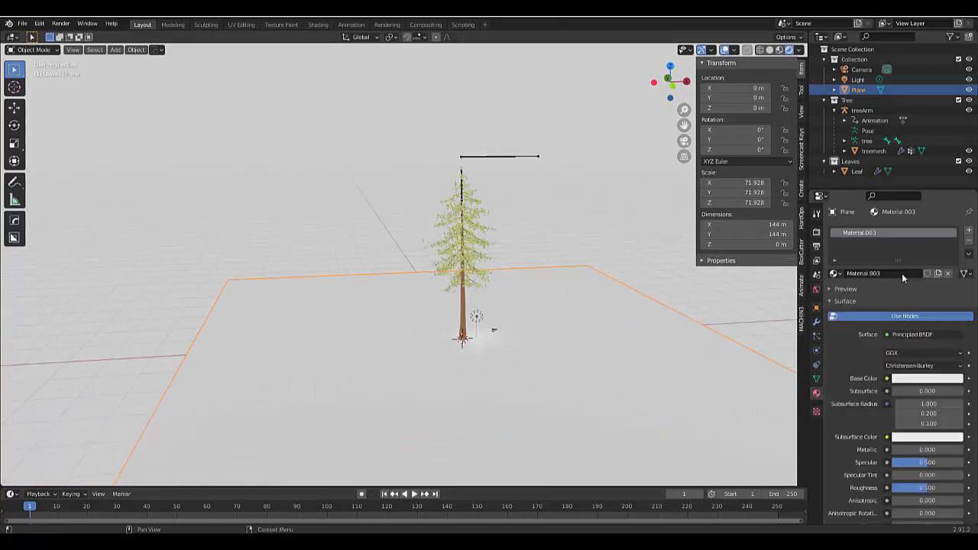
{"action": "left_click", "coordinate": [926, 378]}
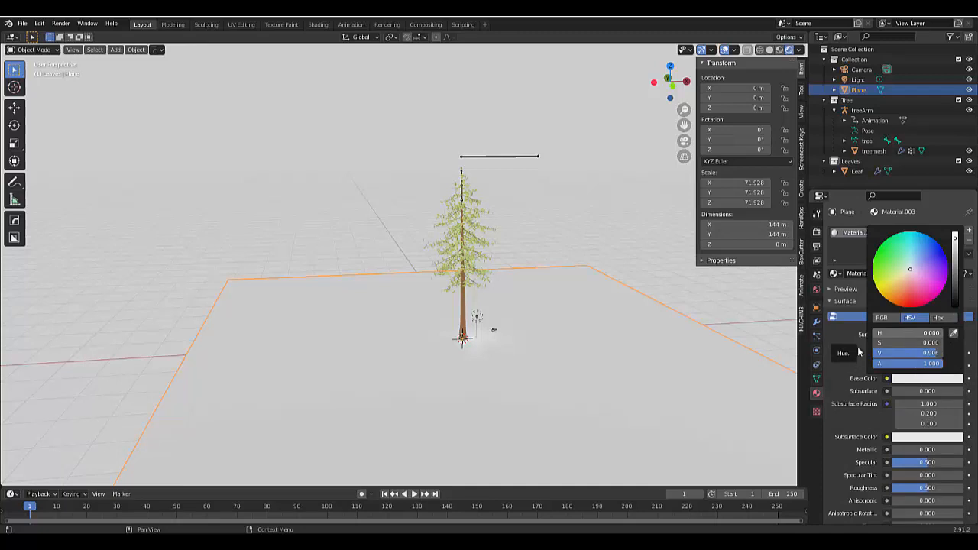
{"action": "left_click", "coordinate": [882, 266]}
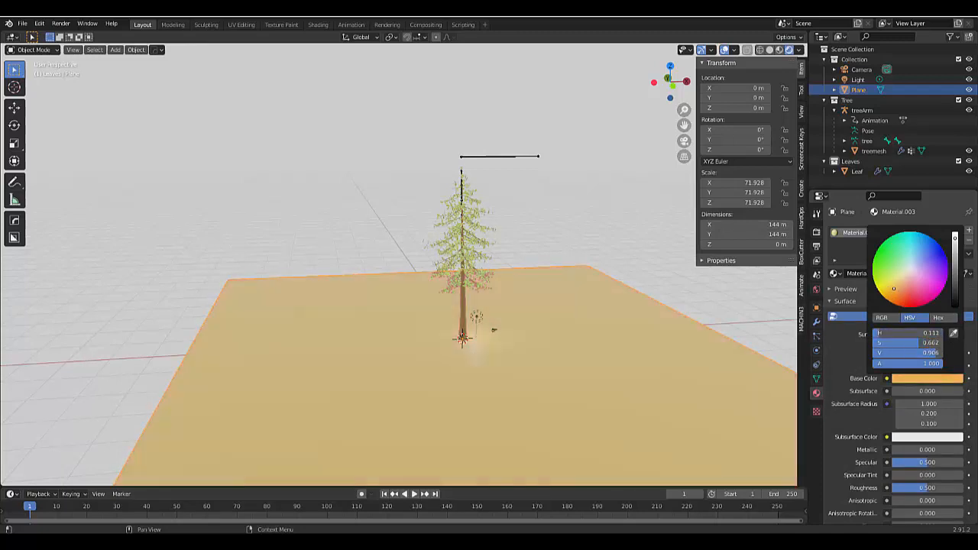
{"action": "left_click", "coordinate": [909, 254]}
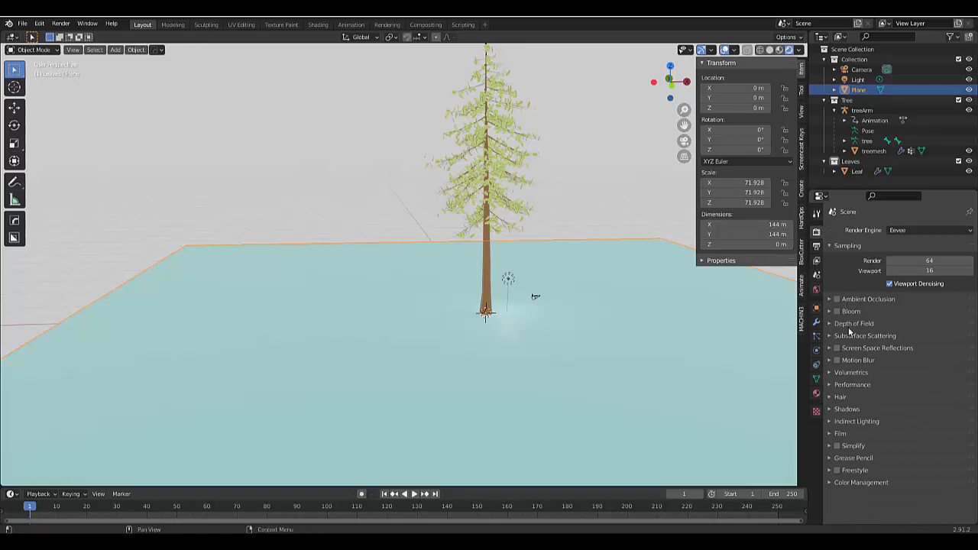
{"action": "mouse_move", "coordinate": [837, 360]}
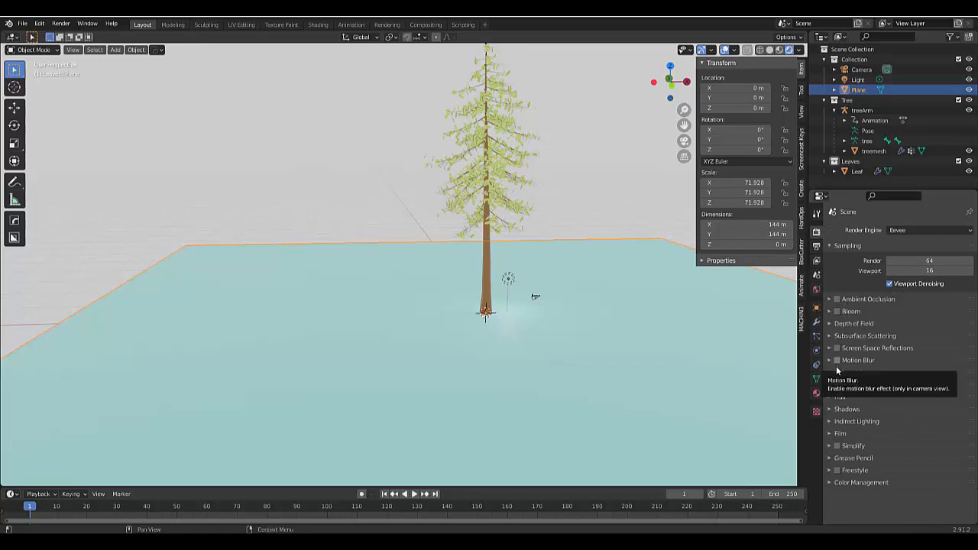
Step: Expand Volumetrics, enable Volumetric Shadows, and turn on Bloom for Eevee
{"action": "left_click", "coordinate": [851, 372]}
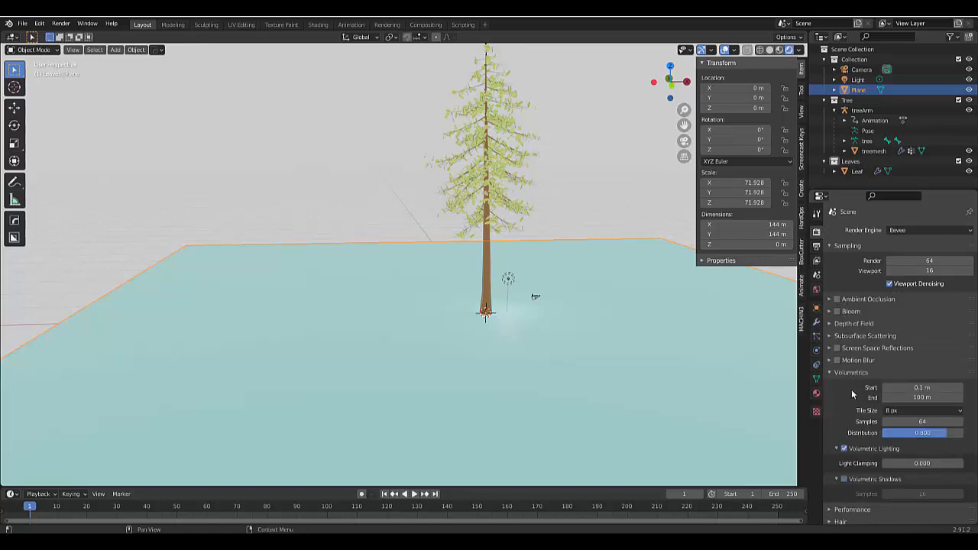
{"action": "left_click", "coordinate": [837, 479]}
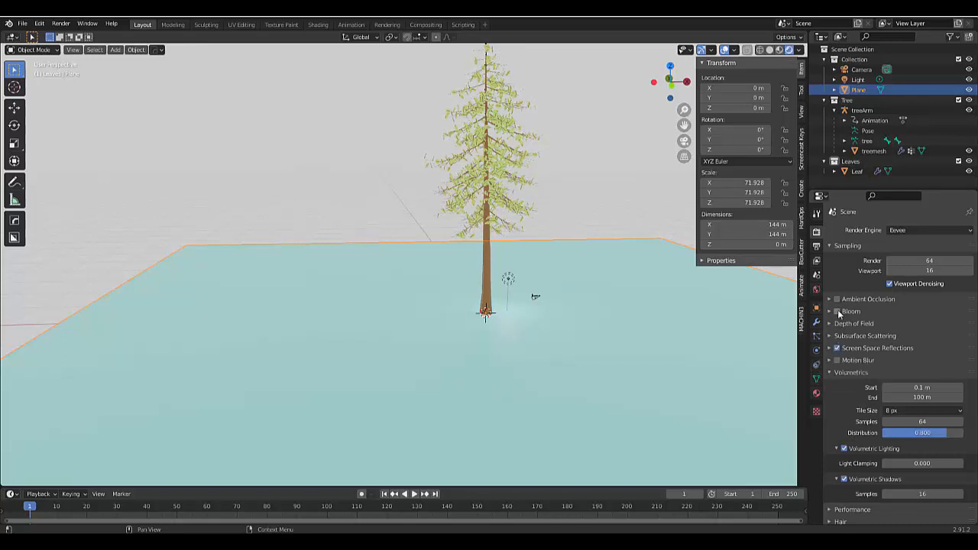
{"action": "left_click", "coordinate": [831, 299]}
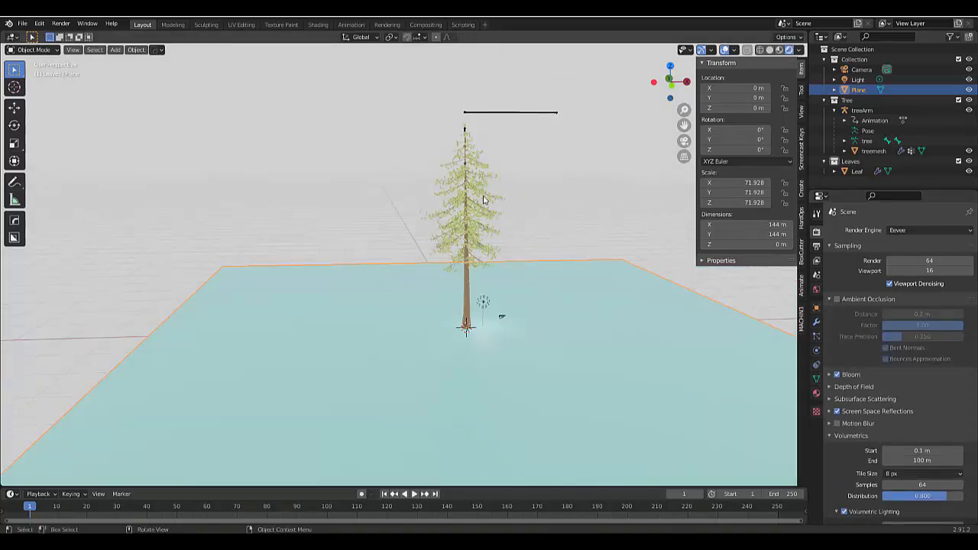
Step: Select the sun light and tint its colour a warm peach
{"action": "left_click", "coordinate": [859, 80]}
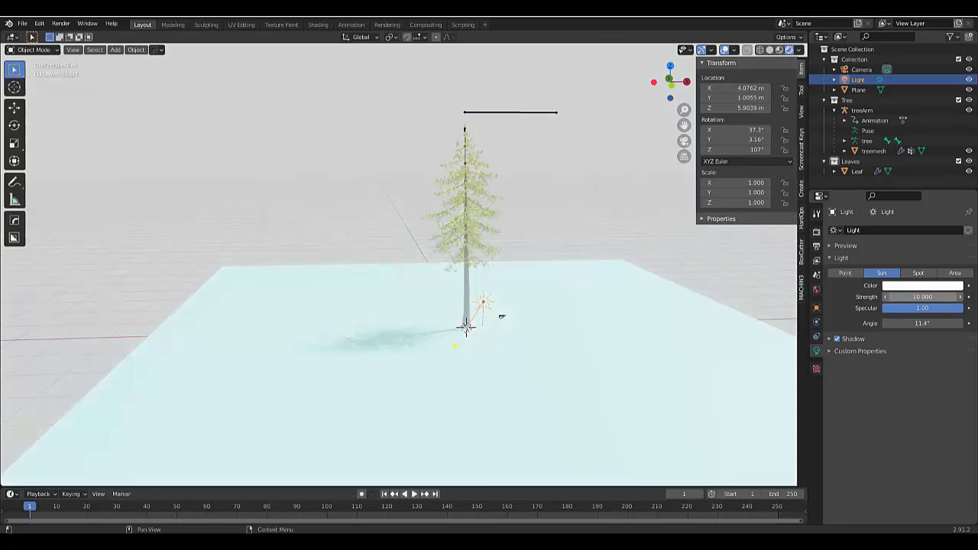
{"action": "left_click", "coordinate": [922, 285]}
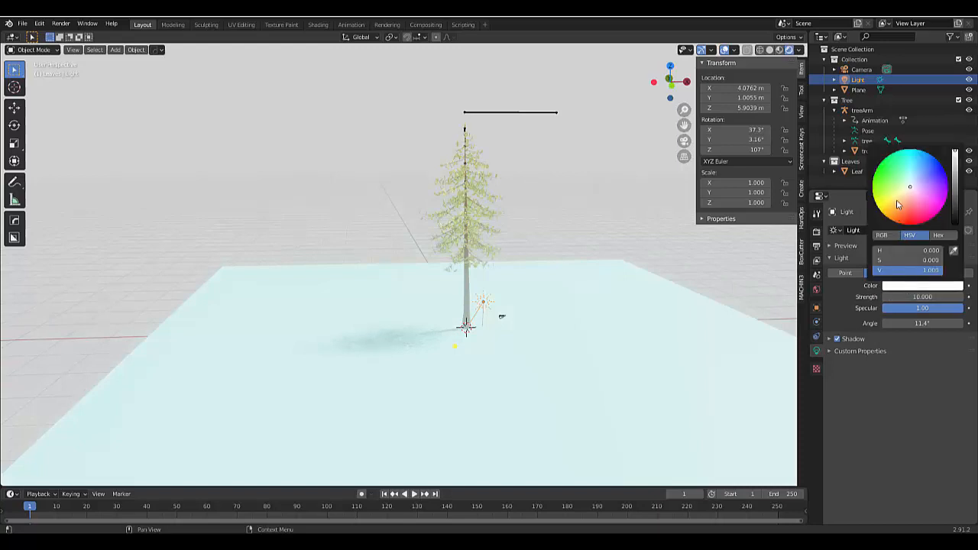
{"action": "left_click", "coordinate": [917, 177]}
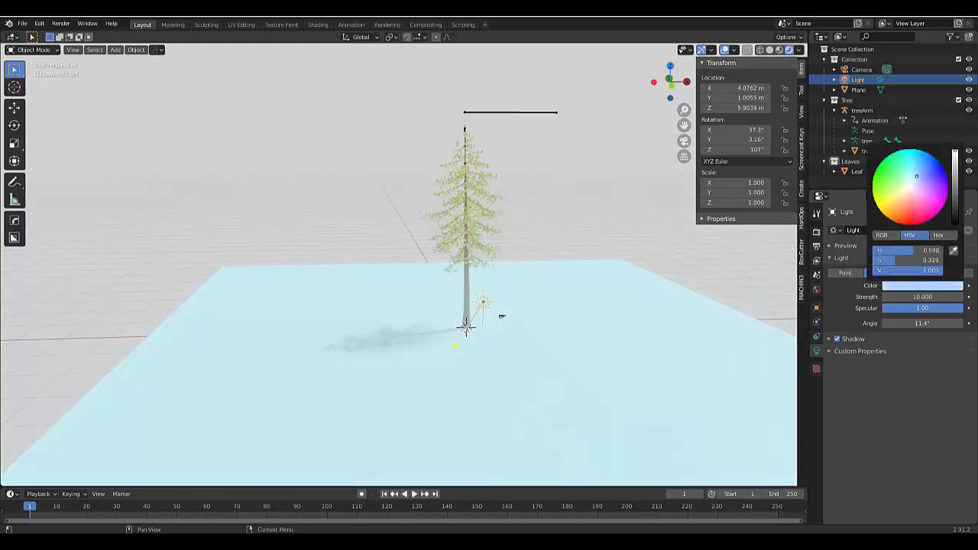
{"action": "left_click", "coordinate": [946, 177]}
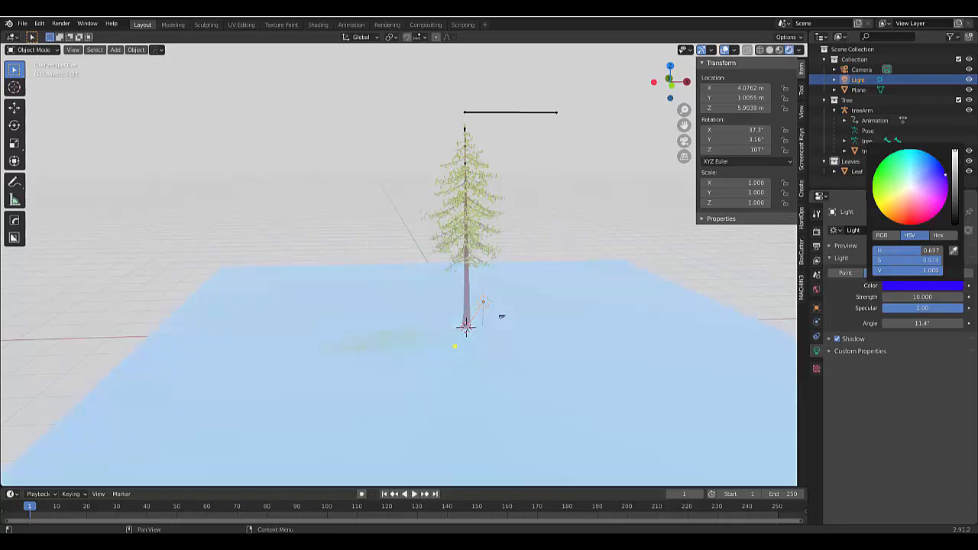
{"action": "left_click", "coordinate": [906, 194]}
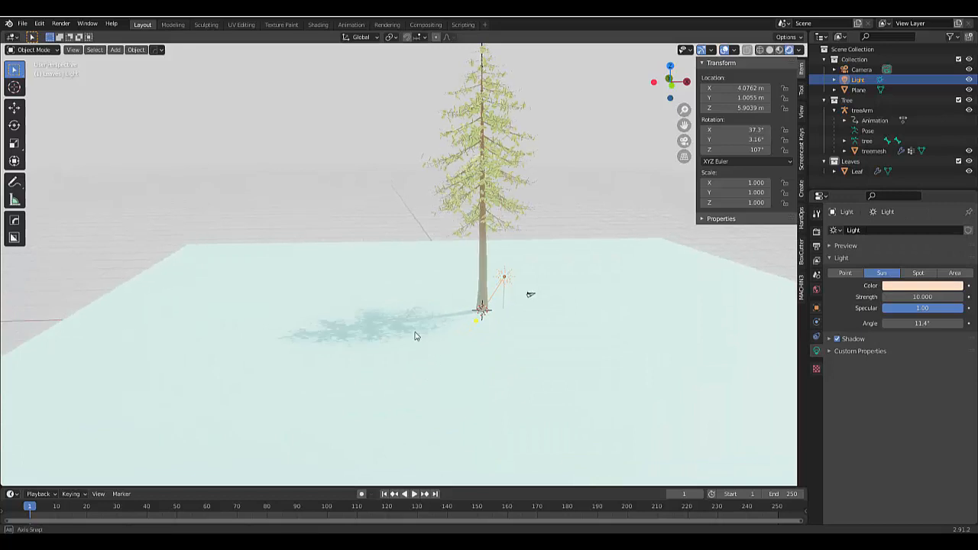
Step: Set the camera's Clip End to 2000 m so the fir and ground show
{"action": "left_click_drag", "start_coordinate": [416, 336], "coordinate": [516, 229]}
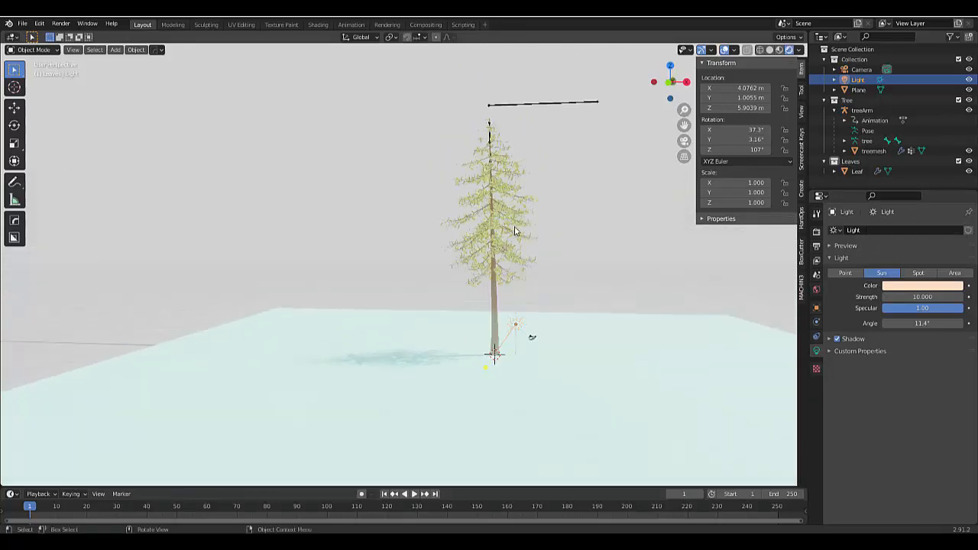
{"action": "left_click_drag", "start_coordinate": [516, 229], "coordinate": [504, 275]}
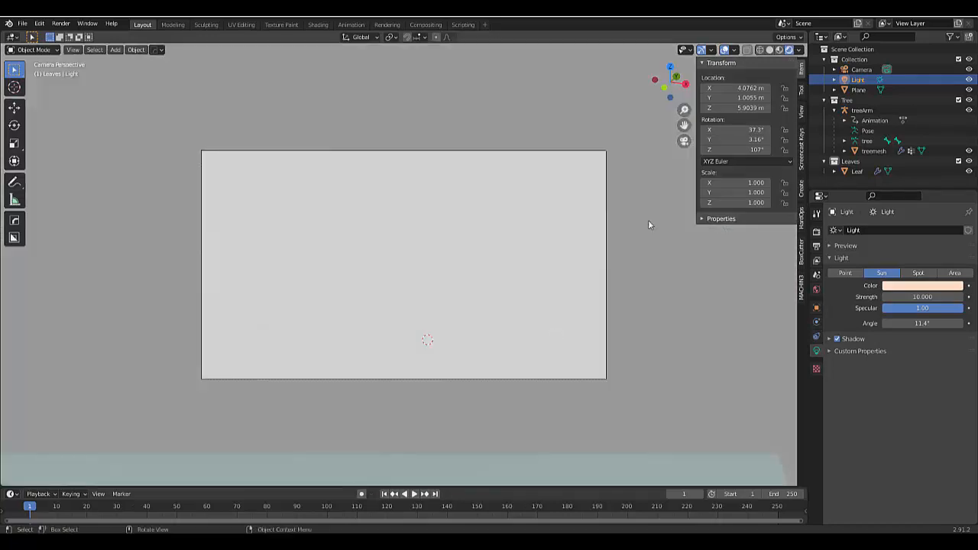
{"action": "left_click", "coordinate": [861, 69]}
{"action": "type", "text": "2000"}
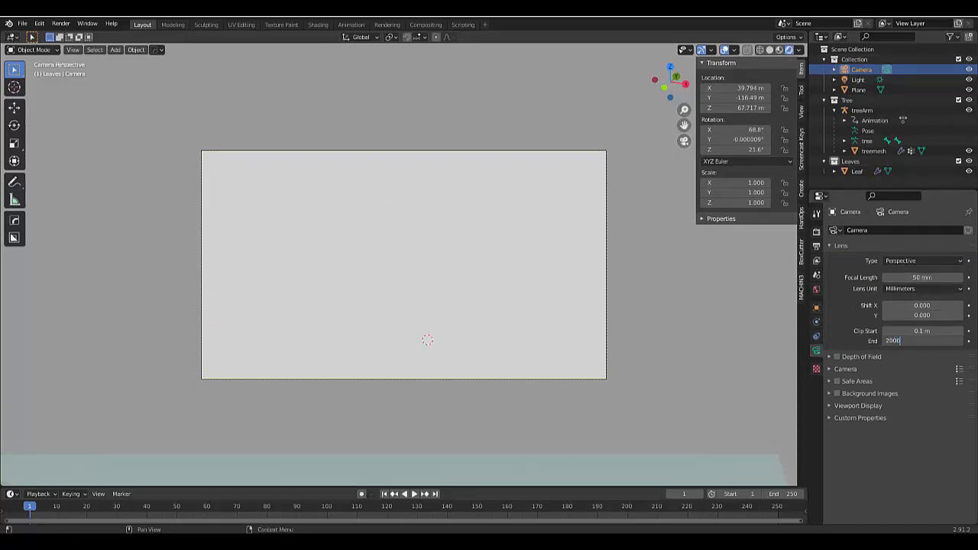
{"action": "key", "text": "Return"}
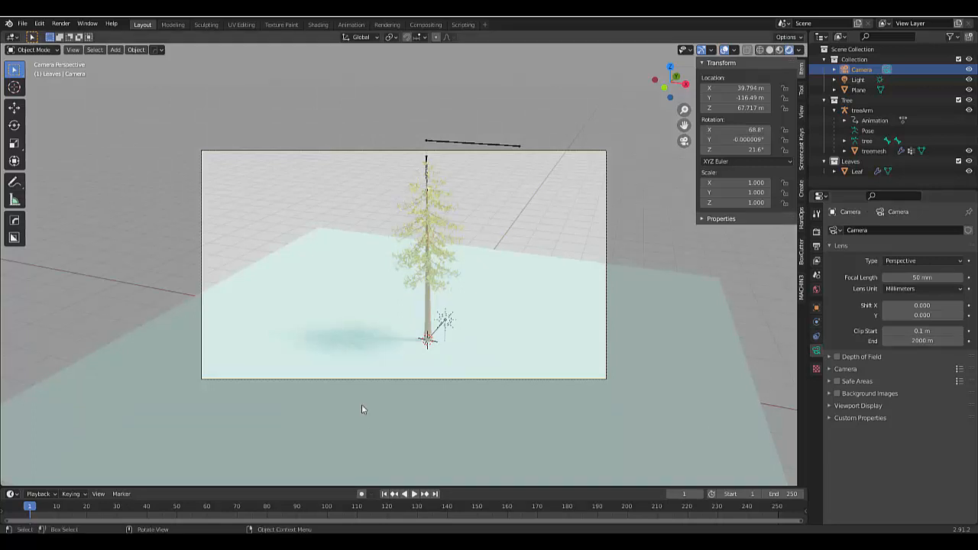
{"action": "mouse_move", "coordinate": [477, 131]}
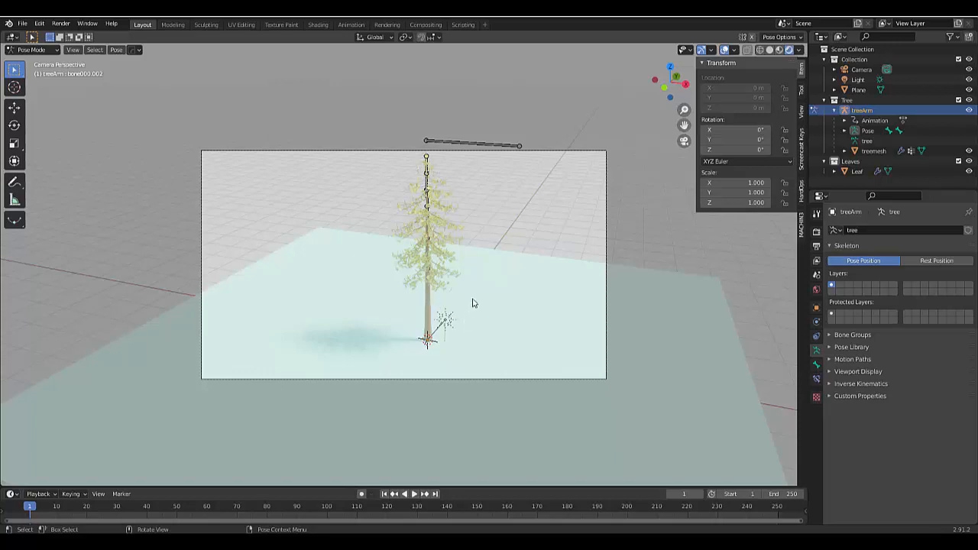
Step: Keyframe the IK bone at frames 1, 50 and 100, bending the fir further each time
{"action": "key", "text": "i"}
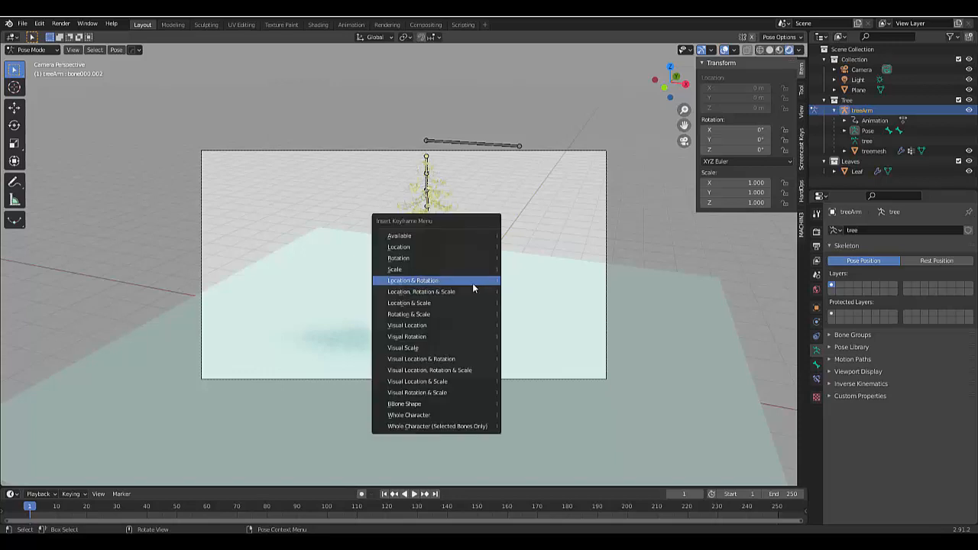
{"action": "mouse_move", "coordinate": [471, 298]}
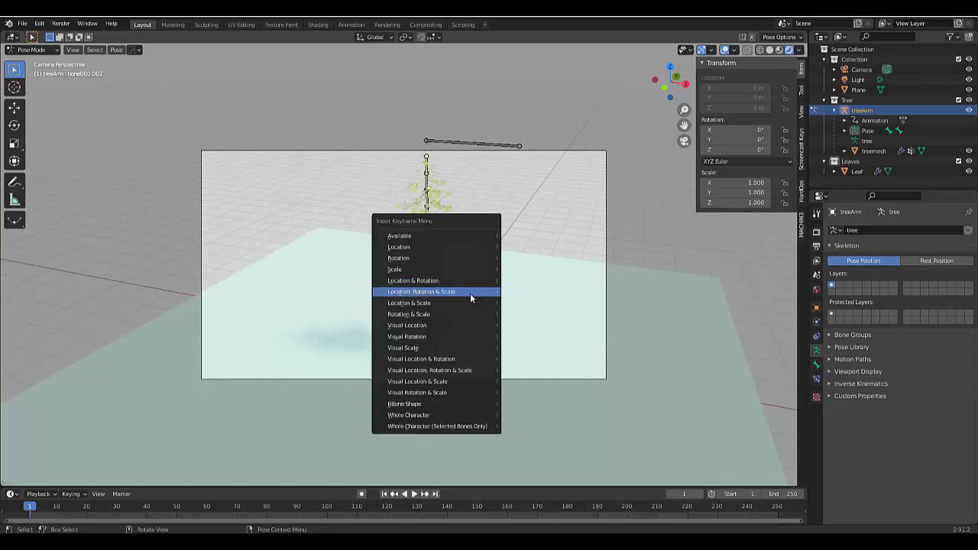
{"action": "left_click", "coordinate": [421, 291]}
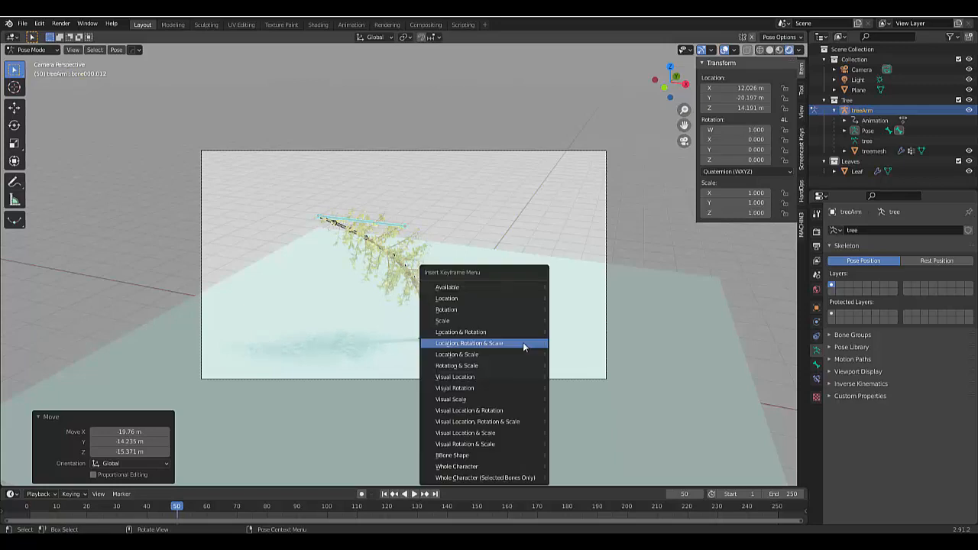
{"action": "left_click", "coordinate": [468, 344]}
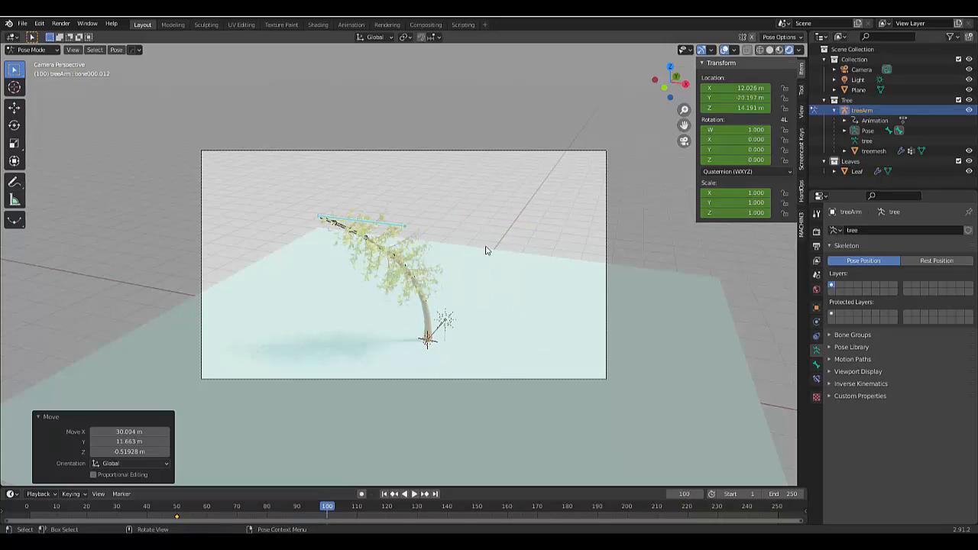
{"action": "key", "text": "g"}
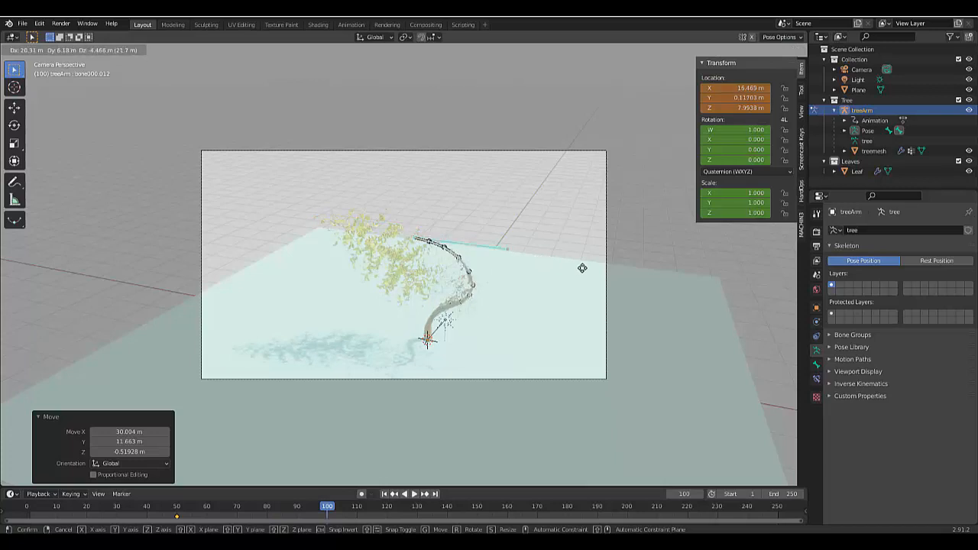
{"action": "left_click", "coordinate": [381, 322]}
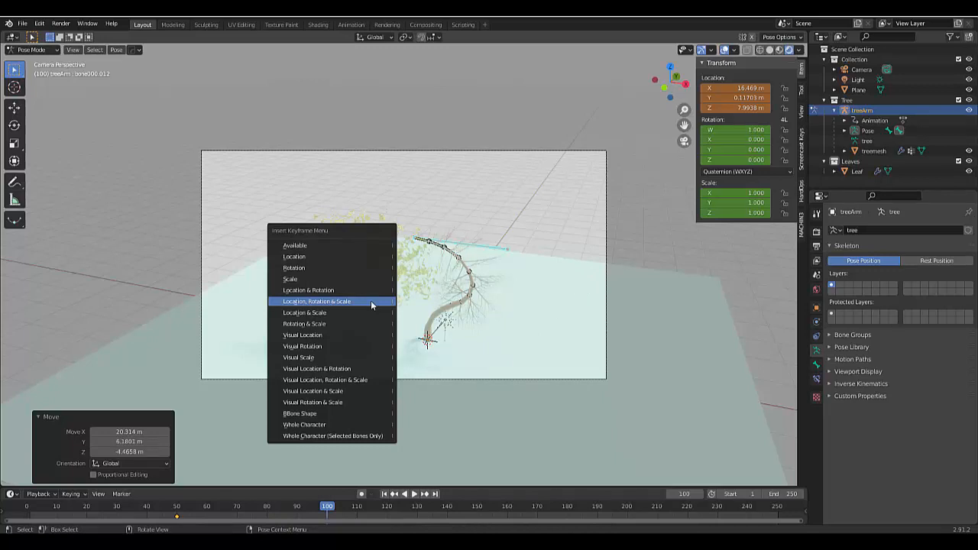
{"action": "left_click", "coordinate": [316, 300]}
{"action": "type", "text": "150"}
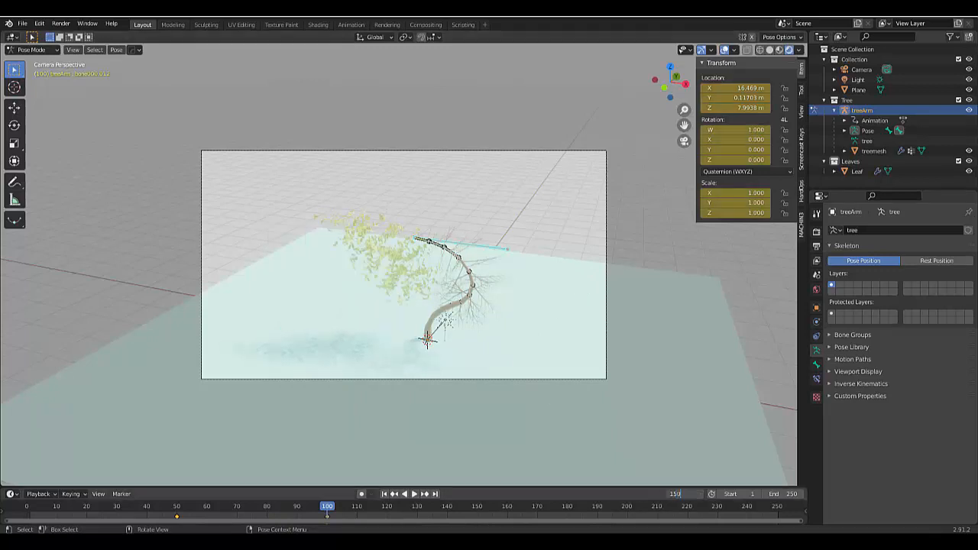
{"action": "left_click", "coordinate": [477, 506]}
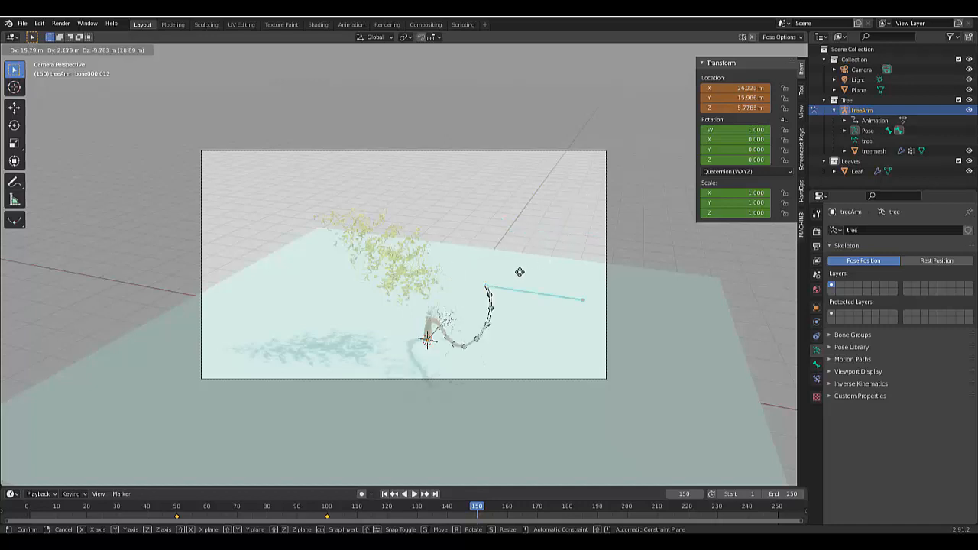
{"action": "mouse_move", "coordinate": [523, 243]}
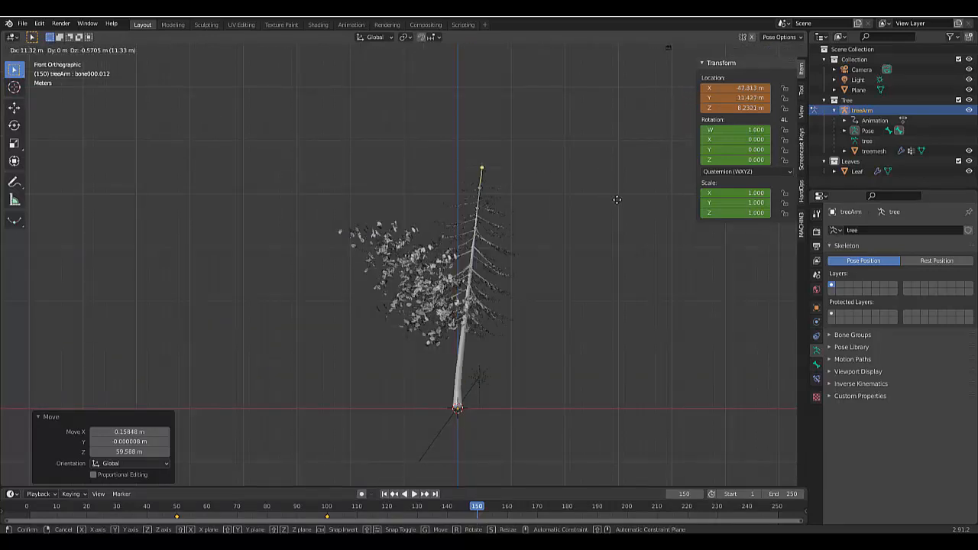
{"action": "mouse_move", "coordinate": [678, 307]}
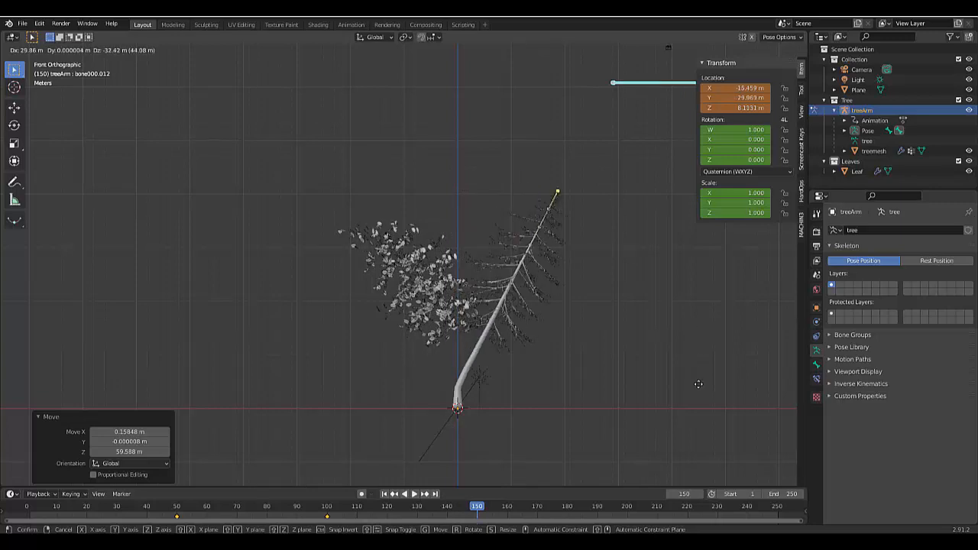
{"action": "mouse_move", "coordinate": [638, 485]}
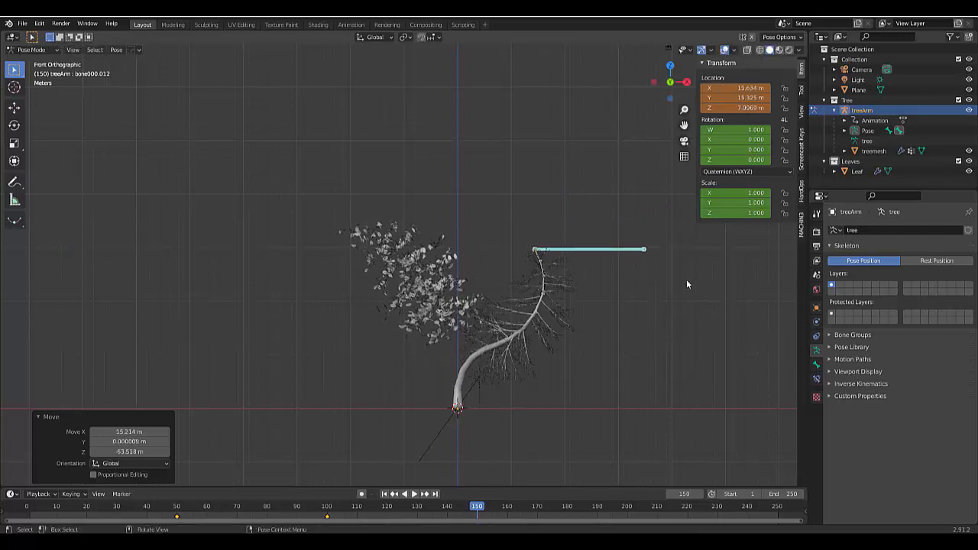
Step: Rotate the top bone into its final bend and keyframe it at frame 150
{"action": "key", "text": "r"}
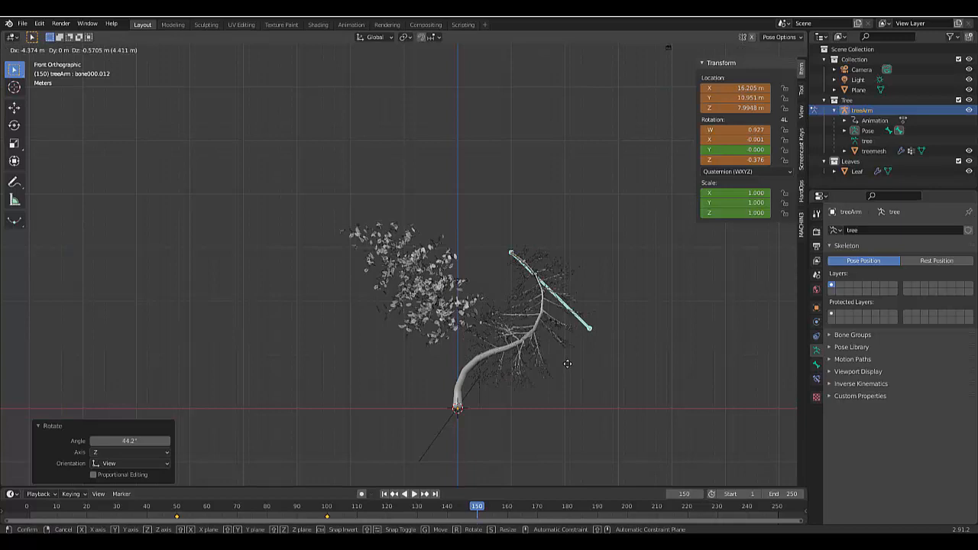
{"action": "mouse_move", "coordinate": [524, 327]}
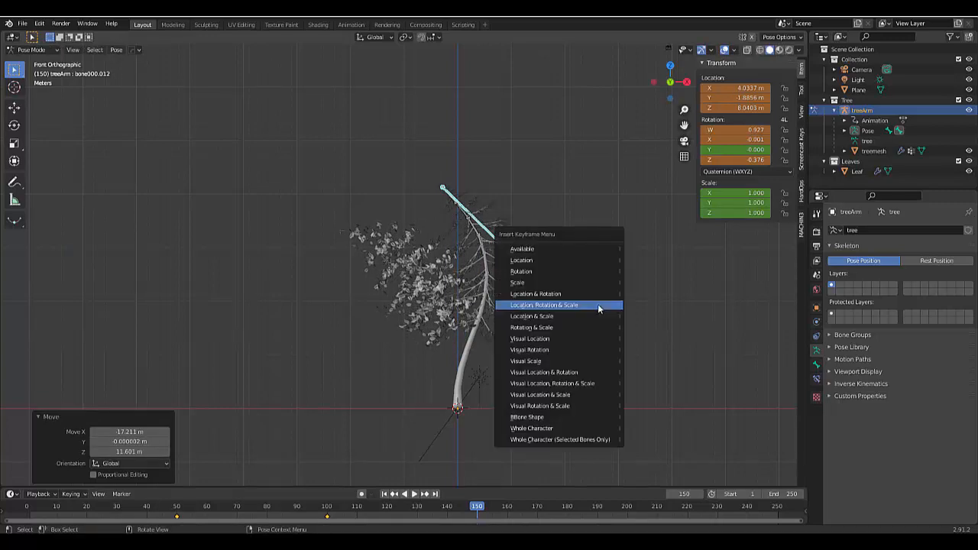
{"action": "left_click", "coordinate": [544, 305]}
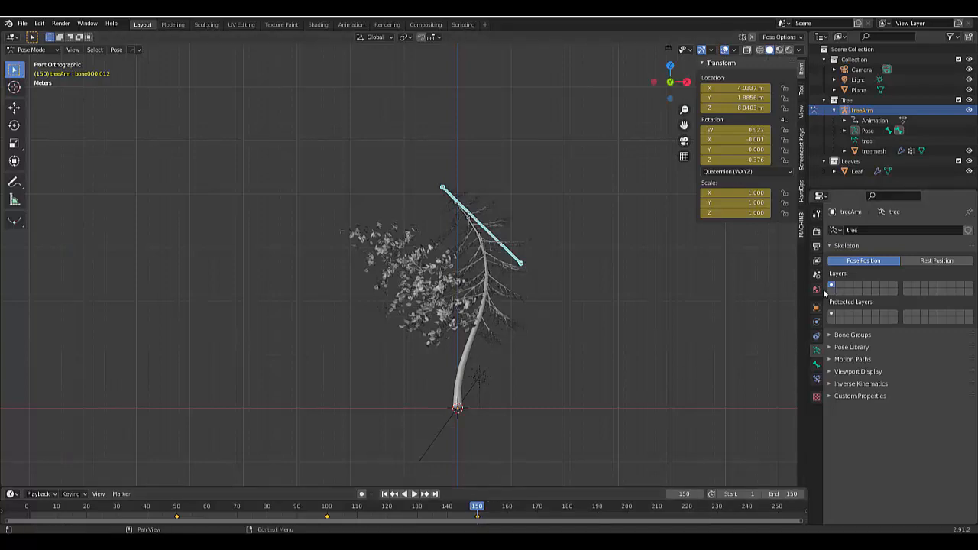
{"action": "left_click", "coordinate": [816, 233]}
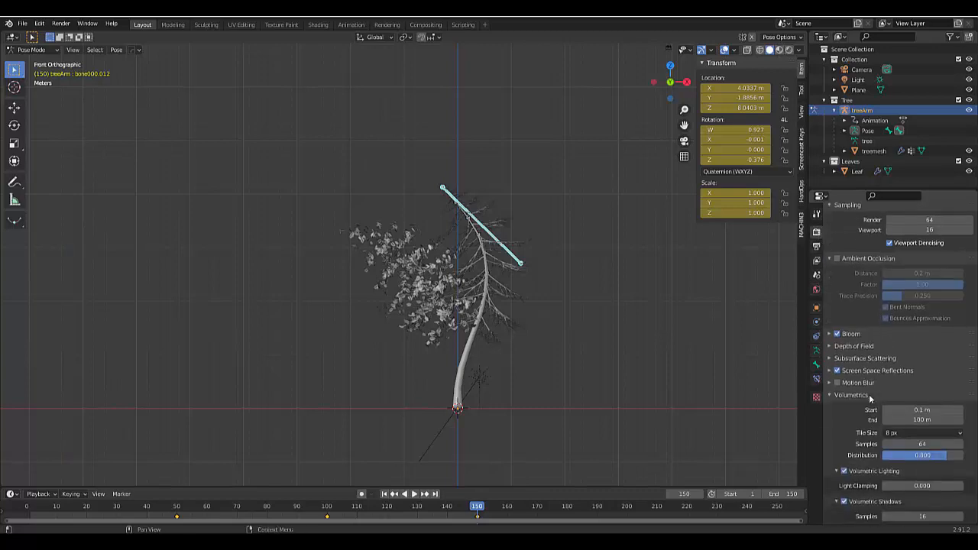
Step: Expand the Performance section of the Eevee render settings
{"action": "scroll", "scroll_direction": "down", "scroll_amount": 3}
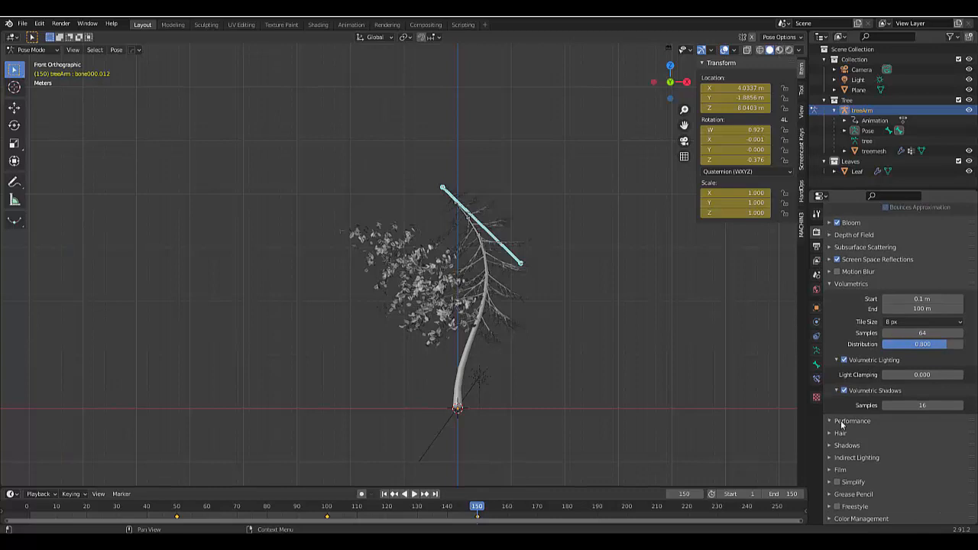
{"action": "left_click", "coordinate": [851, 421]}
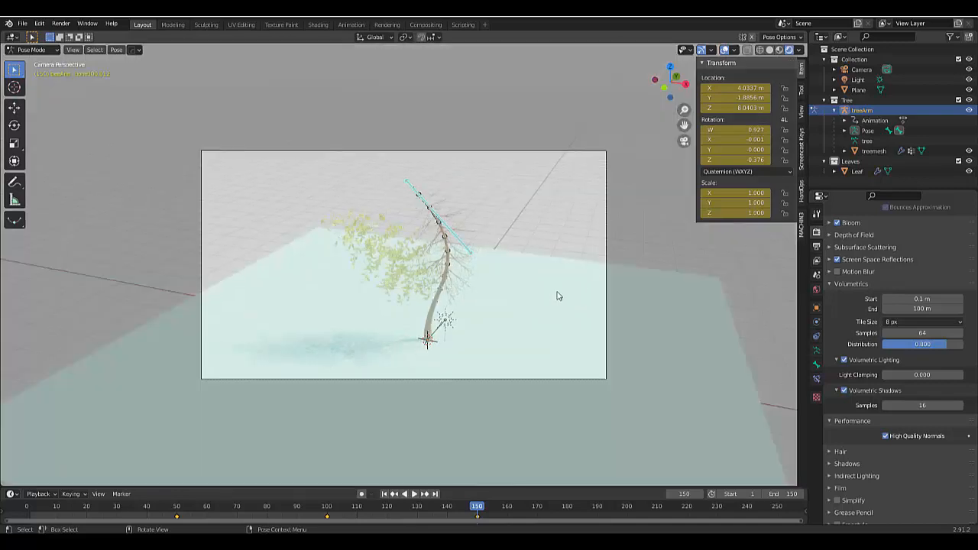
{"action": "mouse_move", "coordinate": [662, 364]}
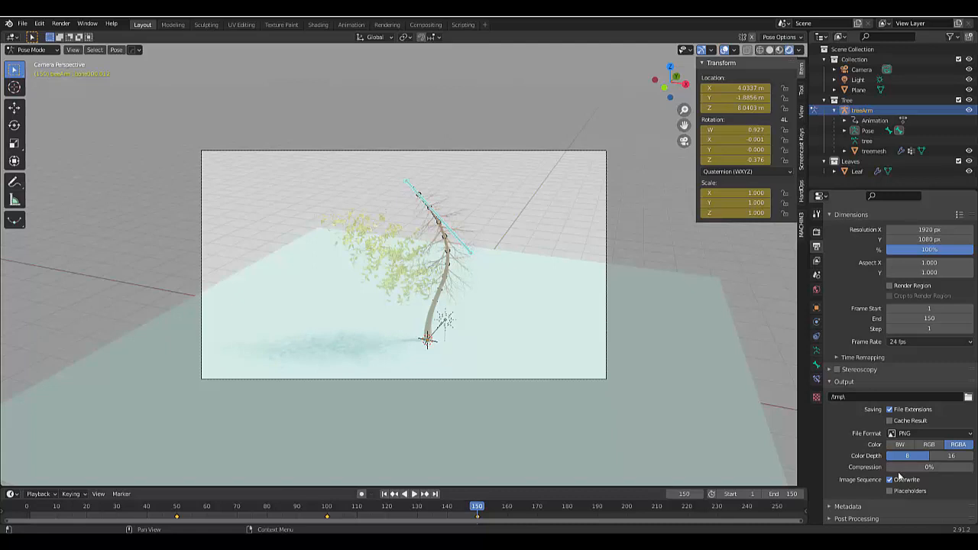
{"action": "mouse_move", "coordinate": [912, 467]}
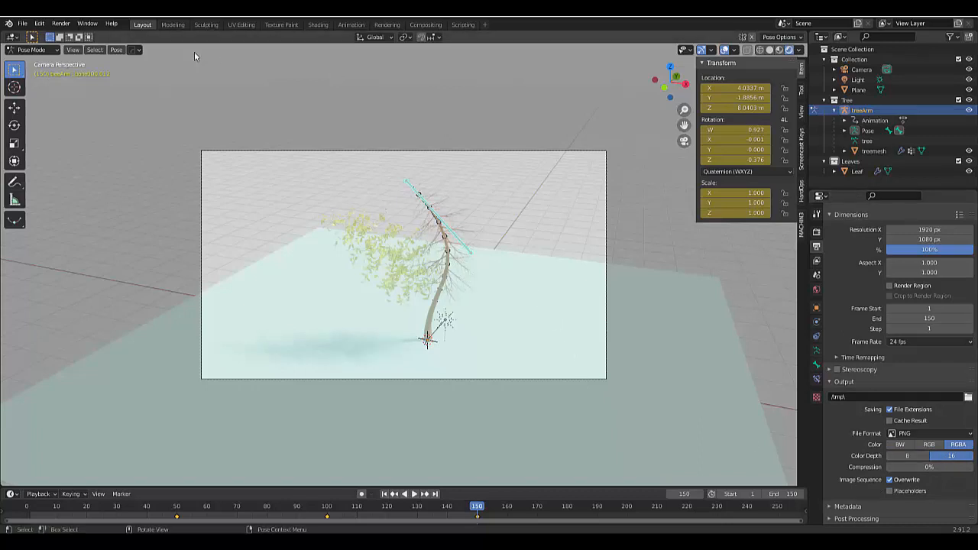
Step: Open the Render menu to reach Render Animation
{"action": "left_click", "coordinate": [60, 23]}
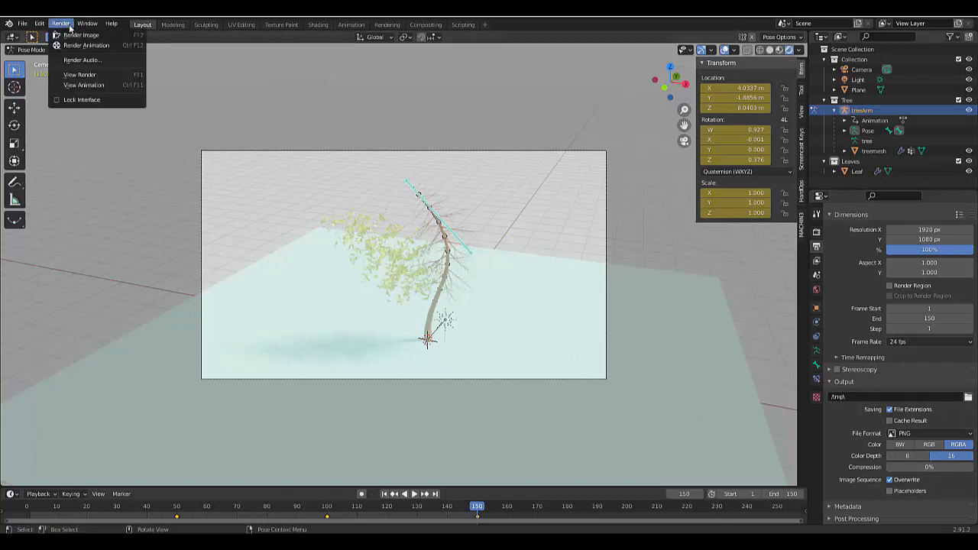
{"action": "mouse_move", "coordinate": [86, 45]}
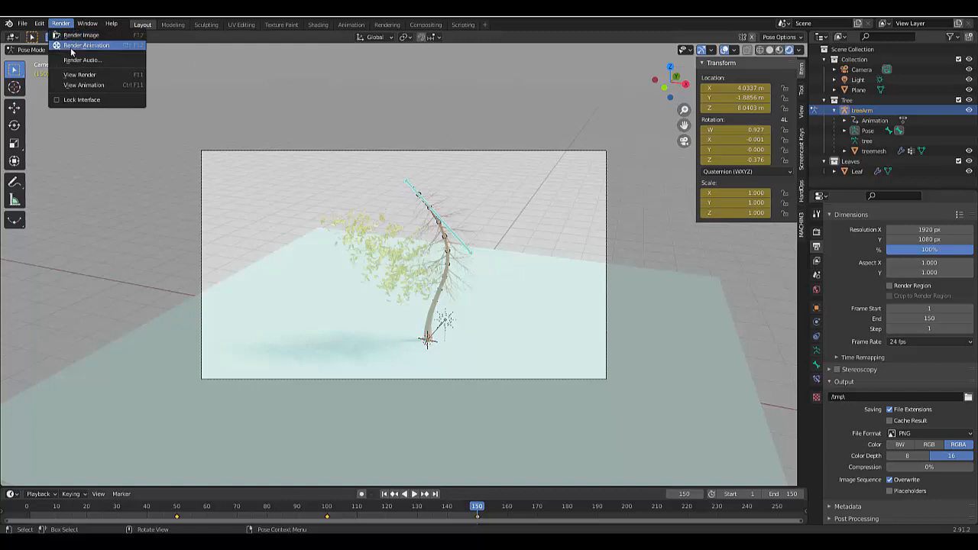